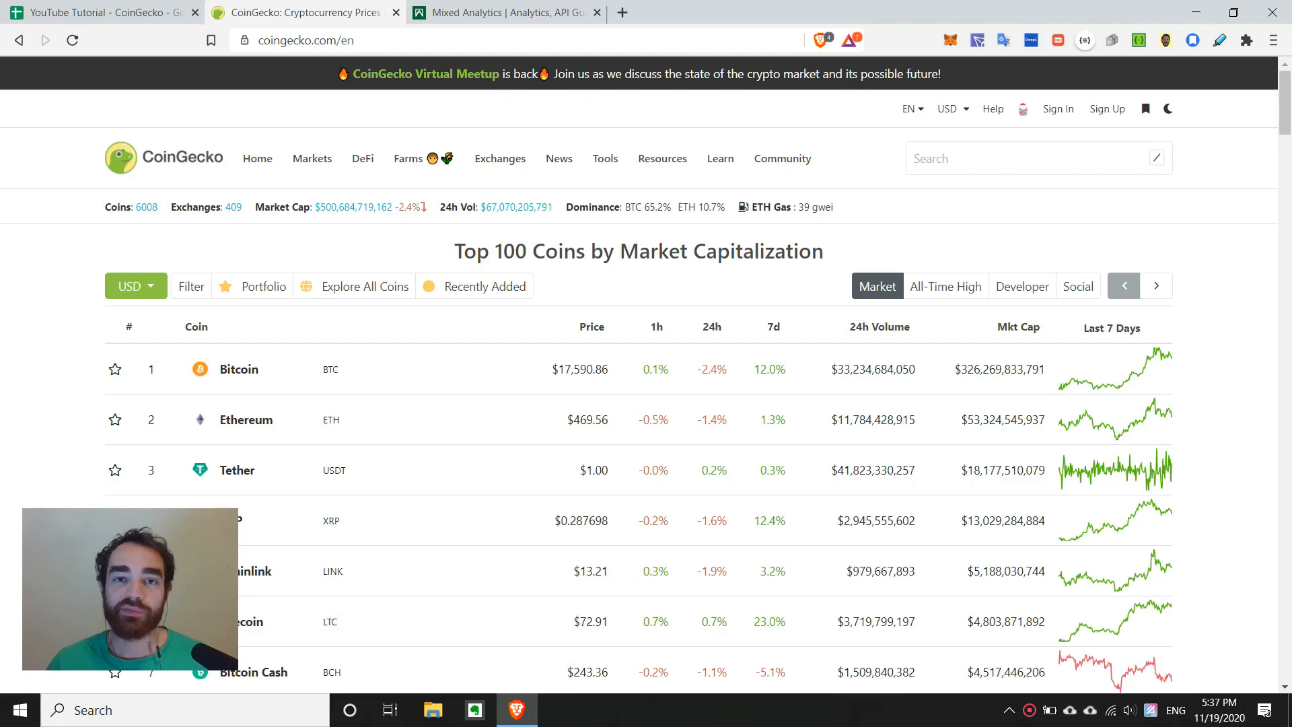
- Close the API Connector sidebar and switch back to CoinGecko's Top 100 coins table
{"action": "scroll", "scroll_direction": "down", "scroll_amount": 3}
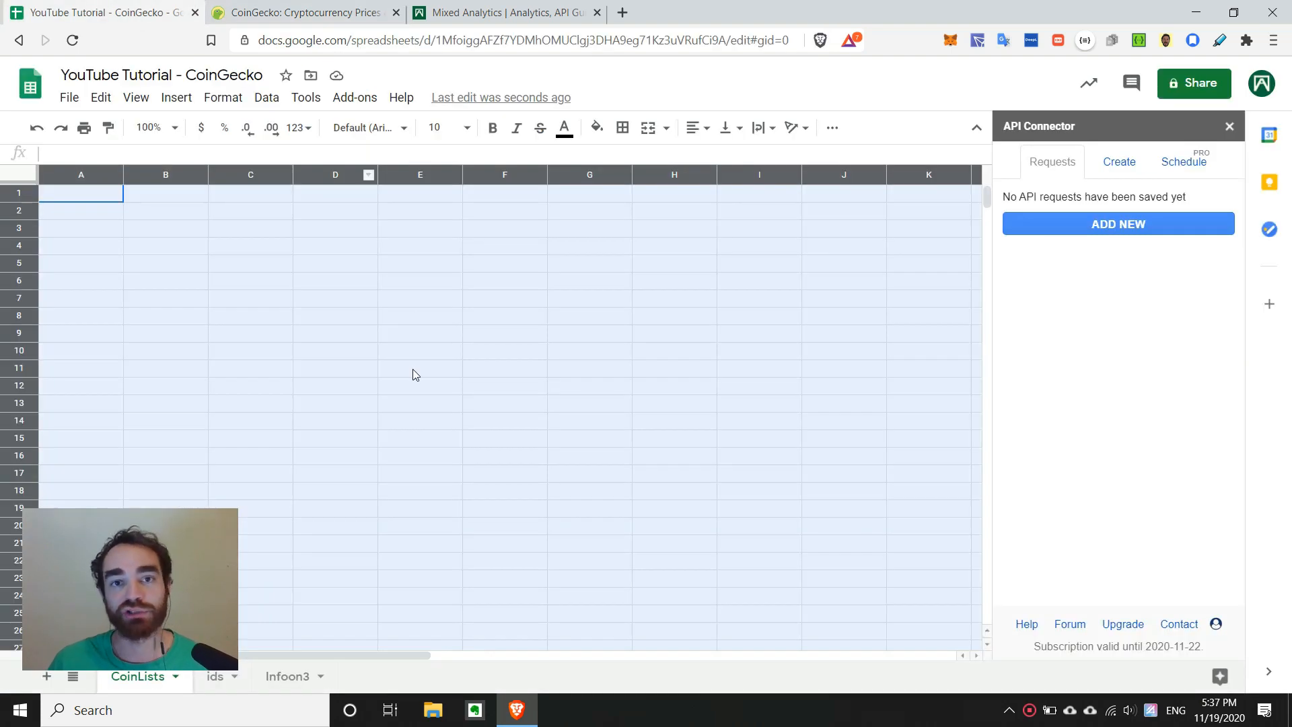
{"action": "left_click", "coordinate": [1229, 126]}
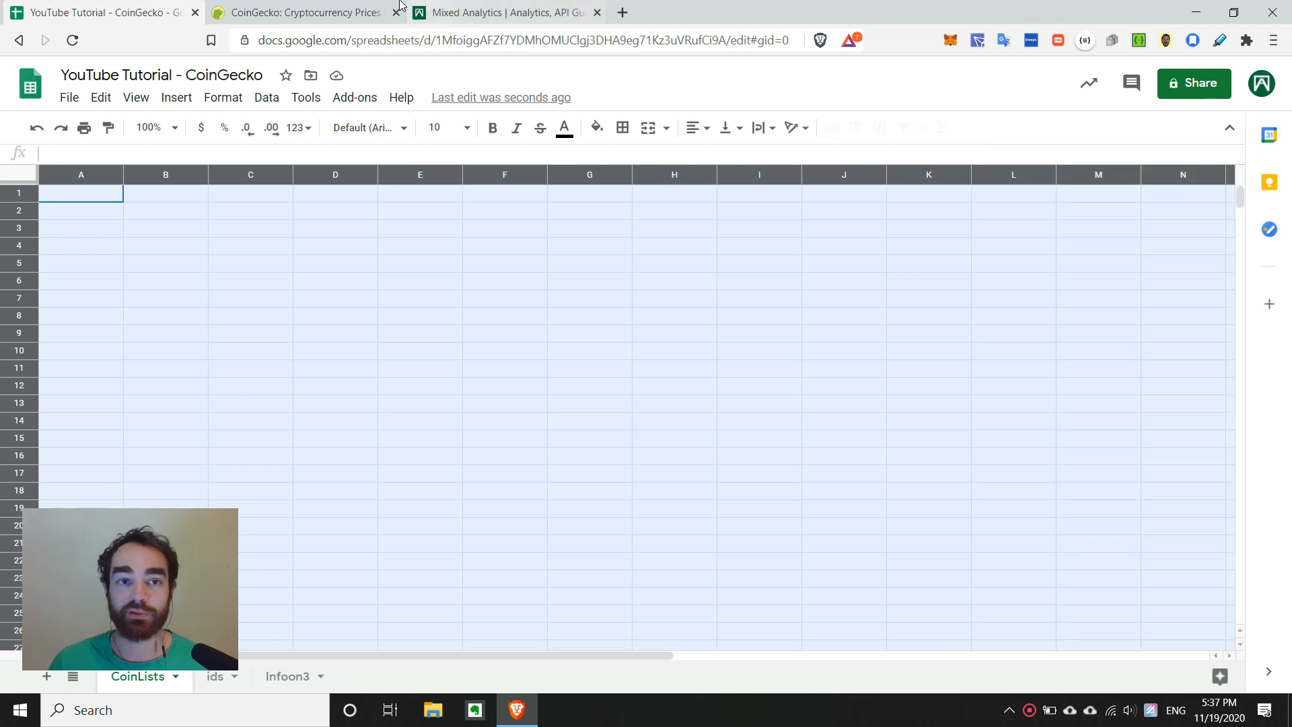
{"action": "left_click", "coordinate": [303, 12]}
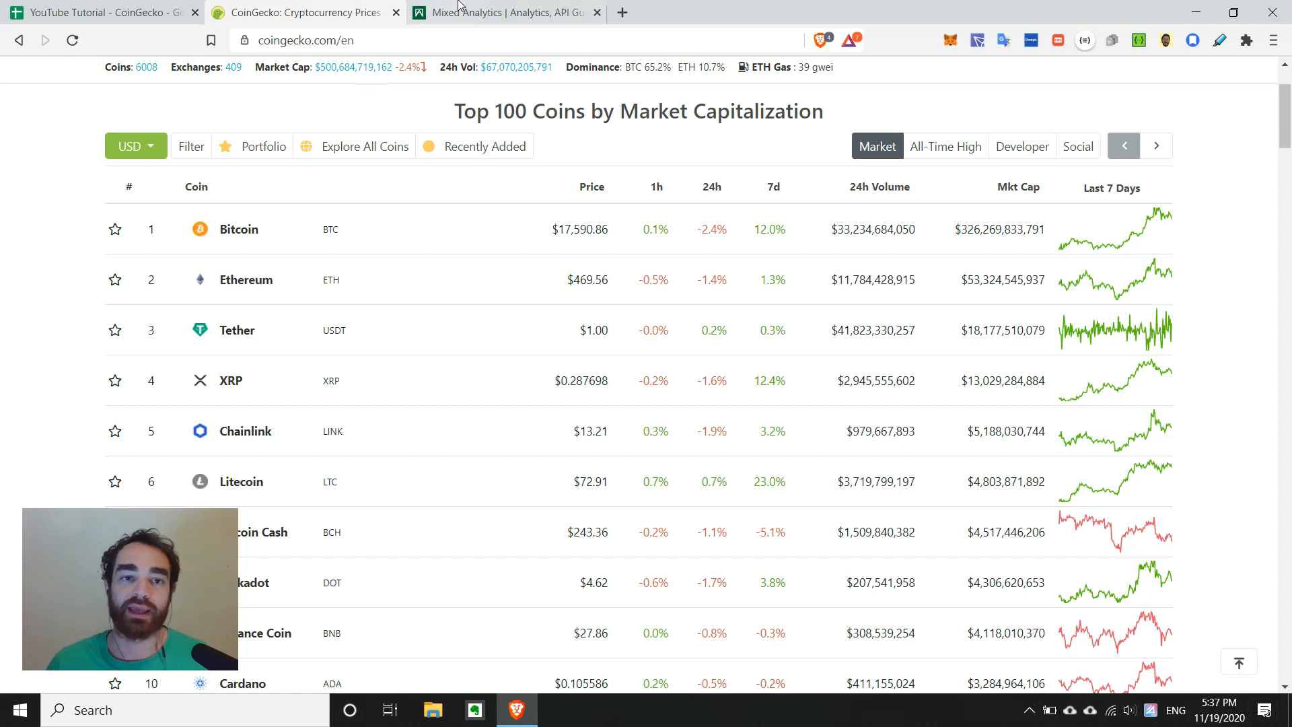
- View the Mixed Analytics API Connector for Google Sheets page and its iTunes import demo
{"action": "left_click", "coordinate": [502, 12]}
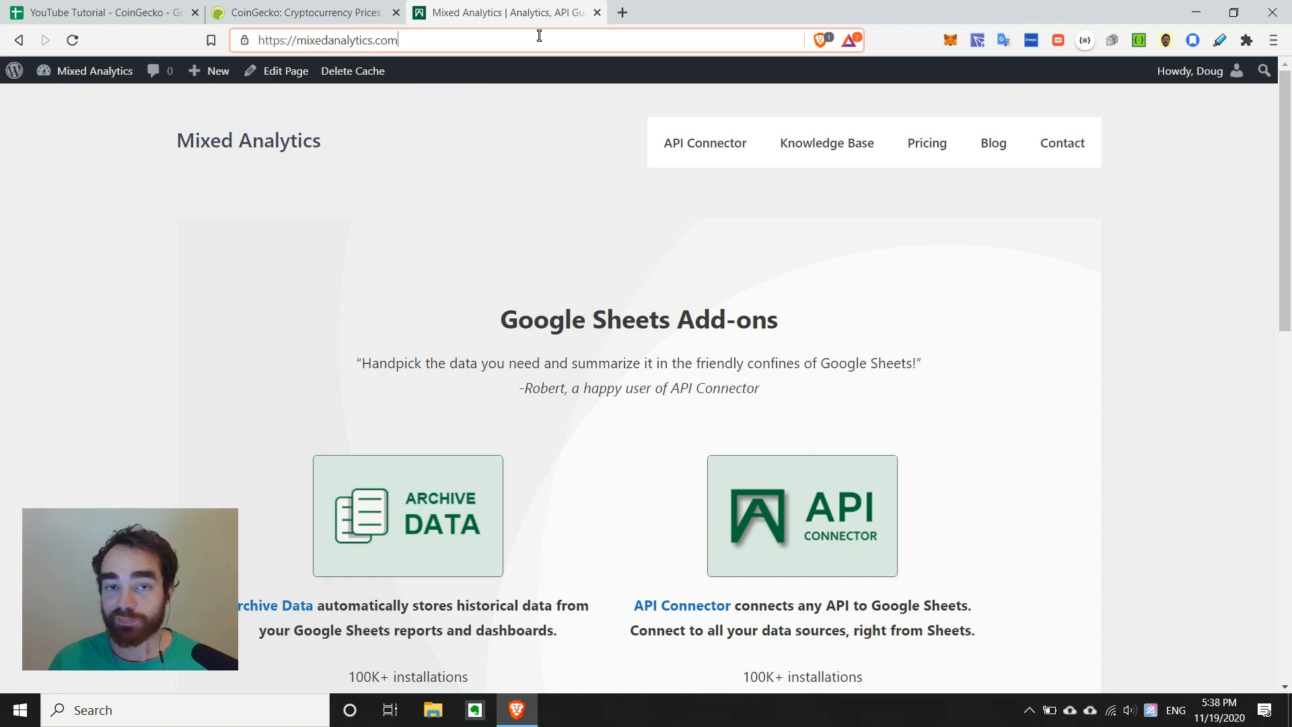
{"action": "mouse_move", "coordinate": [755, 521]}
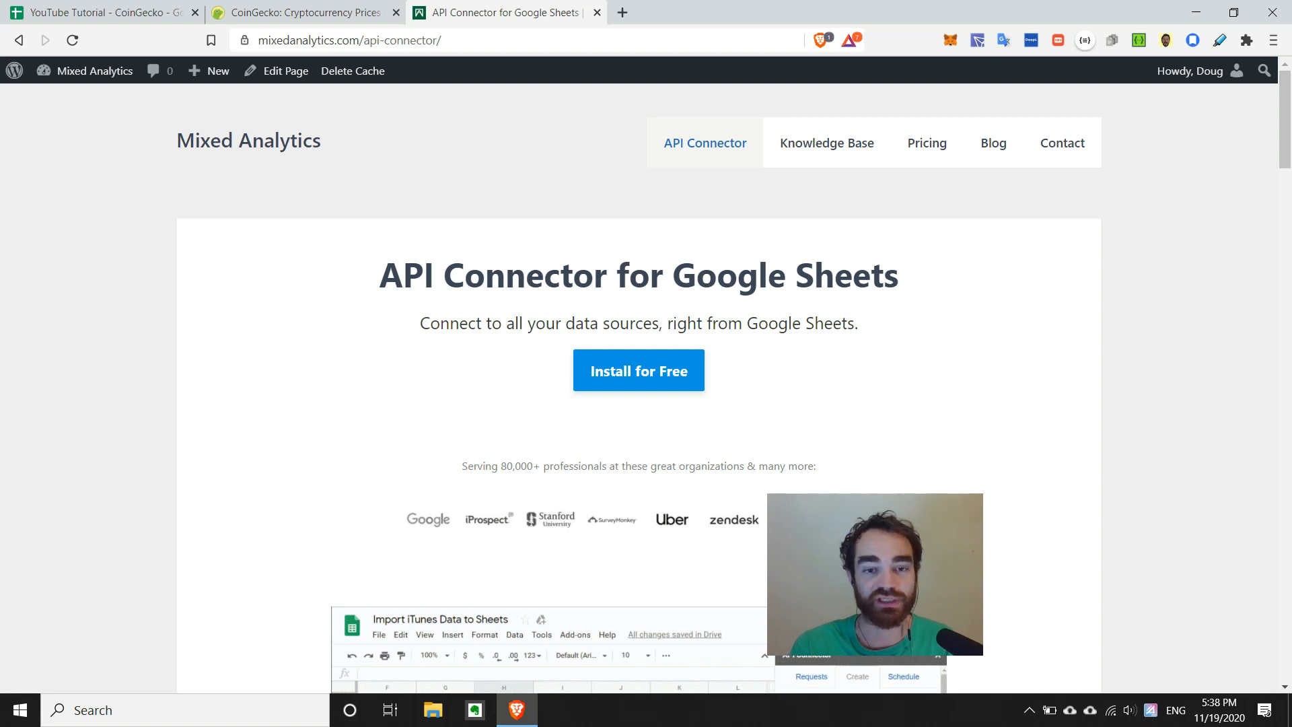
{"action": "scroll", "scroll_direction": "down", "scroll_amount": 3}
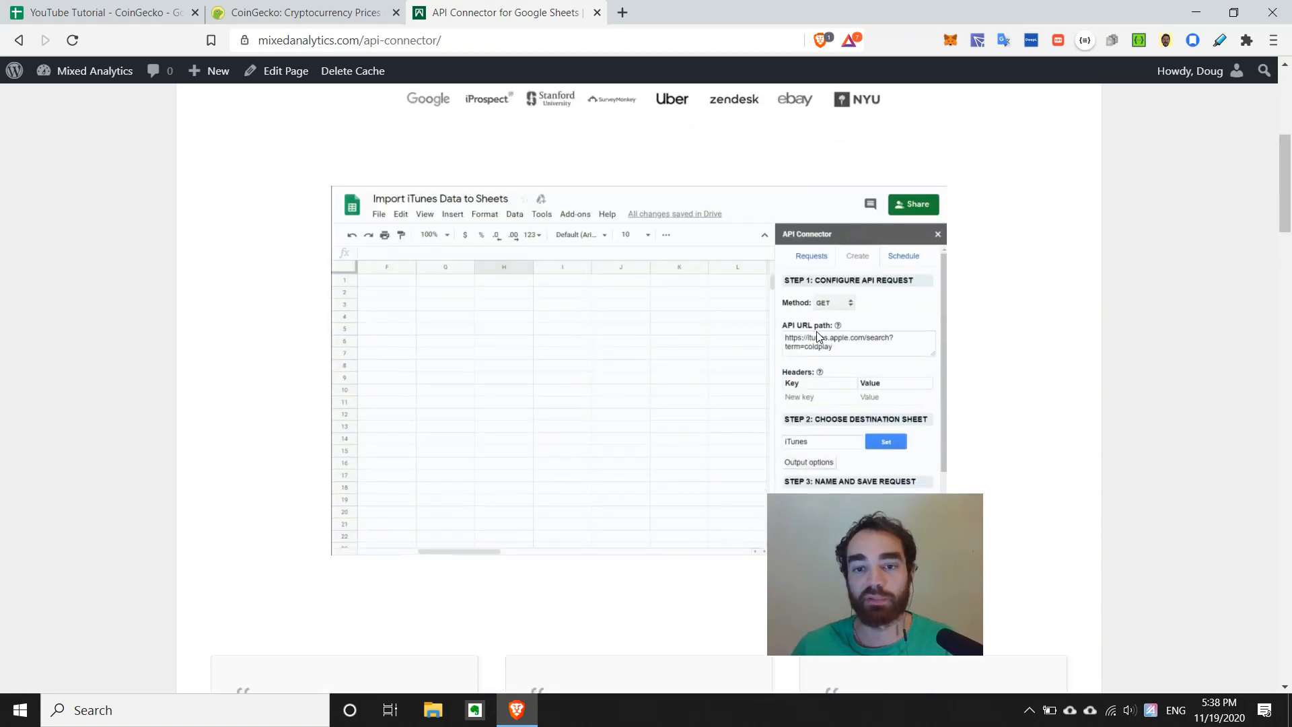
{"action": "scroll", "scroll_direction": "down", "scroll_amount": 3}
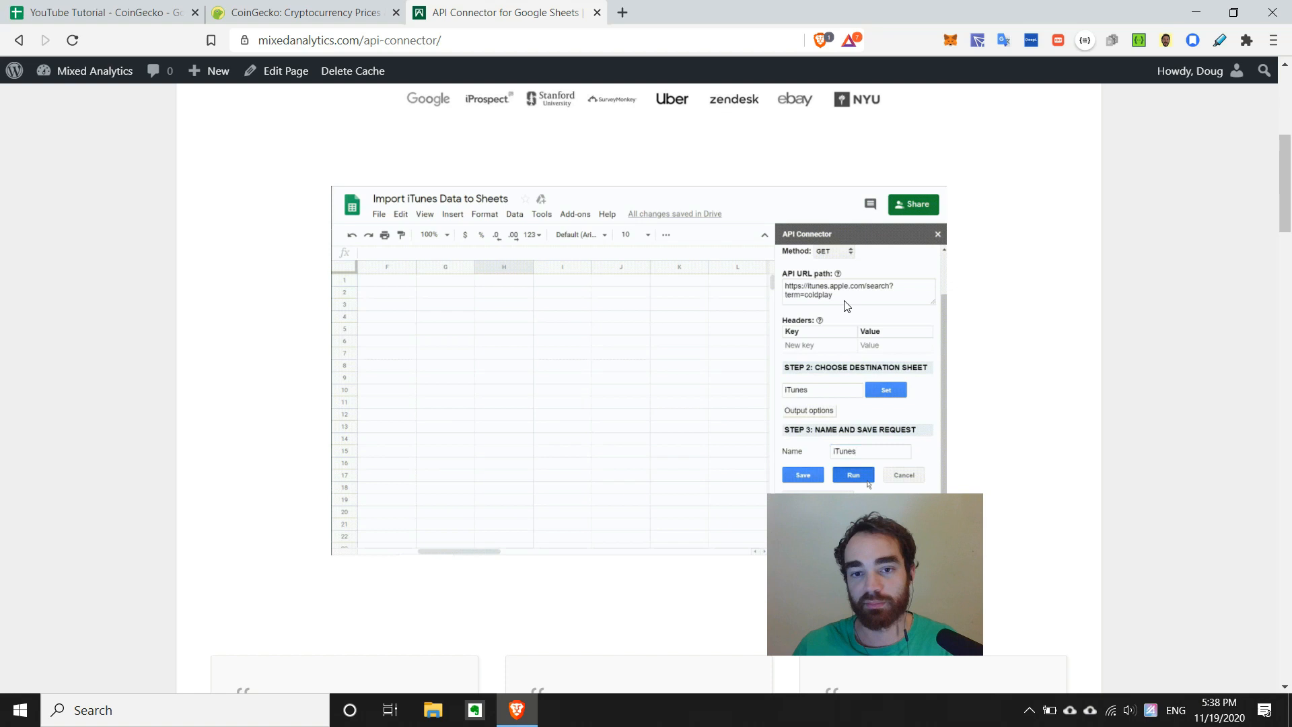
{"action": "left_click", "coordinate": [853, 475]}
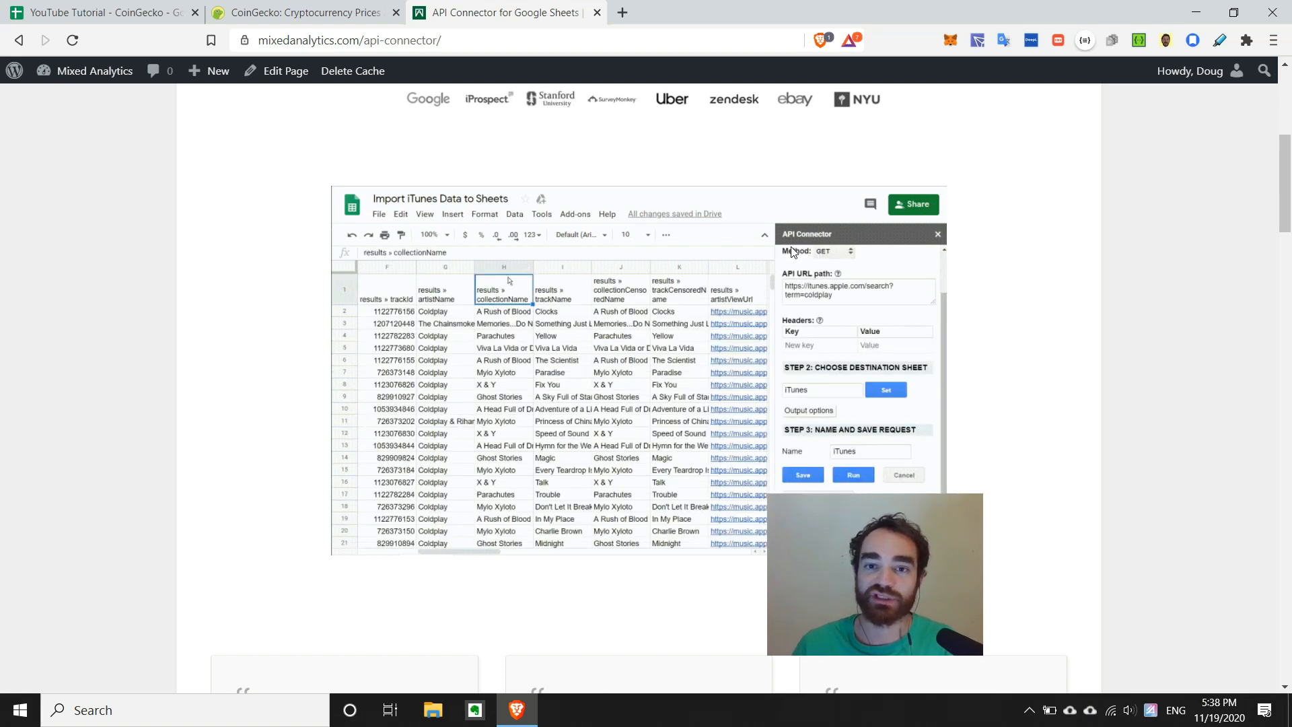
{"action": "scroll", "scroll_direction": "up", "scroll_amount": 3}
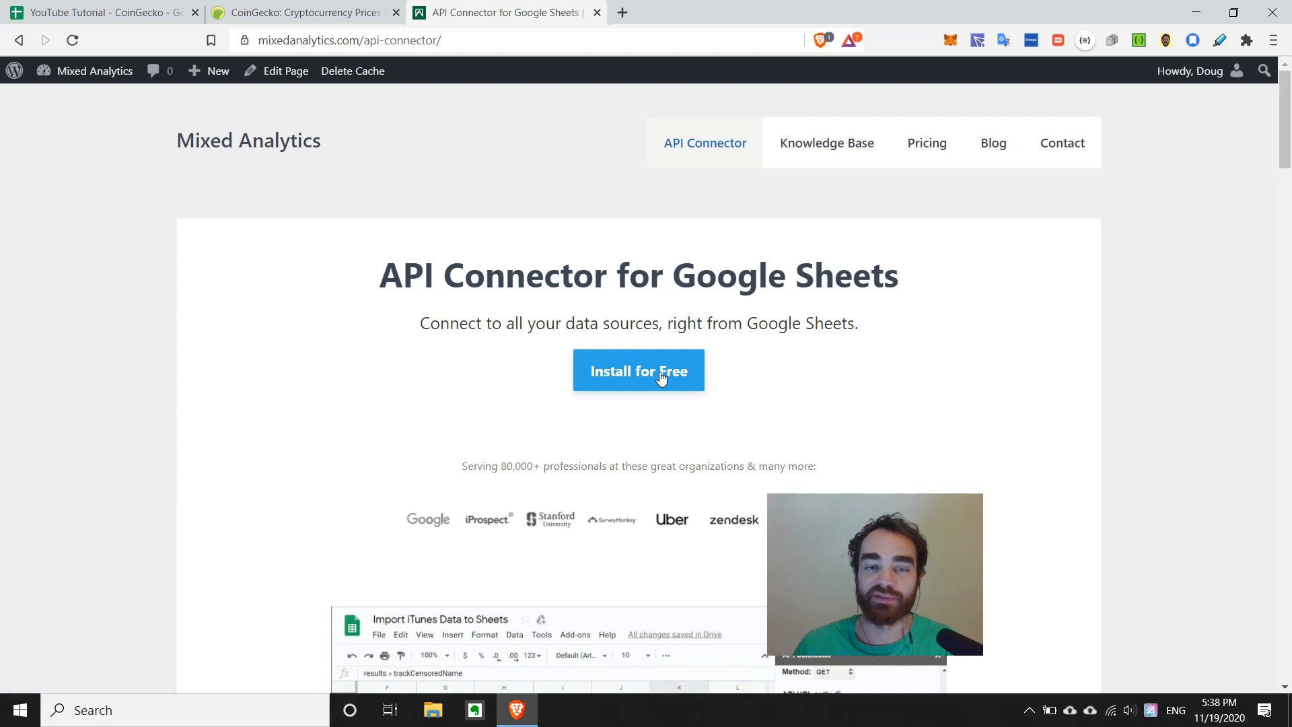
- View the API Connector Marketplace listing's screenshots via Install for Free, then close that tab
{"action": "left_click", "coordinate": [638, 370]}
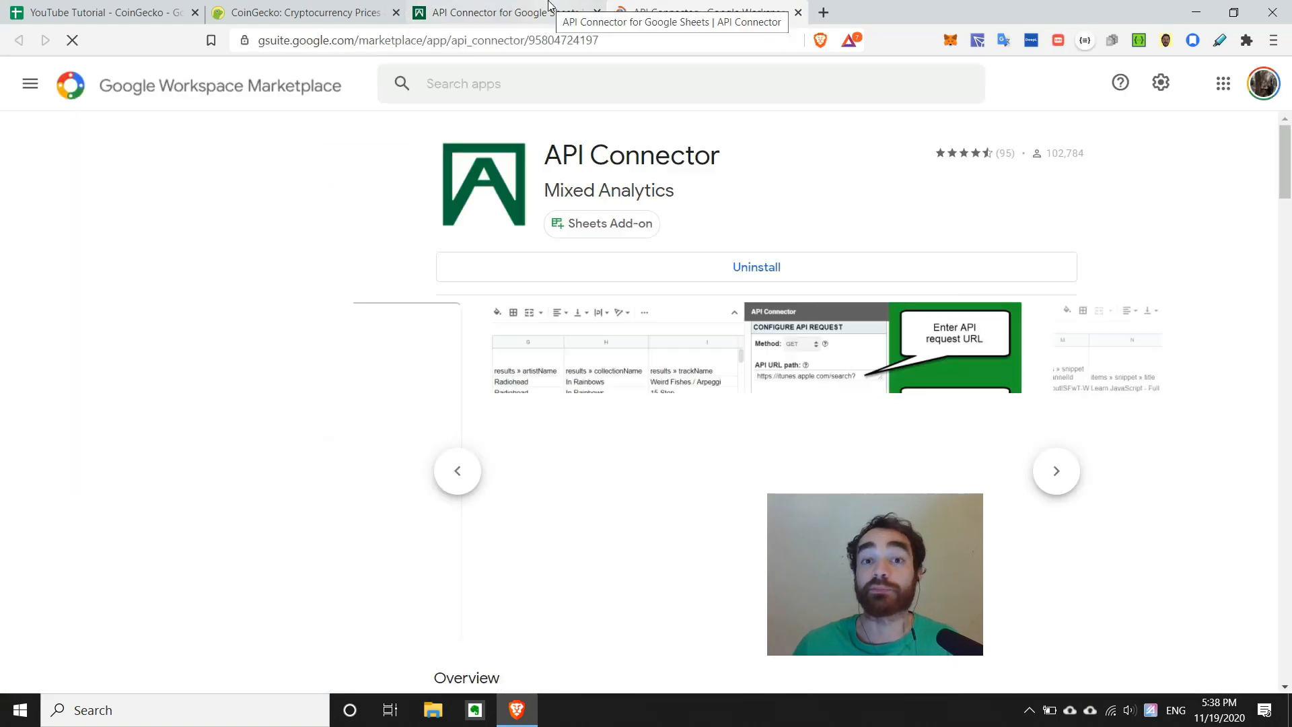
{"action": "left_click", "coordinate": [29, 83]}
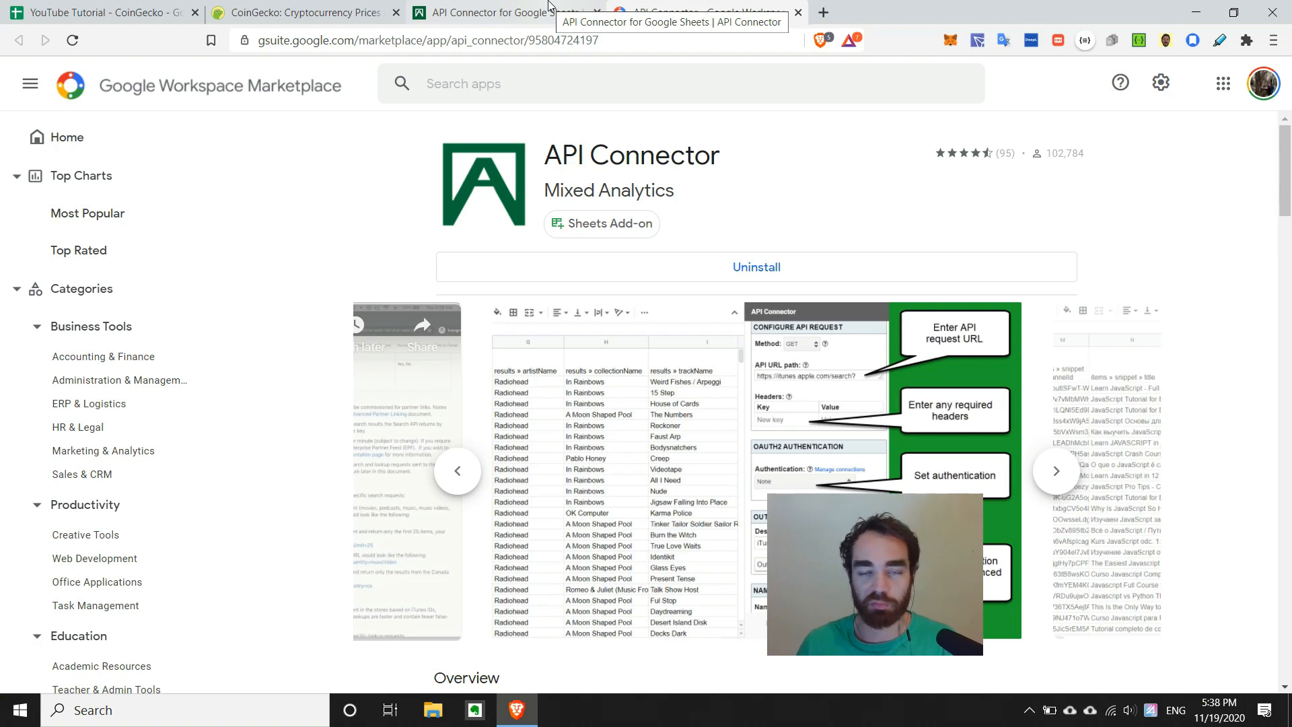
{"action": "left_click", "coordinate": [1055, 471]}
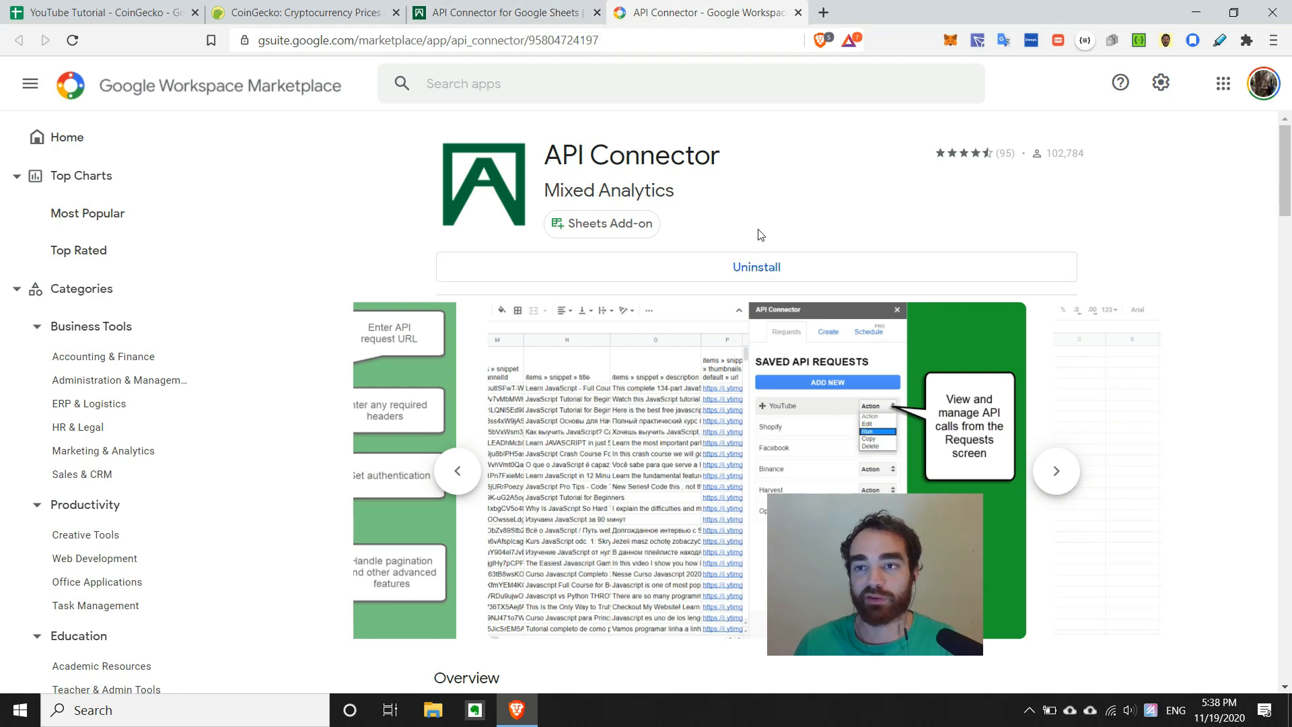
{"action": "left_click", "coordinate": [1055, 471]}
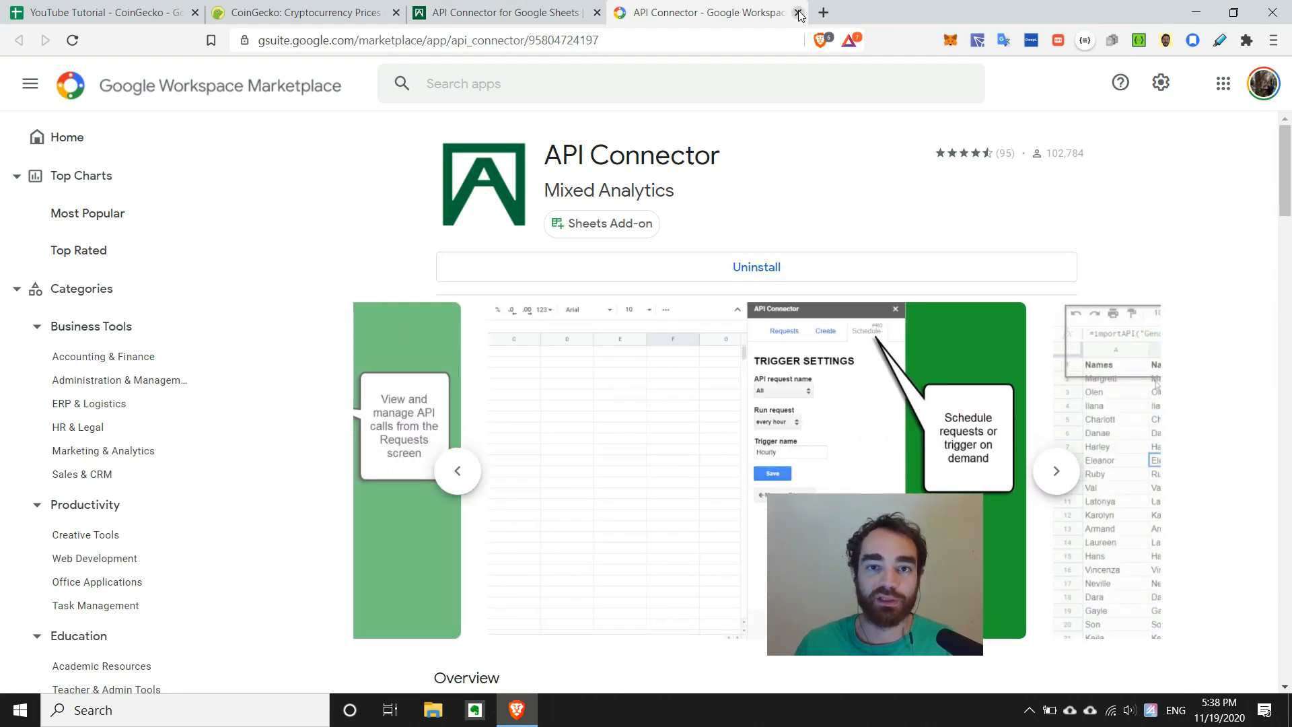
{"action": "left_click", "coordinate": [797, 12]}
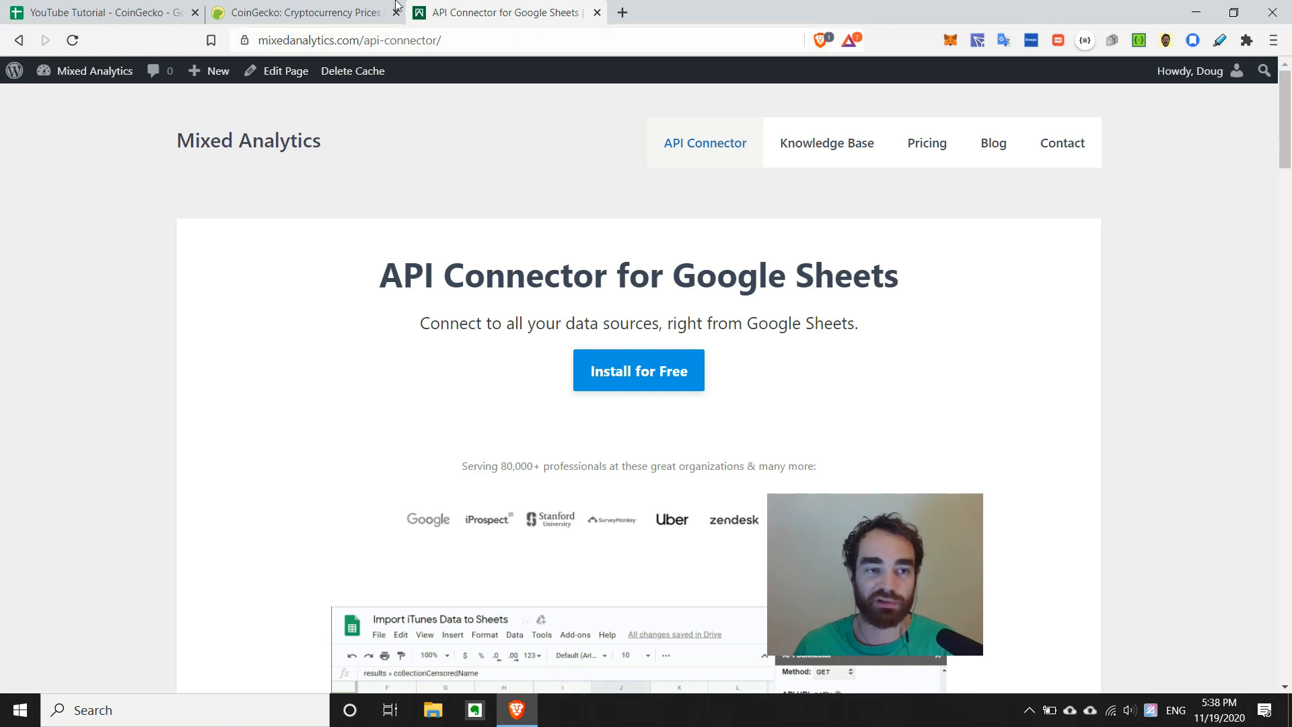
{"action": "mouse_move", "coordinate": [98, 12]}
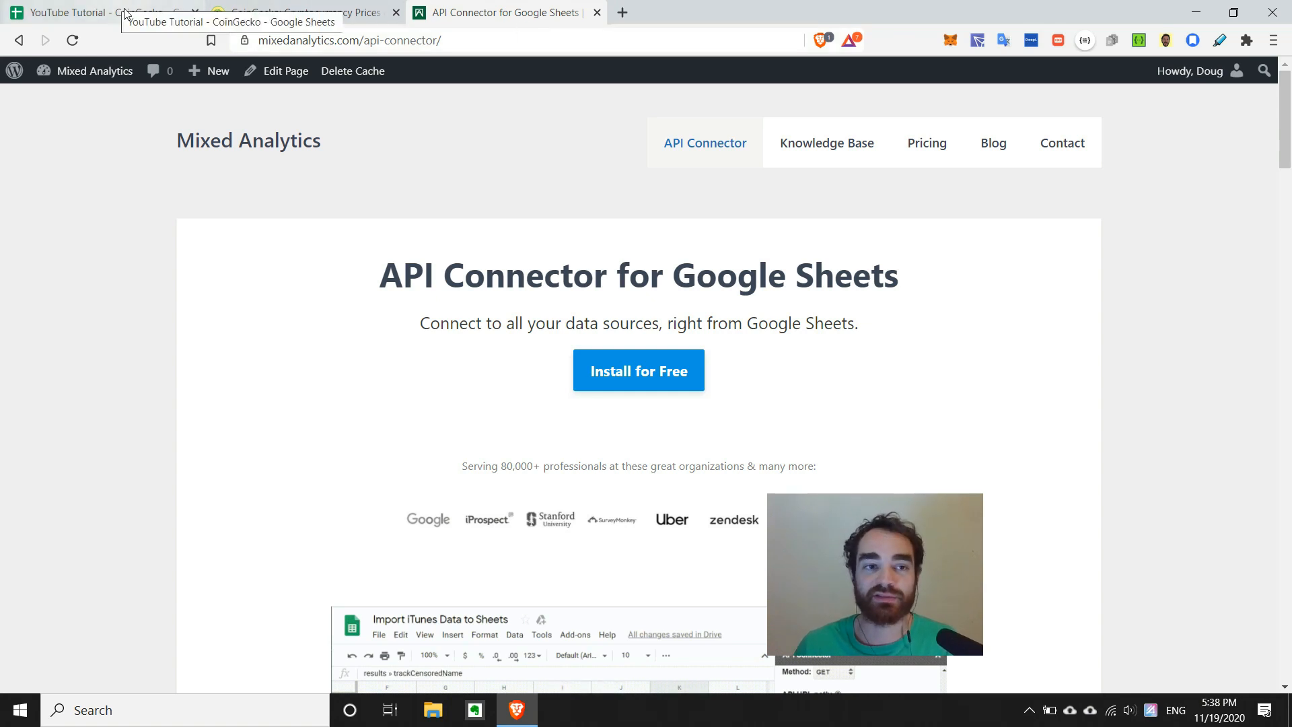
- Return to the CoinGecko spreadsheet and view, then dismiss, the Add-ons > API Connector submenu
{"action": "left_click", "coordinate": [99, 12]}
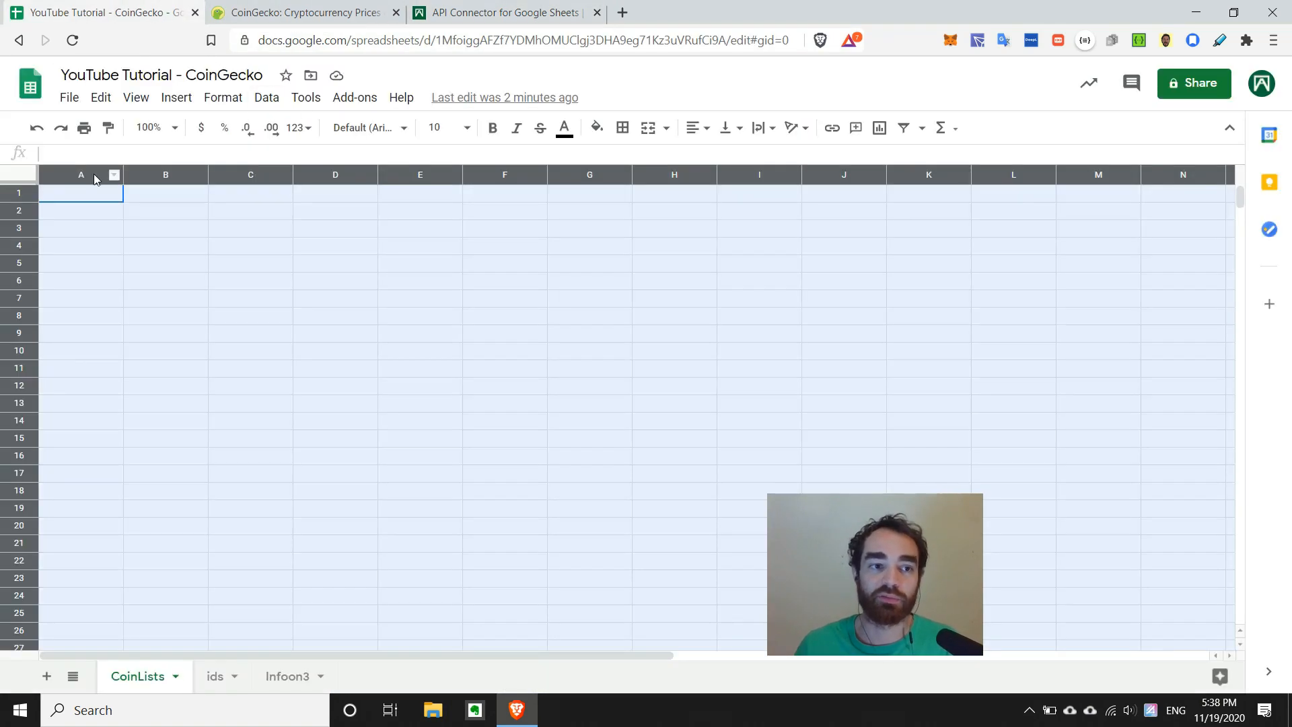
{"action": "left_click", "coordinate": [354, 97]}
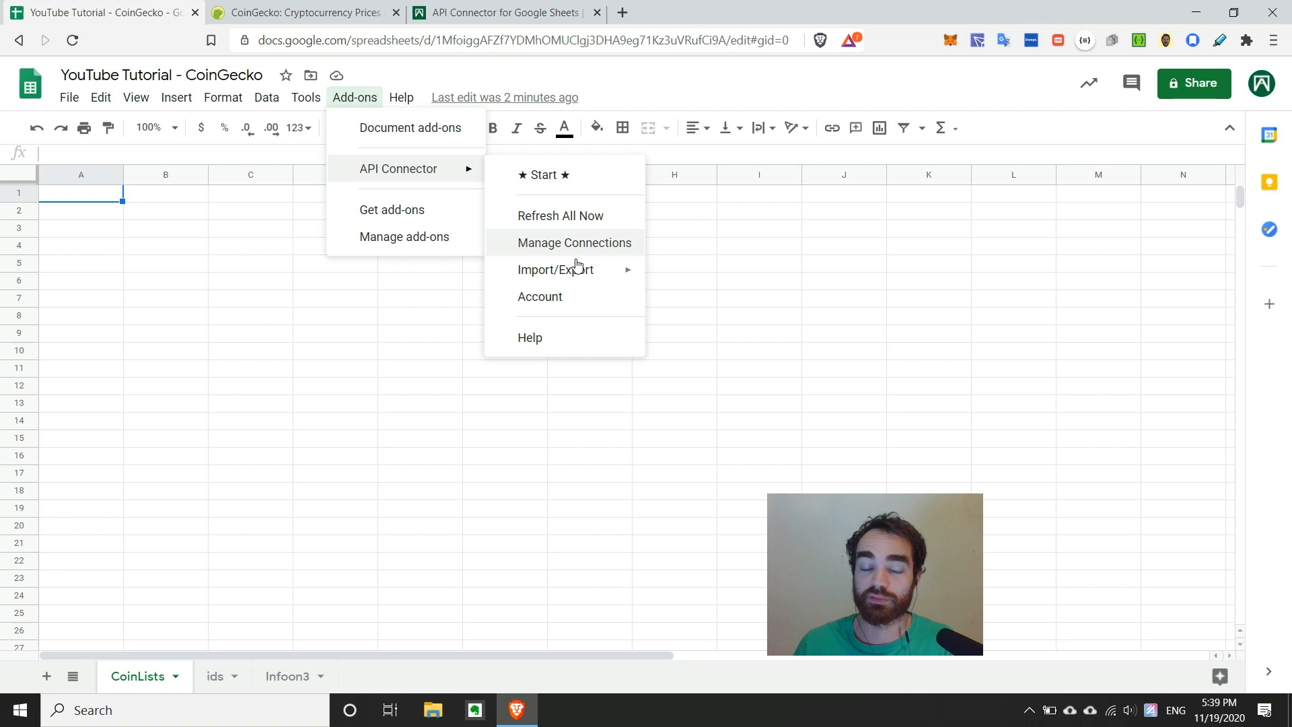
{"action": "left_click", "coordinate": [99, 205]}
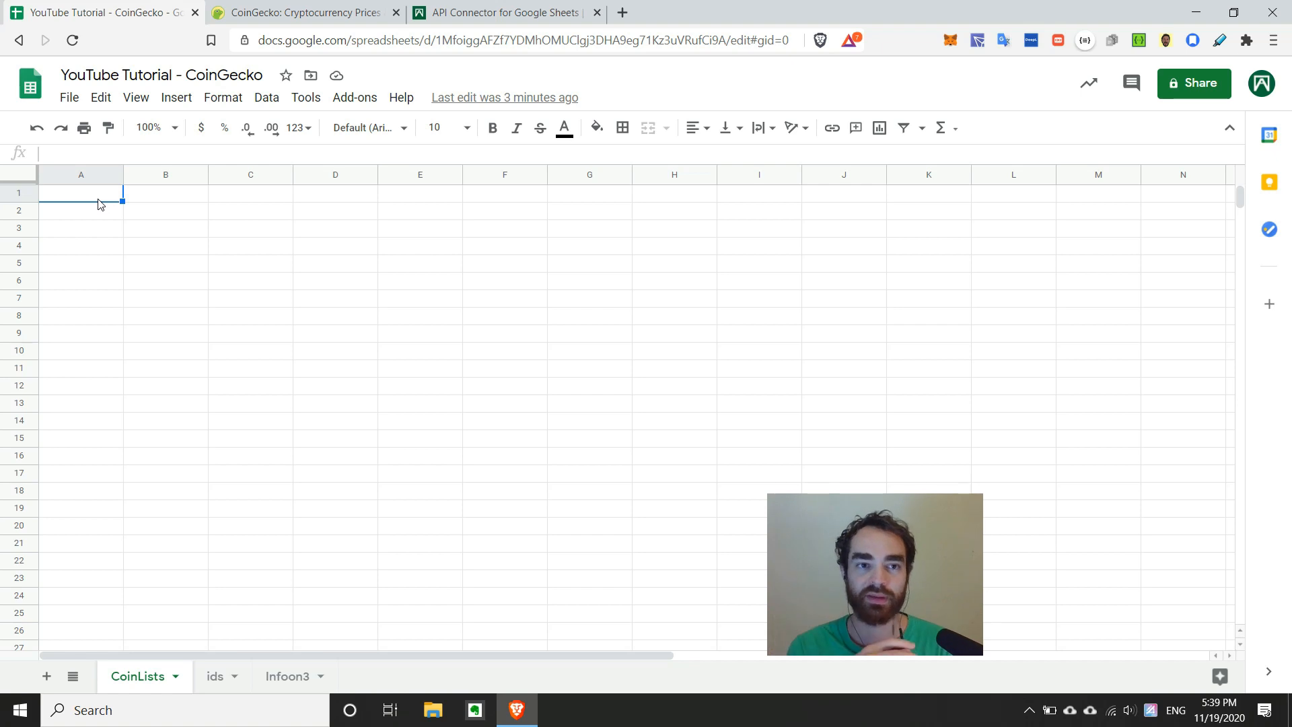
- Scroll the CoinGecko coin table to the footer and back, then bring up the Resources menu
{"action": "left_click", "coordinate": [296, 12]}
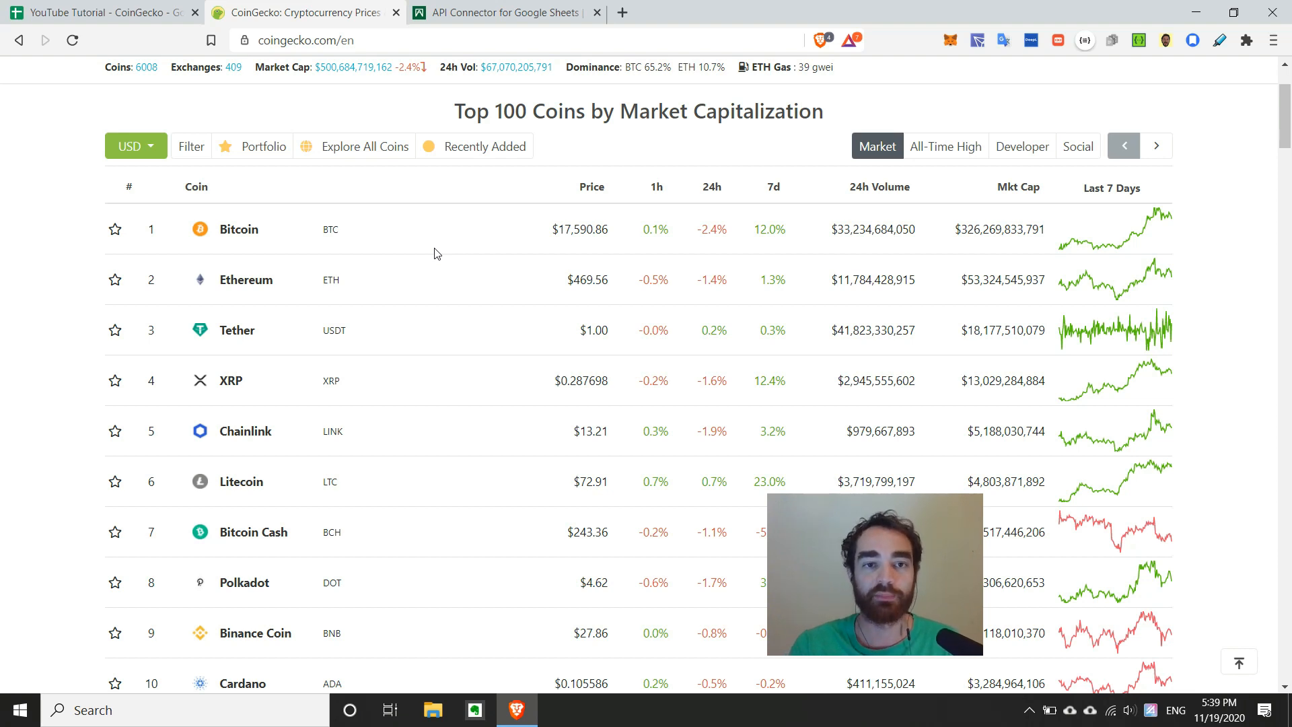
{"action": "scroll", "scroll_direction": "up", "scroll_amount": 3}
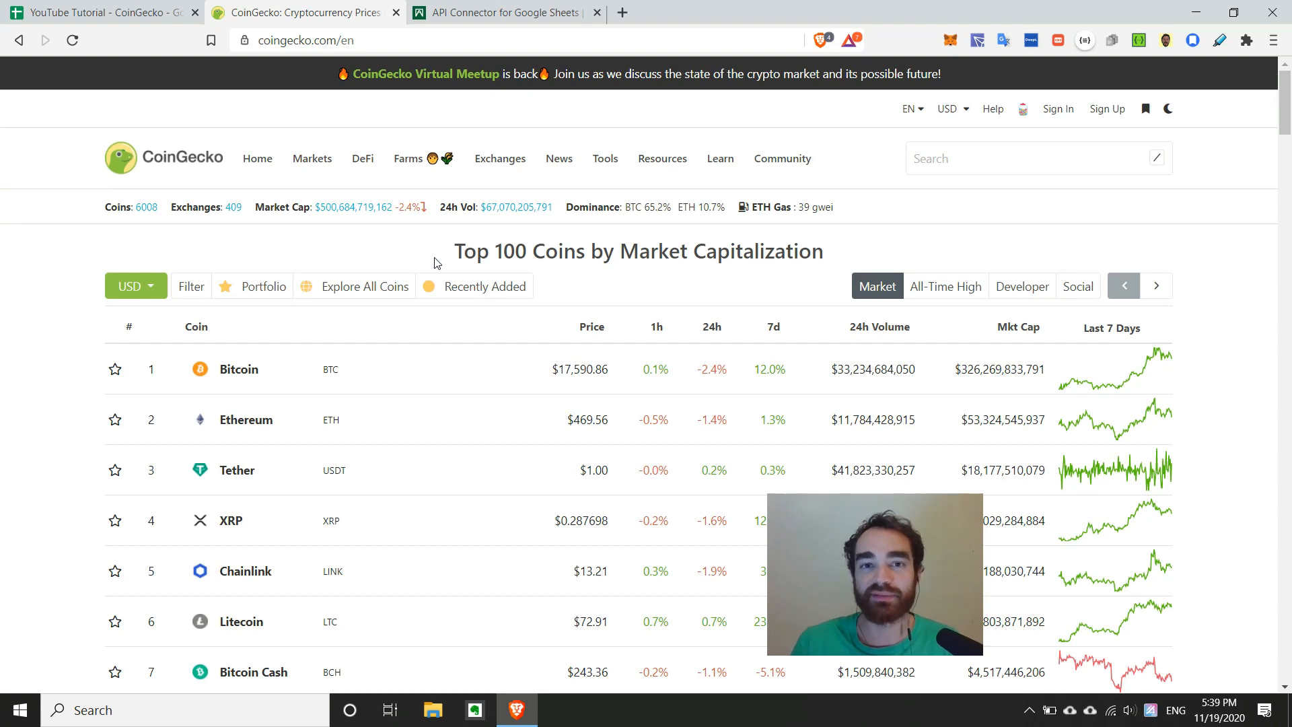
{"action": "scroll", "scroll_direction": "down", "scroll_amount": 3}
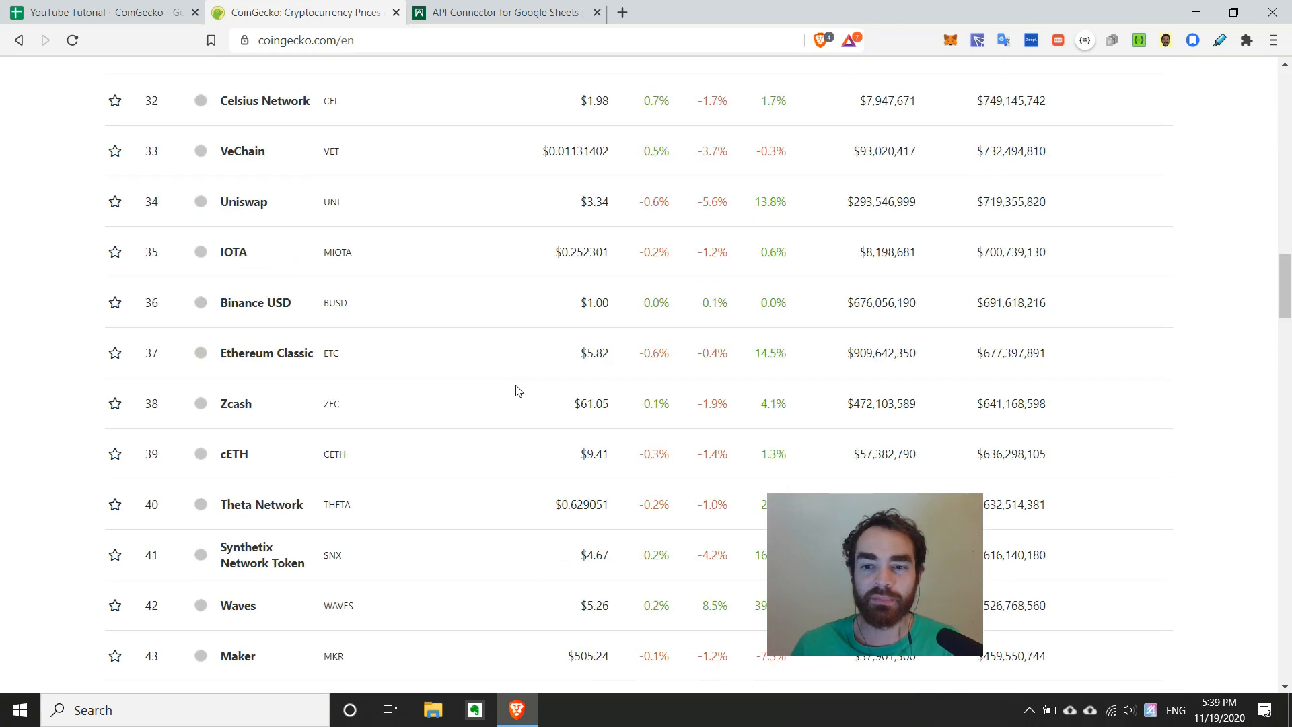
{"action": "scroll", "scroll_direction": "down", "scroll_amount": 3}
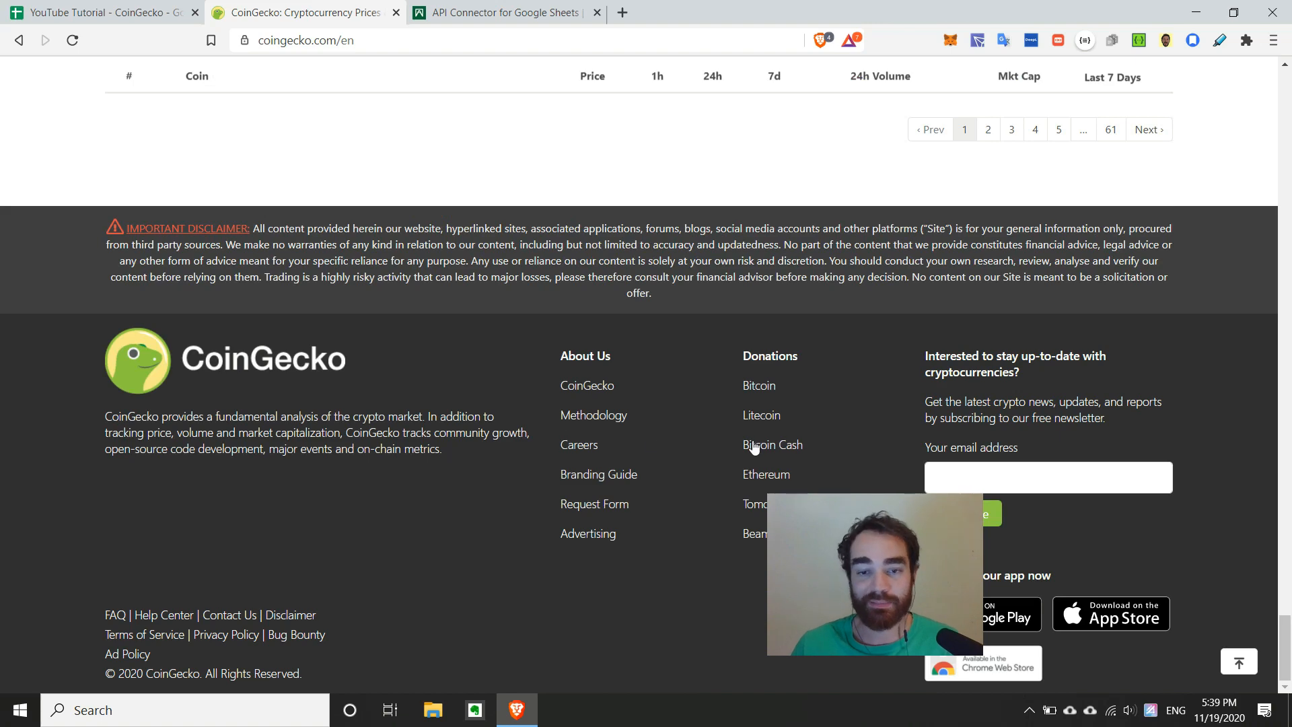
{"action": "mouse_move", "coordinate": [860, 460]}
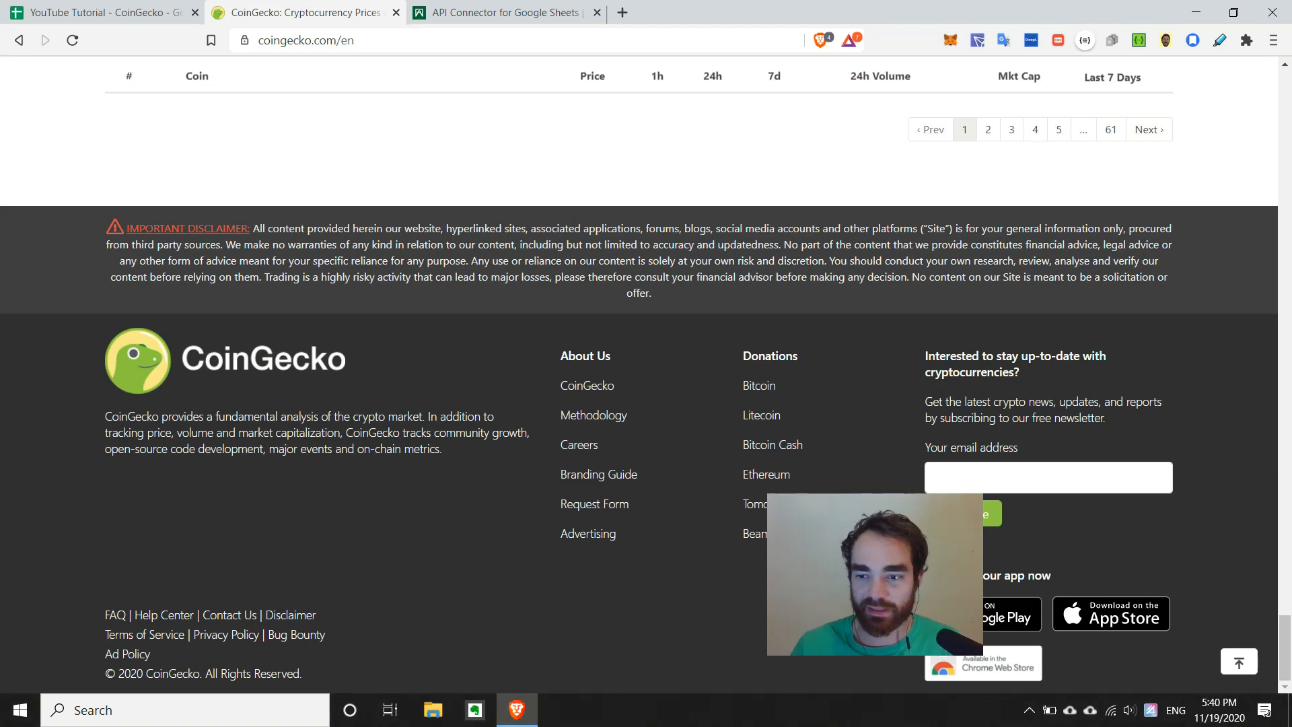
{"action": "scroll", "scroll_direction": "up", "scroll_amount": 3}
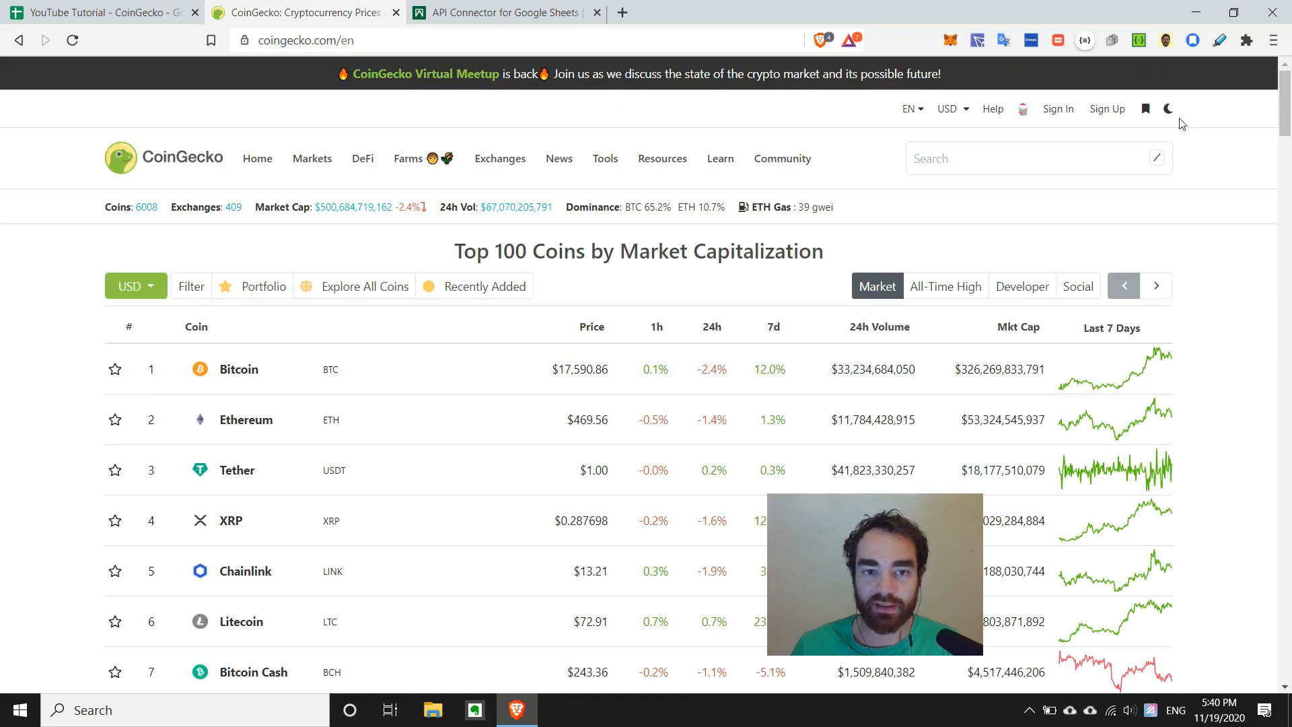
{"action": "left_click", "coordinate": [662, 158]}
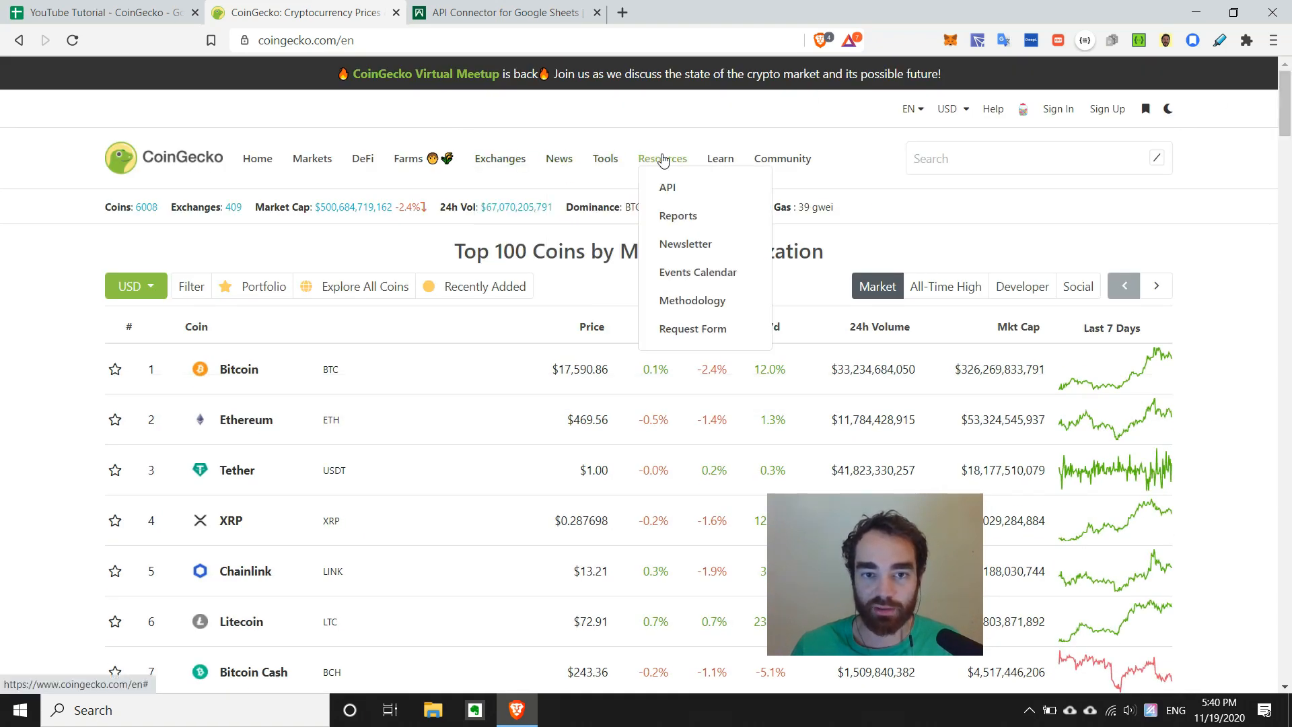
{"action": "mouse_move", "coordinate": [666, 187]}
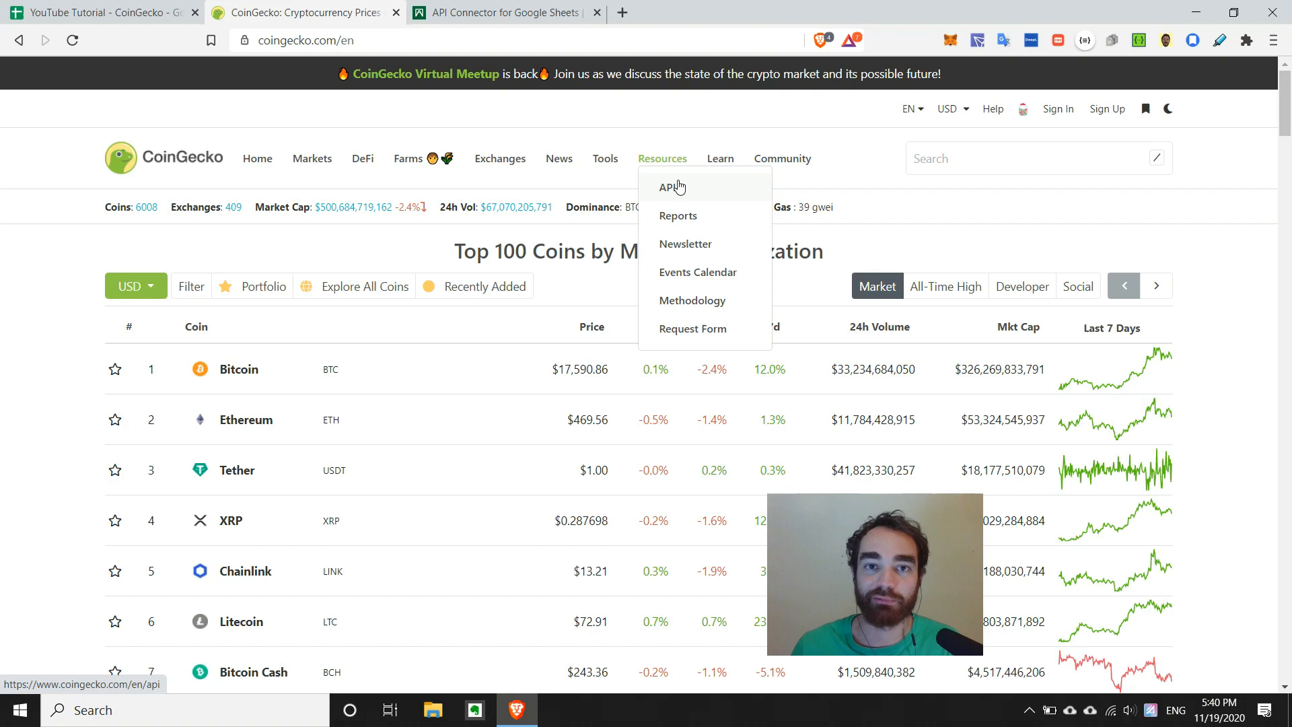
- View CoinGecko's API page, scrolling through its contents
{"action": "left_click", "coordinate": [668, 187]}
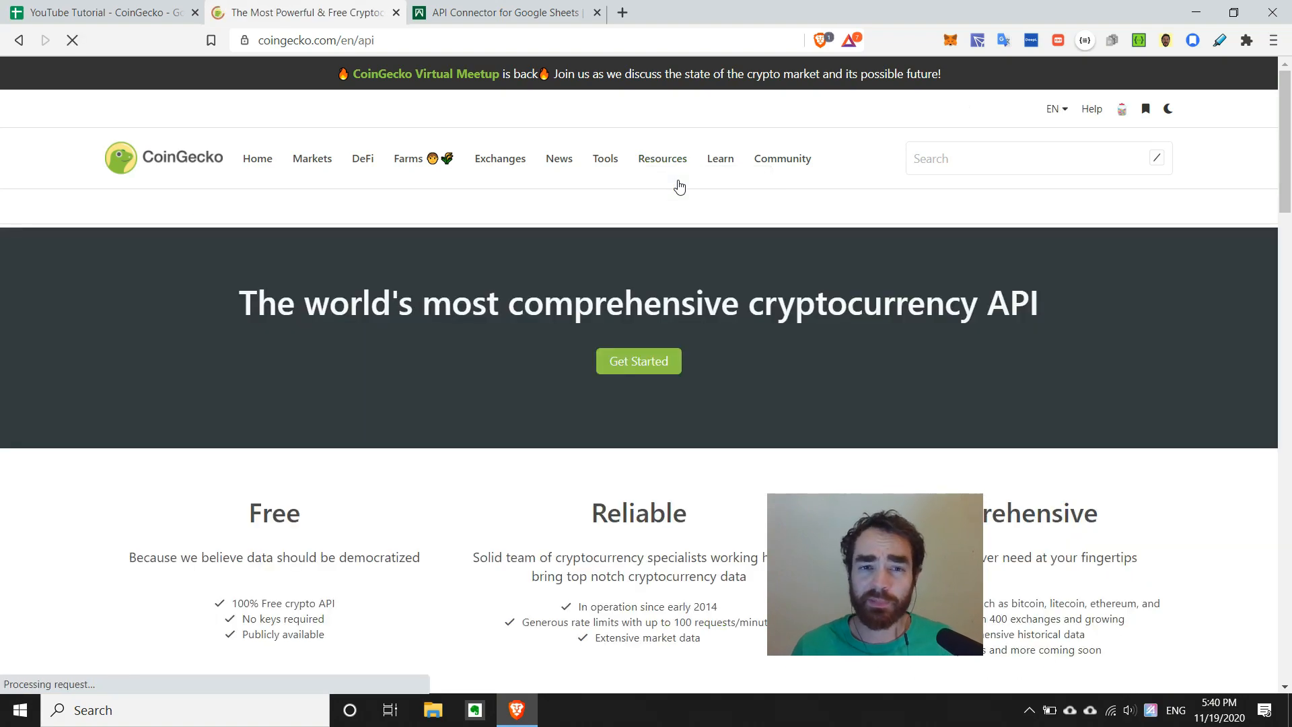
{"action": "scroll", "scroll_direction": "down", "scroll_amount": 3}
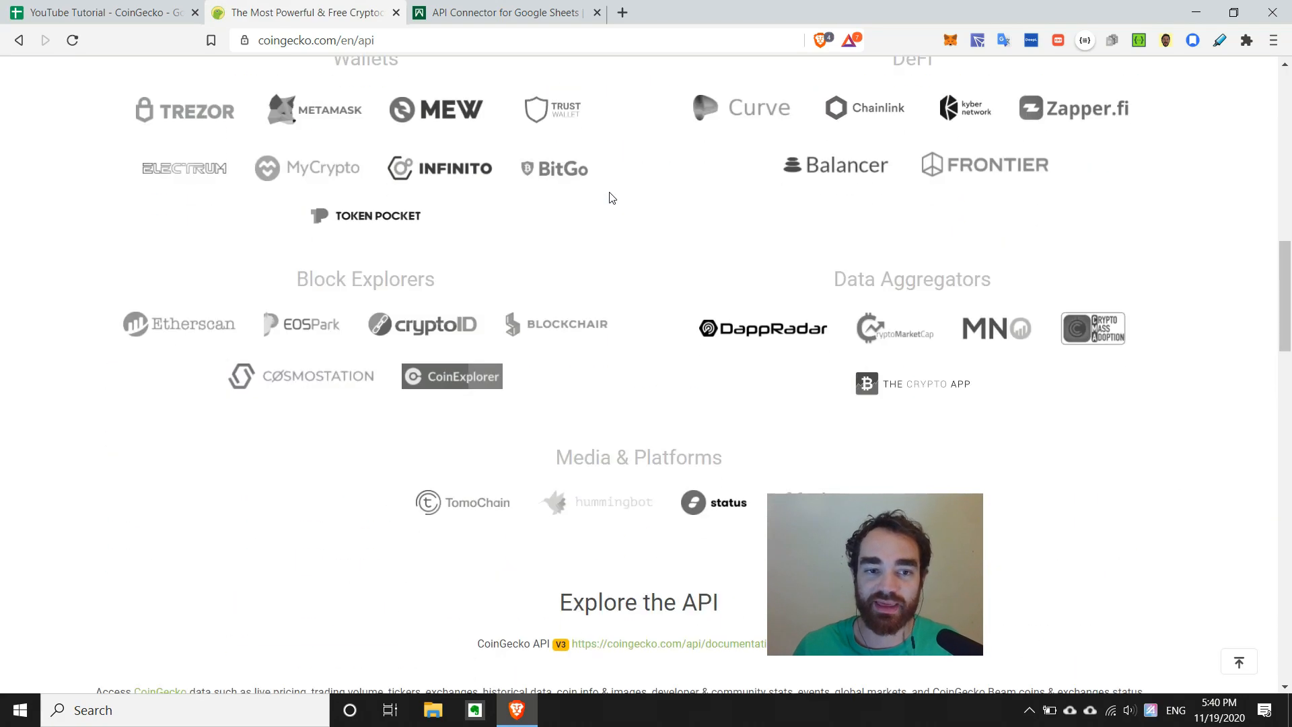
{"action": "scroll", "scroll_direction": "down", "scroll_amount": 3}
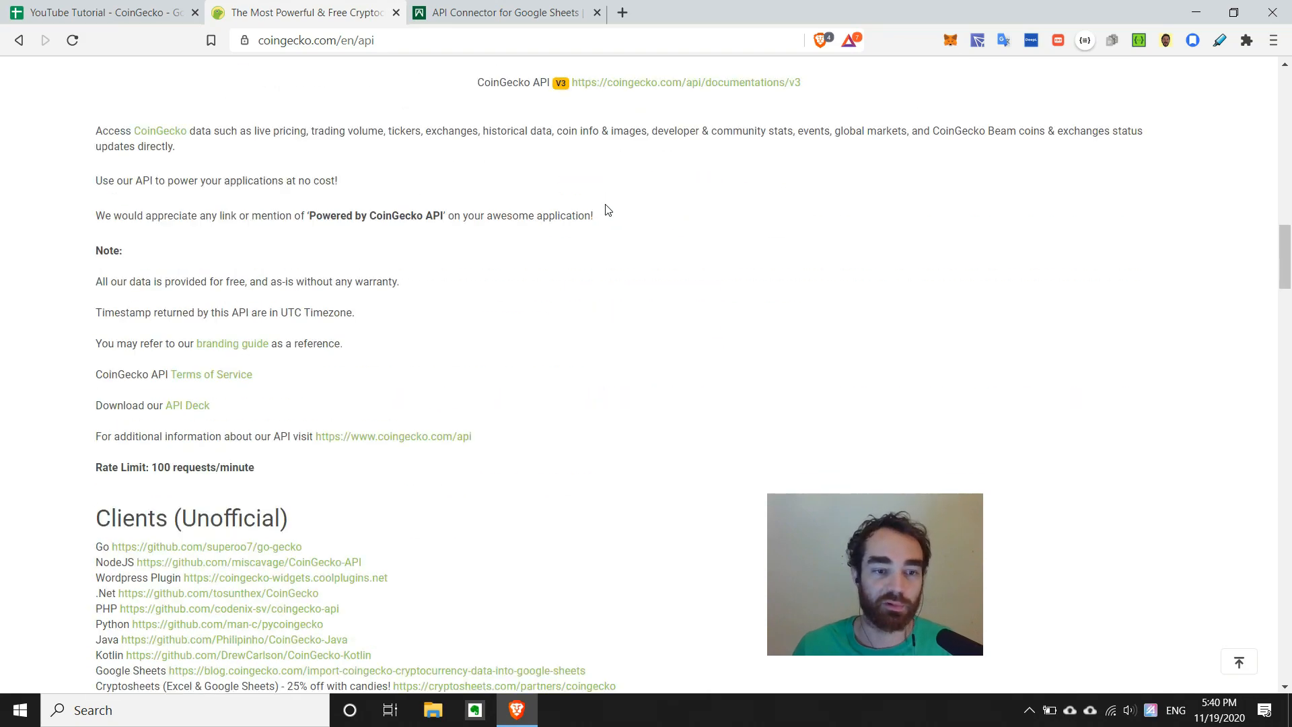
{"action": "scroll", "scroll_direction": "down", "scroll_amount": 3}
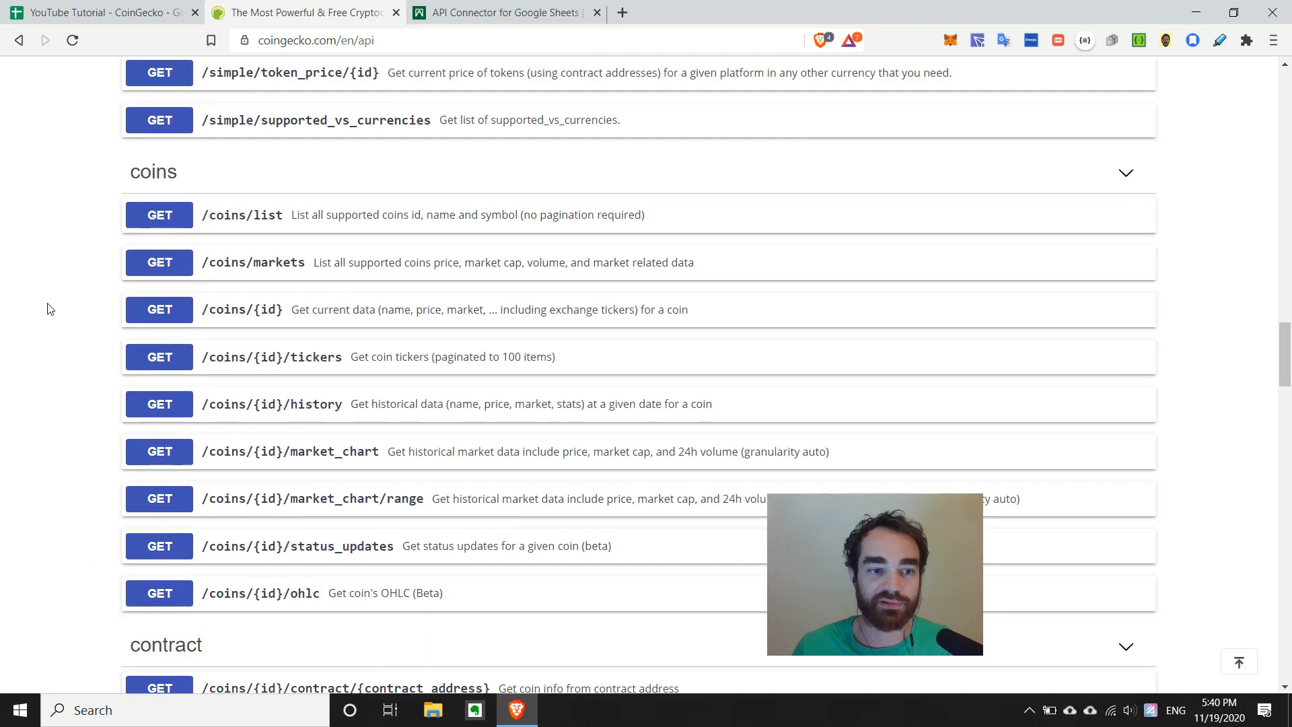
{"action": "scroll", "scroll_direction": "down", "scroll_amount": 3}
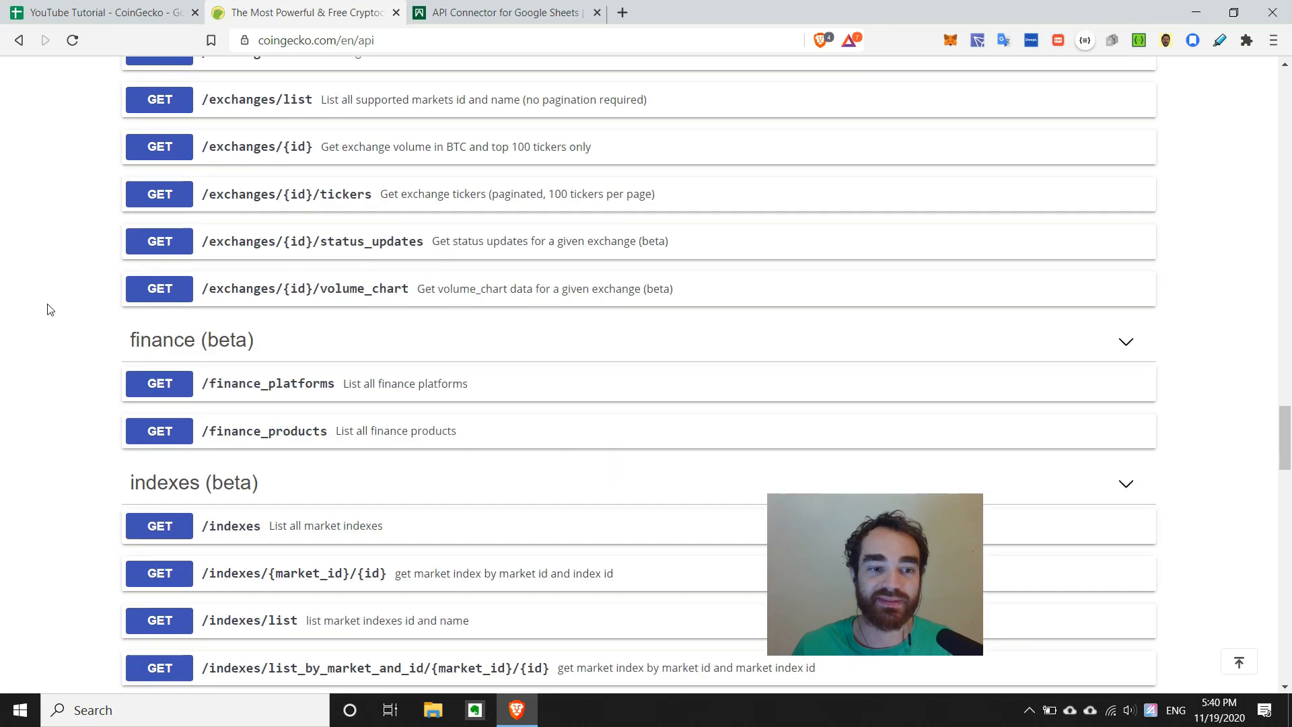
{"action": "scroll", "scroll_direction": "up", "scroll_amount": 3}
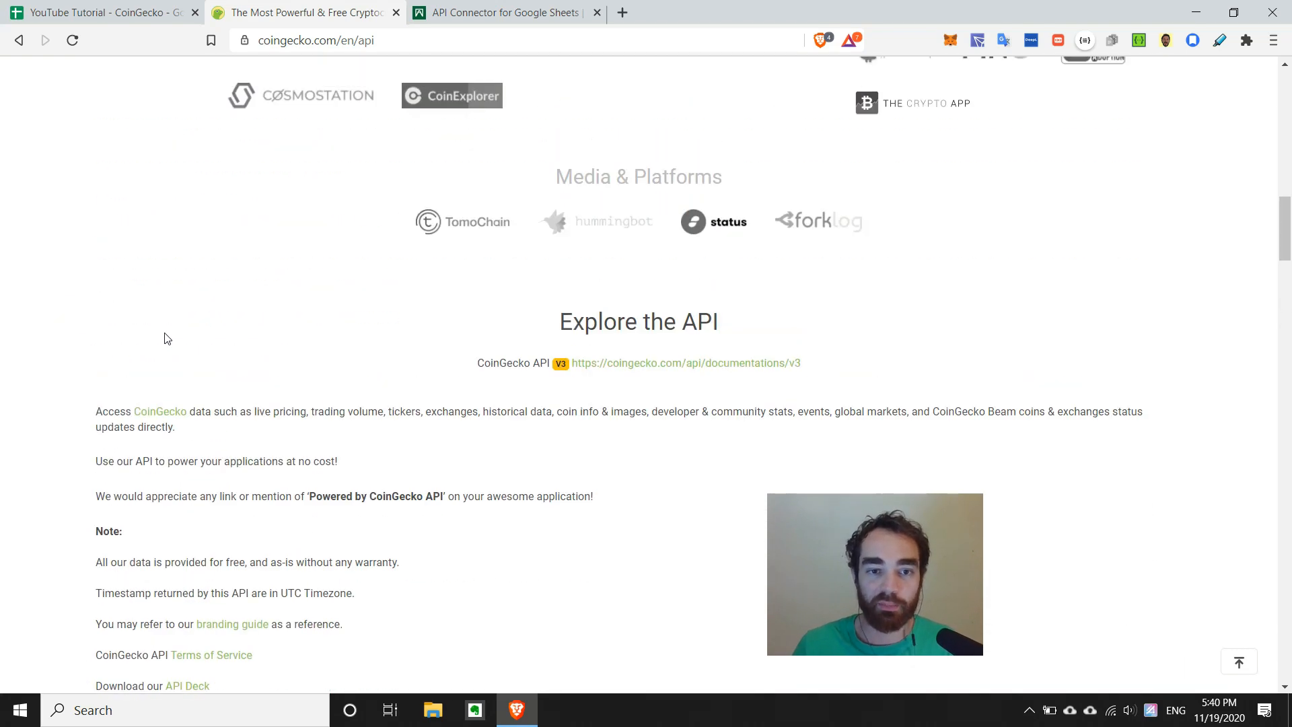
{"action": "mouse_move", "coordinate": [745, 363]}
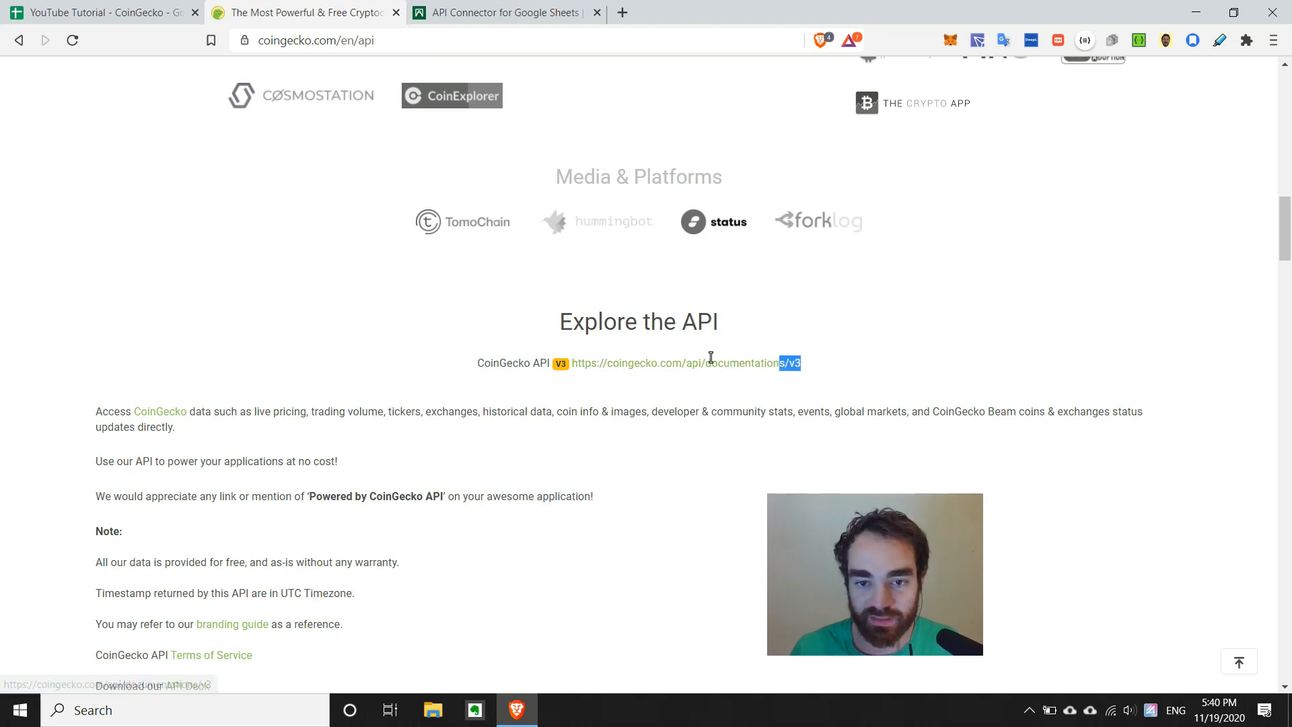
- Open the API V3 documentation in a new tab and select its base URL api.coingecko.com/api/v3
{"action": "left_click", "coordinate": [669, 362]}
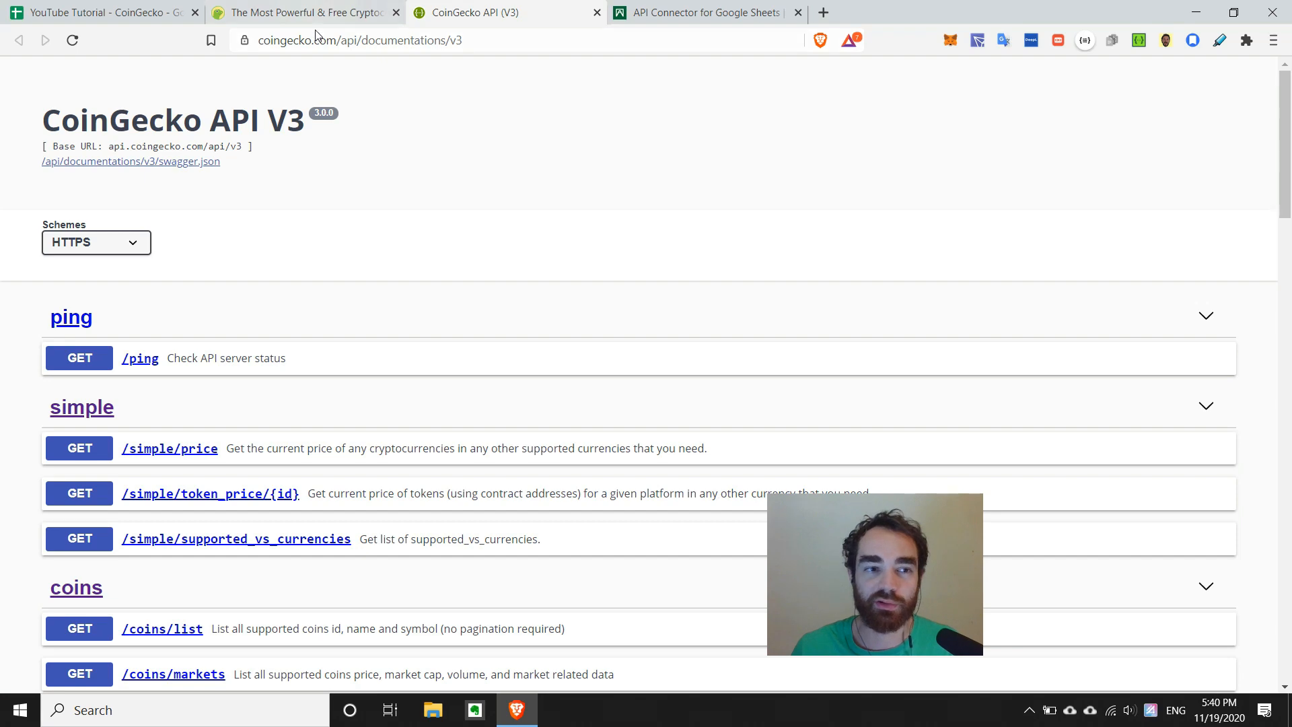
{"action": "scroll", "scroll_direction": "down", "scroll_amount": 3}
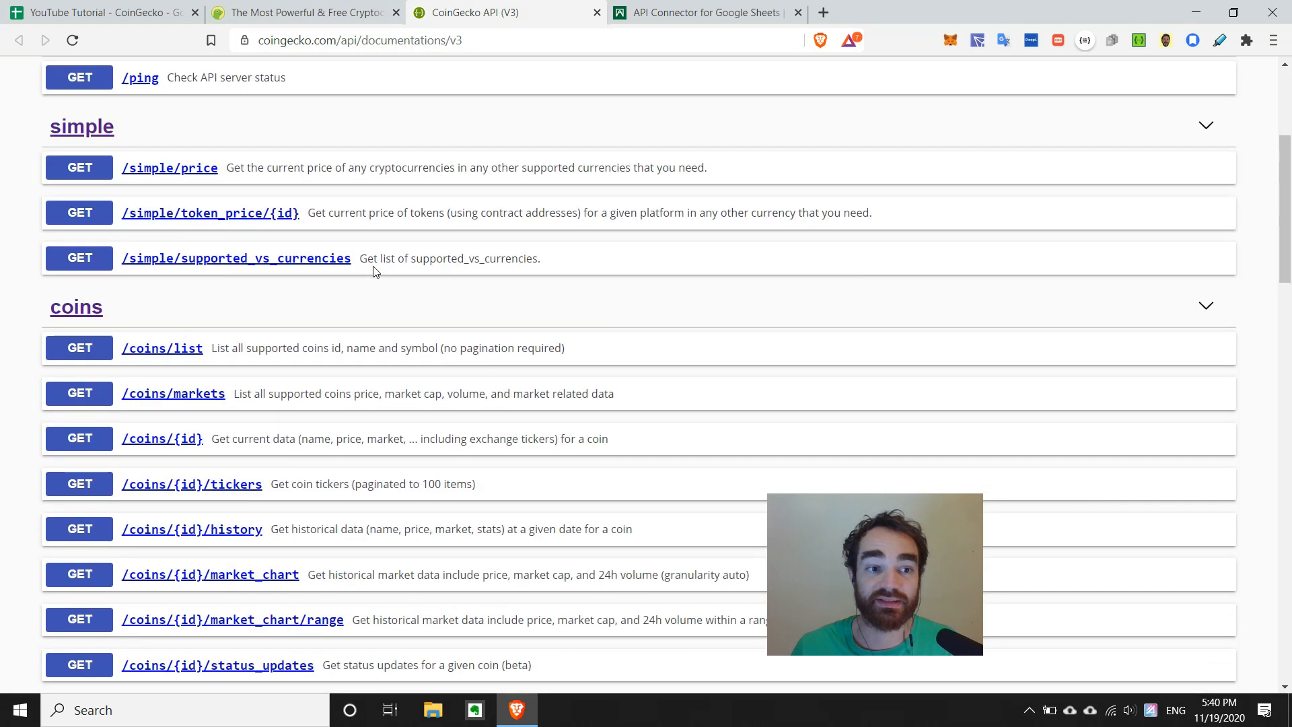
{"action": "scroll", "scroll_direction": "up", "scroll_amount": 3}
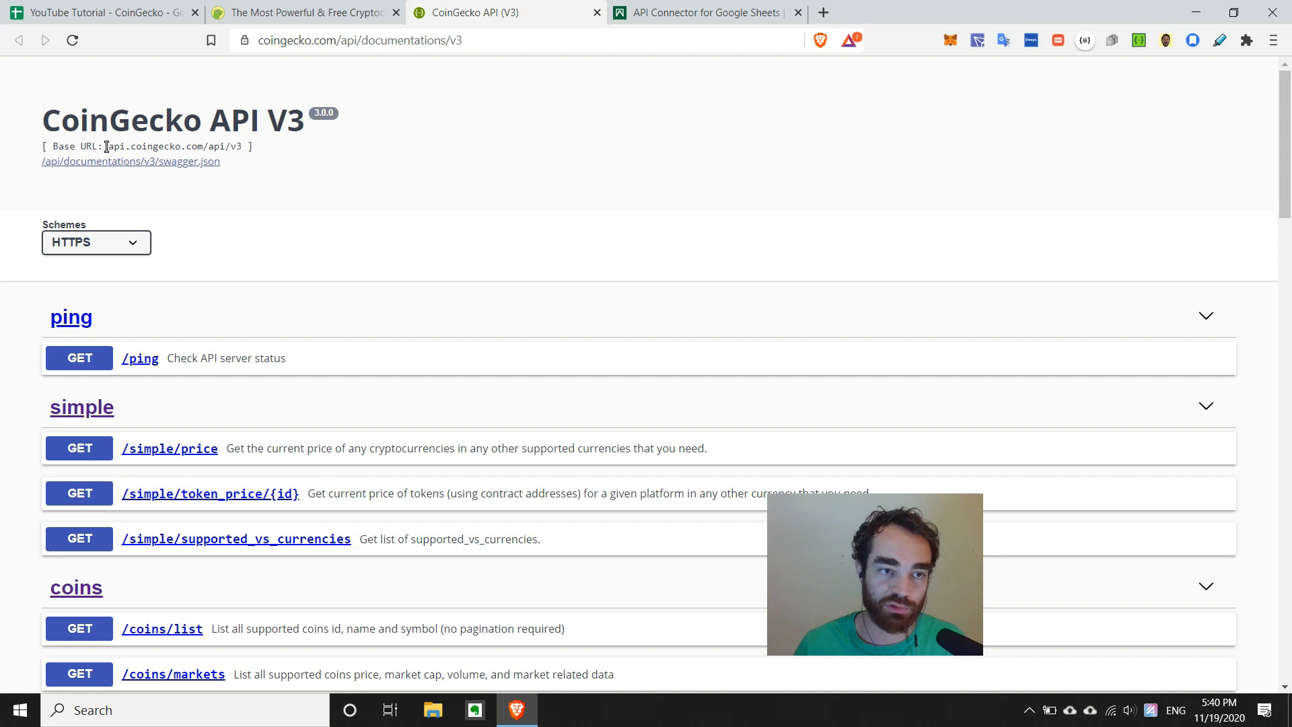
{"action": "double_click", "coordinate": [174, 145]}
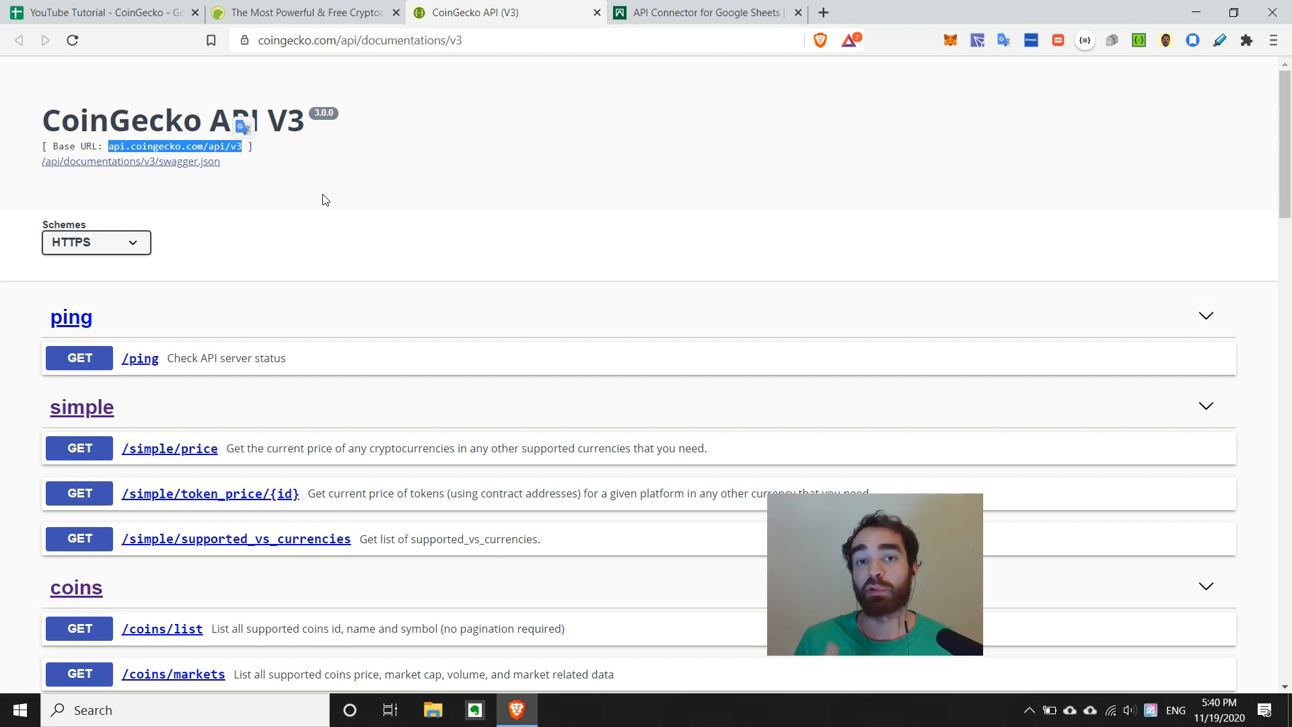
{"action": "mouse_move", "coordinate": [283, 211]}
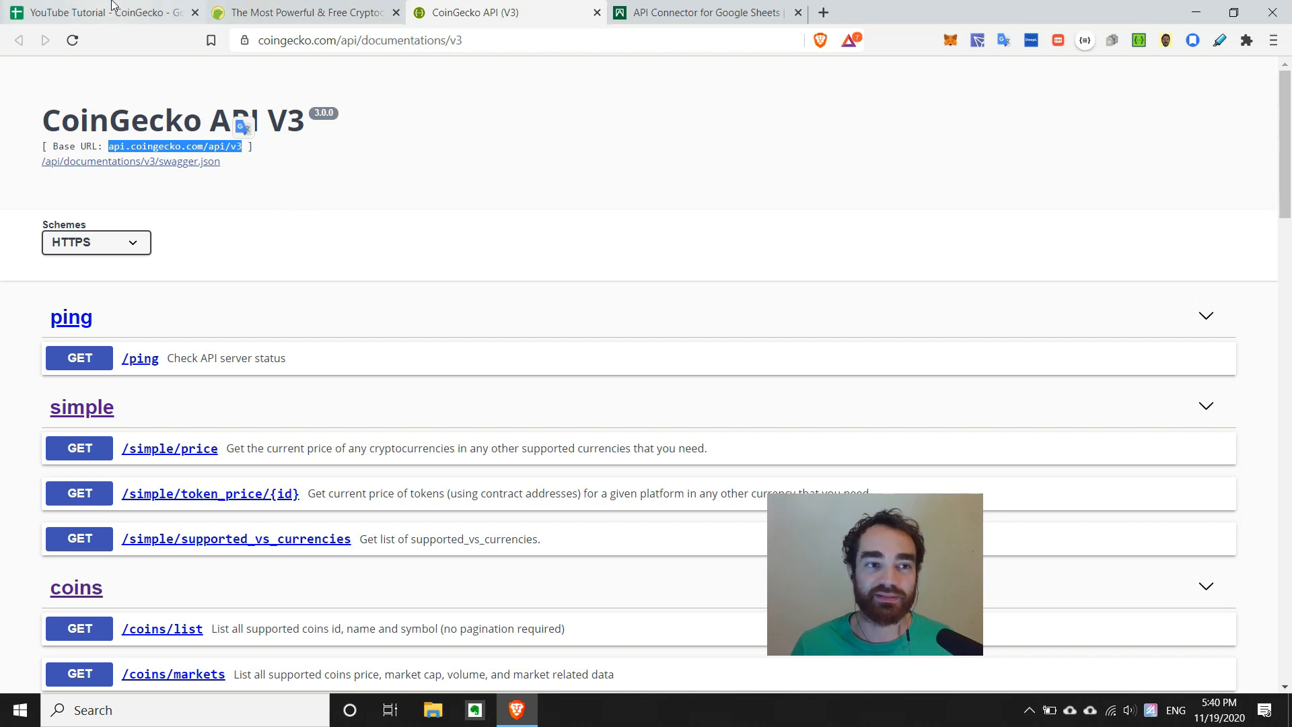
{"action": "left_click", "coordinate": [98, 12]}
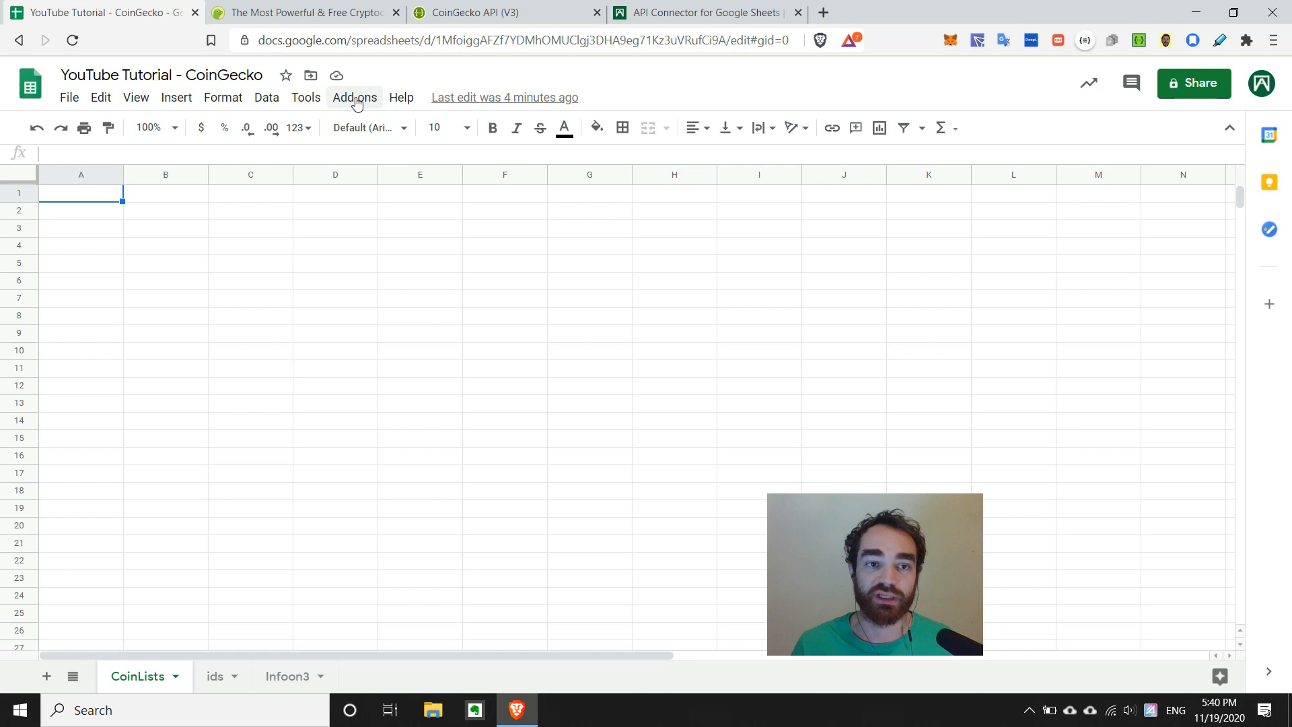
{"action": "left_click", "coordinate": [354, 97]}
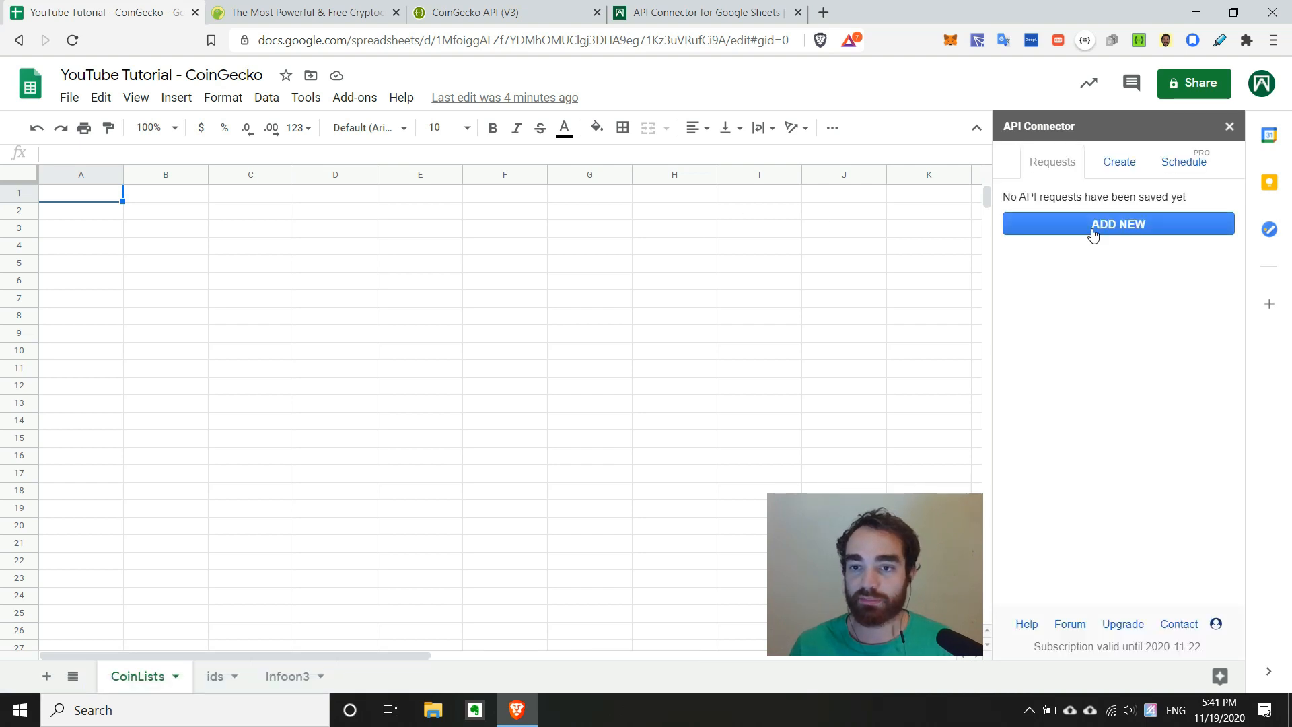
{"action": "left_click", "coordinate": [1118, 224]}
{"action": "type", "text": "https"}
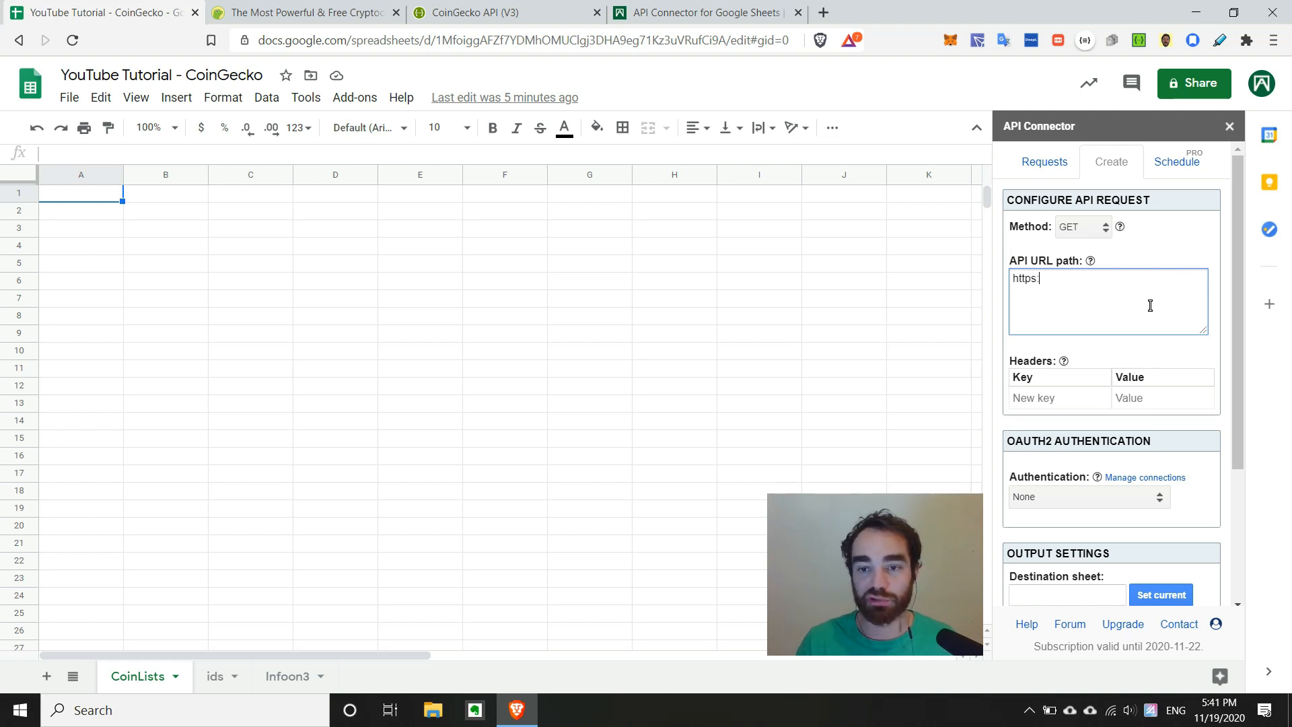
{"action": "type", "text": "://api.coingecko.com/api/v3"}
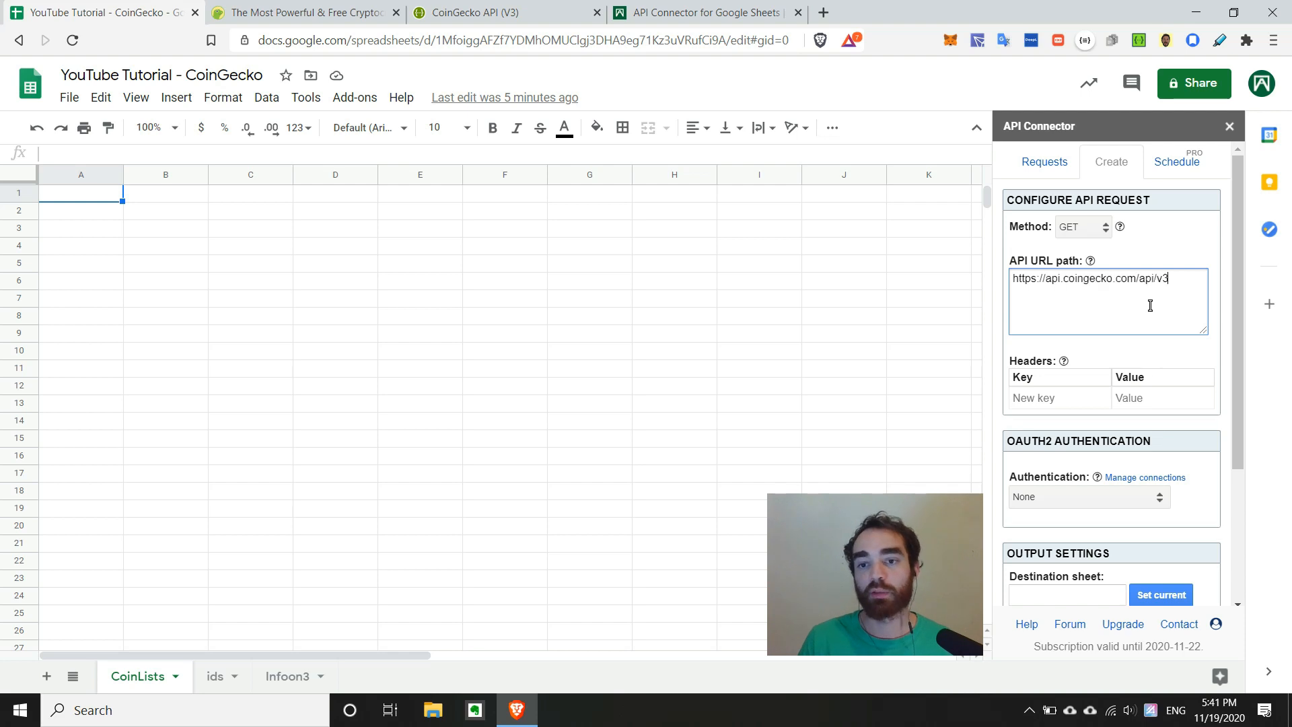
{"action": "mouse_move", "coordinate": [629, 95]}
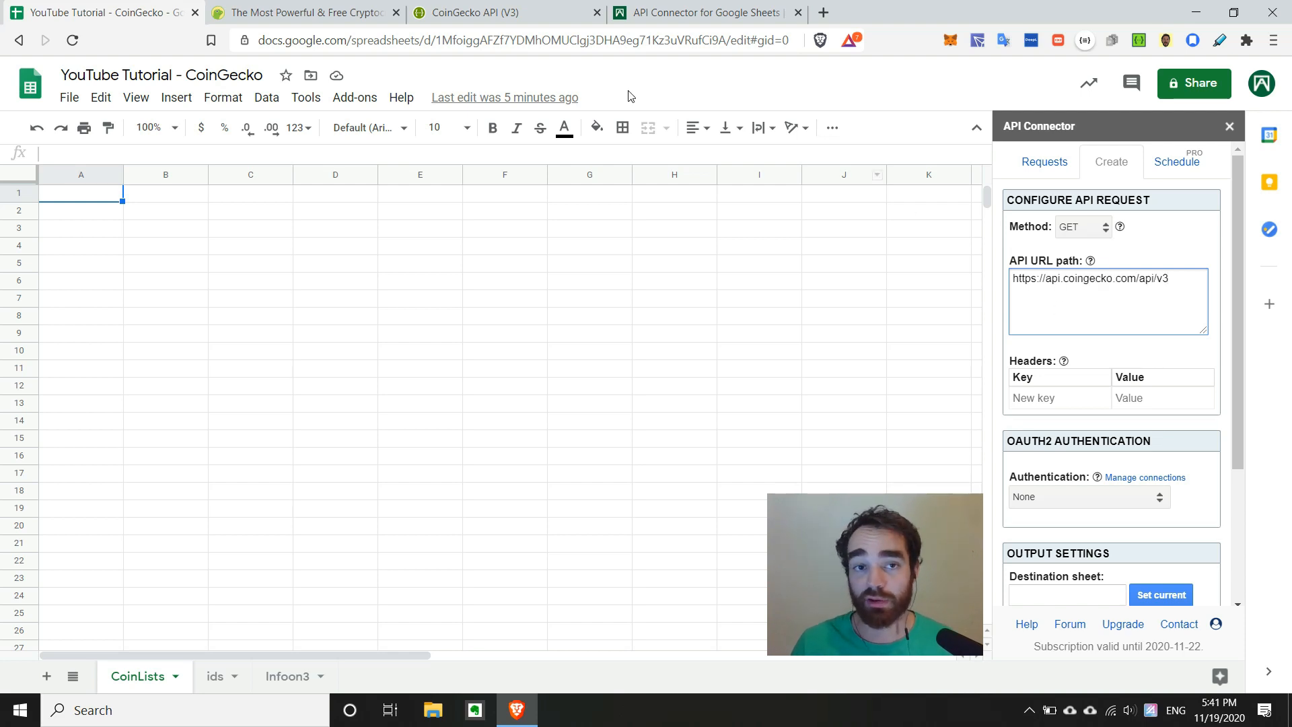
{"action": "mouse_move", "coordinate": [490, 8]}
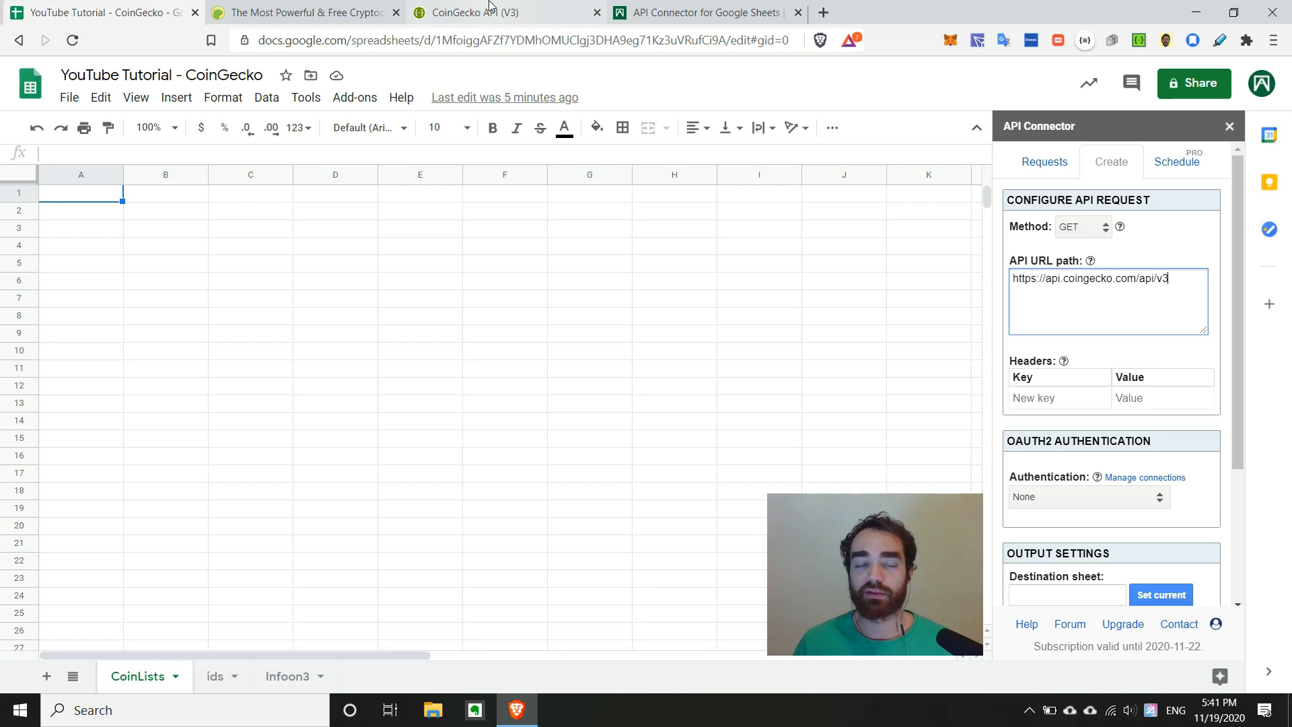
{"action": "left_click", "coordinate": [468, 13]}
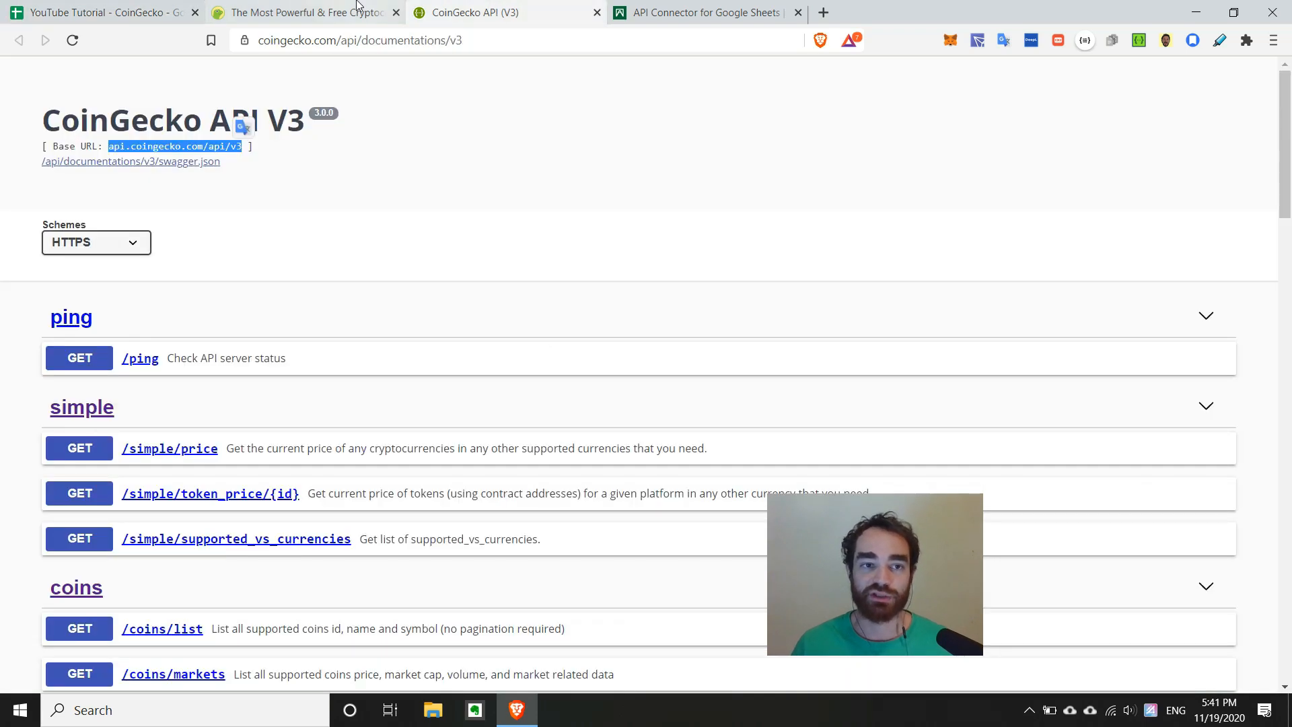
{"action": "scroll", "scroll_direction": "down", "scroll_amount": 3}
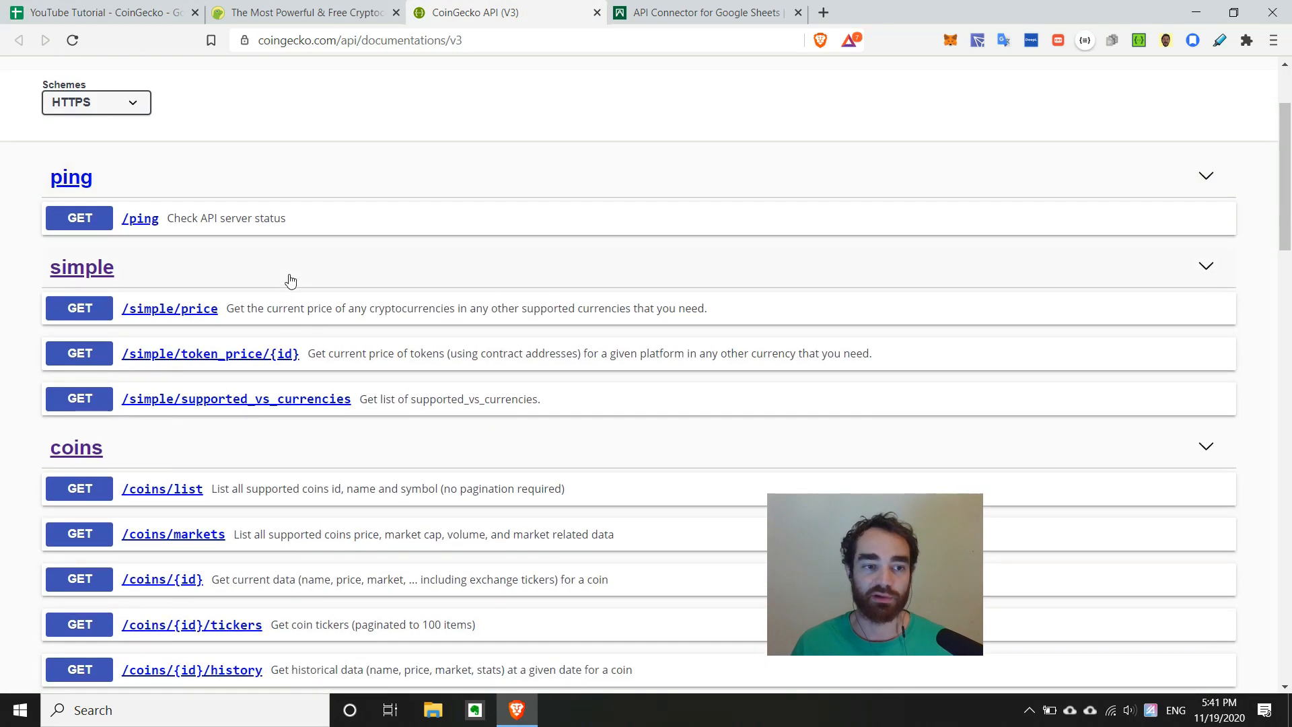
{"action": "mouse_move", "coordinate": [241, 494]}
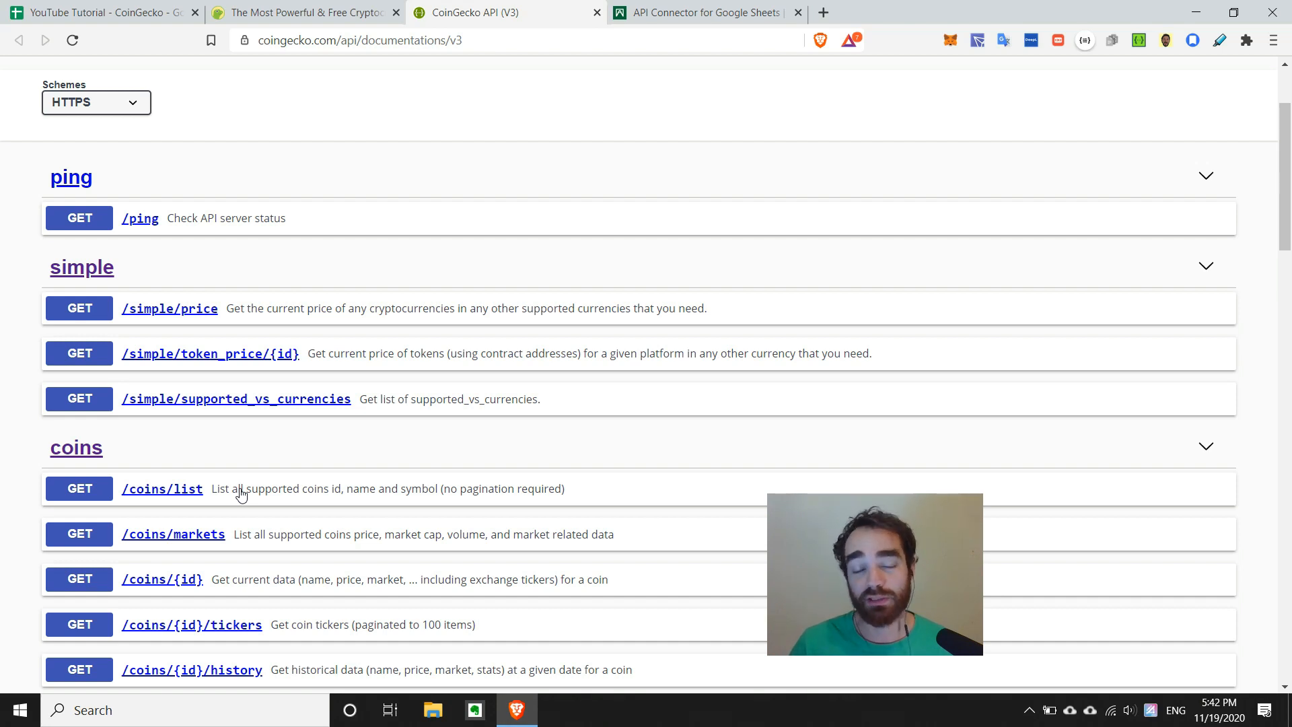
{"action": "mouse_move", "coordinate": [191, 114]}
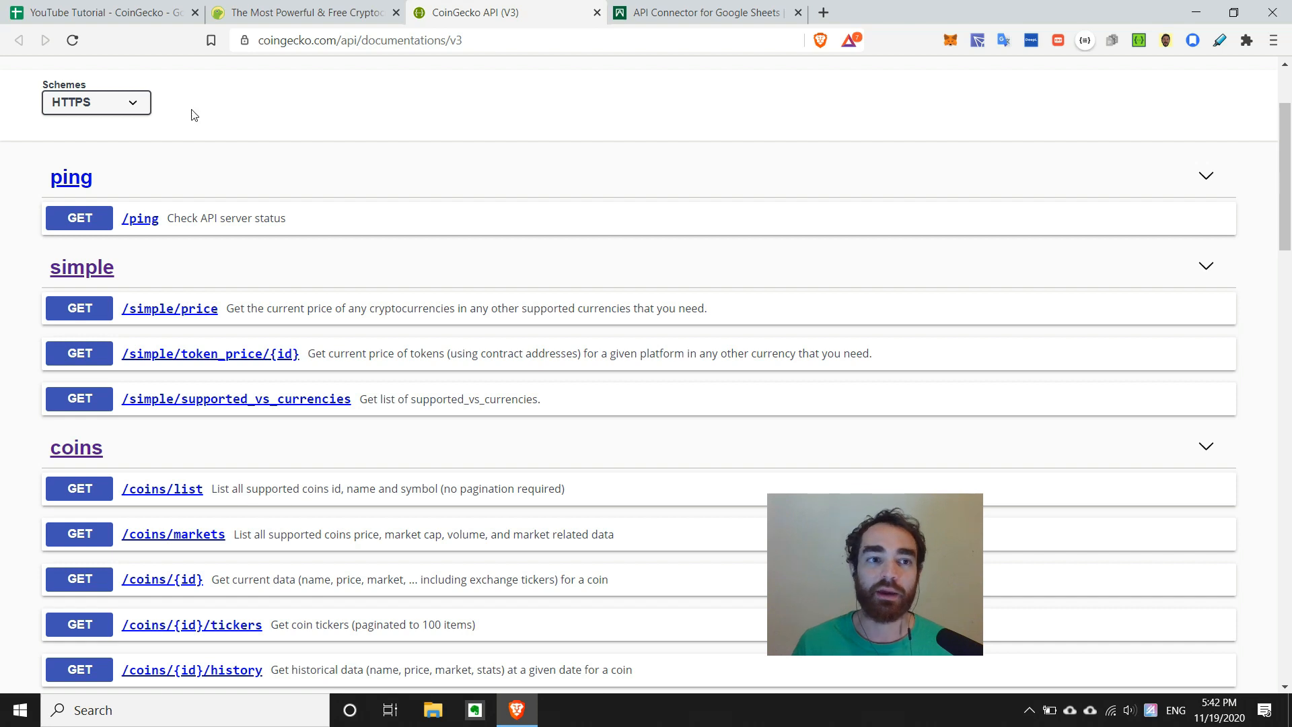
{"action": "left_click", "coordinate": [704, 12]}
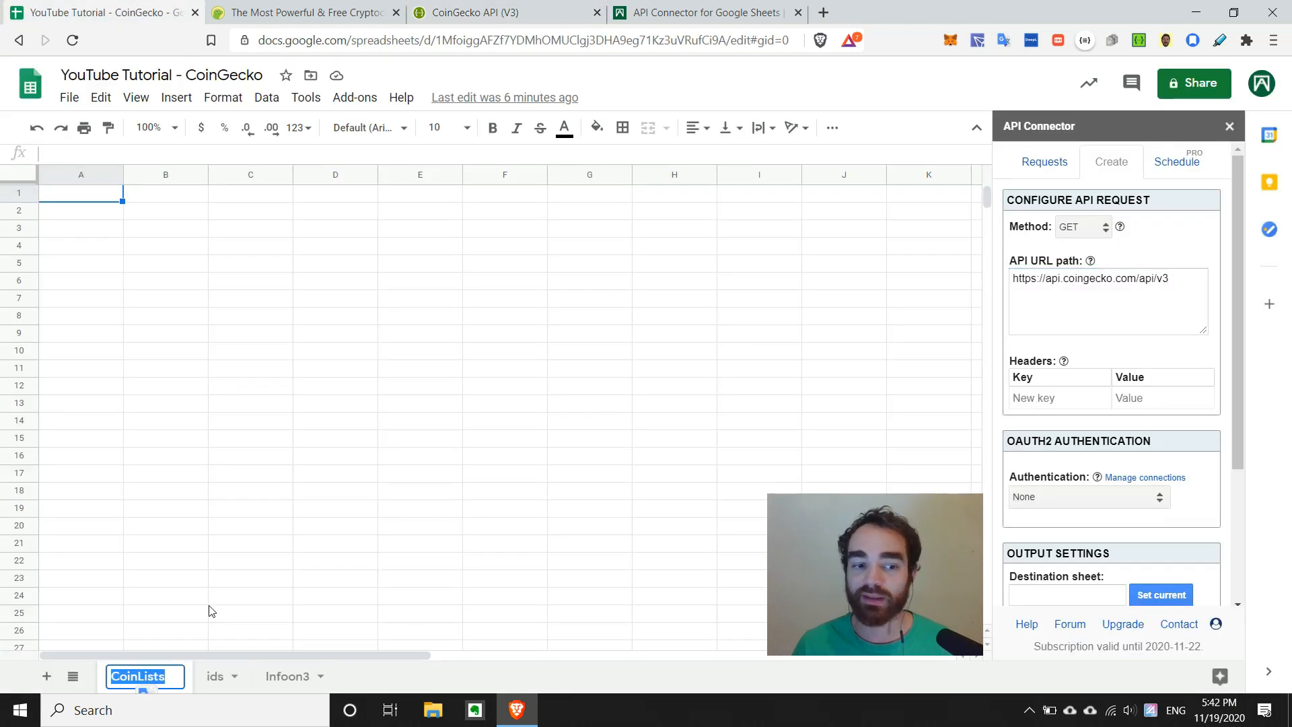
{"action": "mouse_move", "coordinate": [297, 479]}
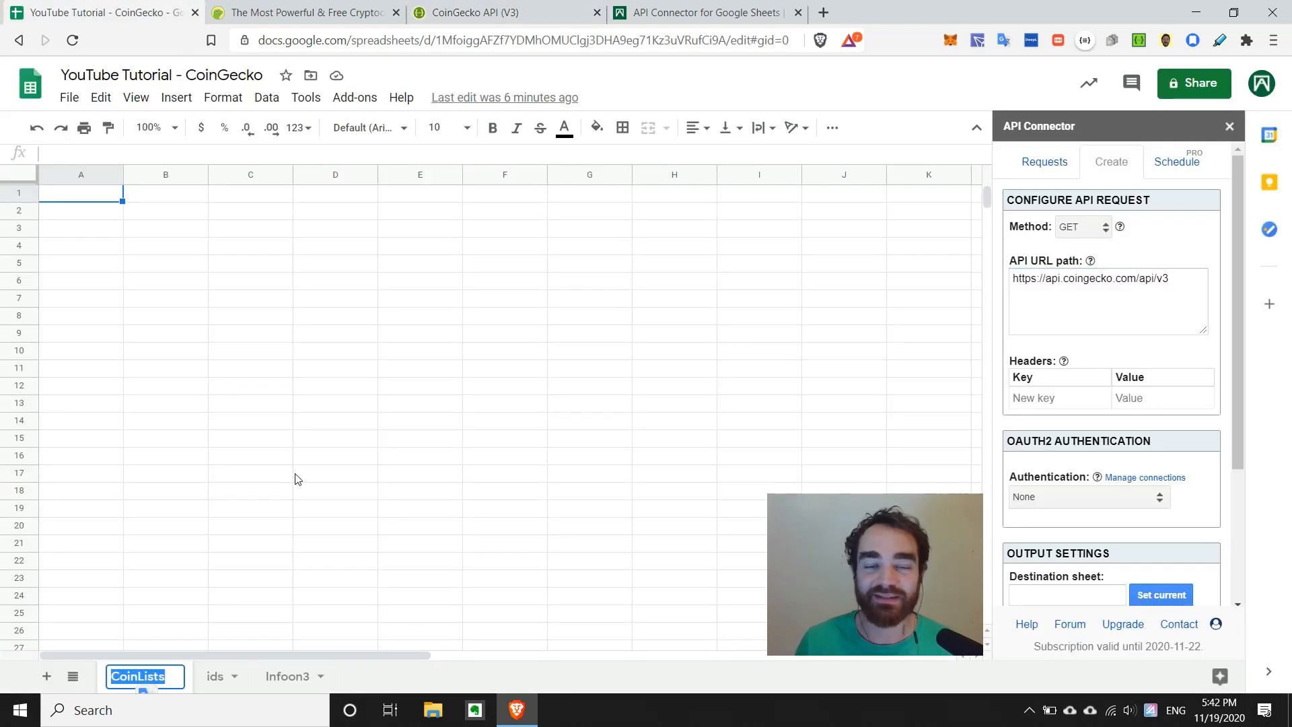
{"action": "left_click", "coordinate": [505, 12]}
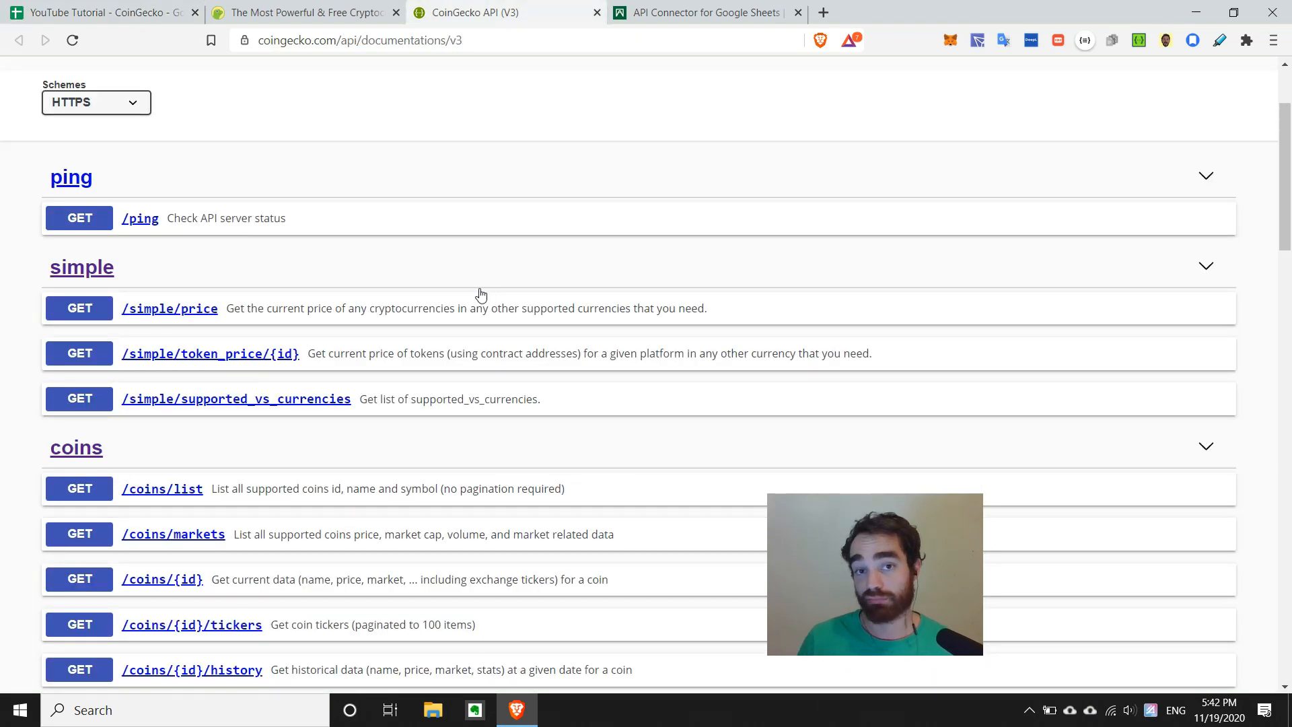
{"action": "mouse_move", "coordinate": [438, 358]}
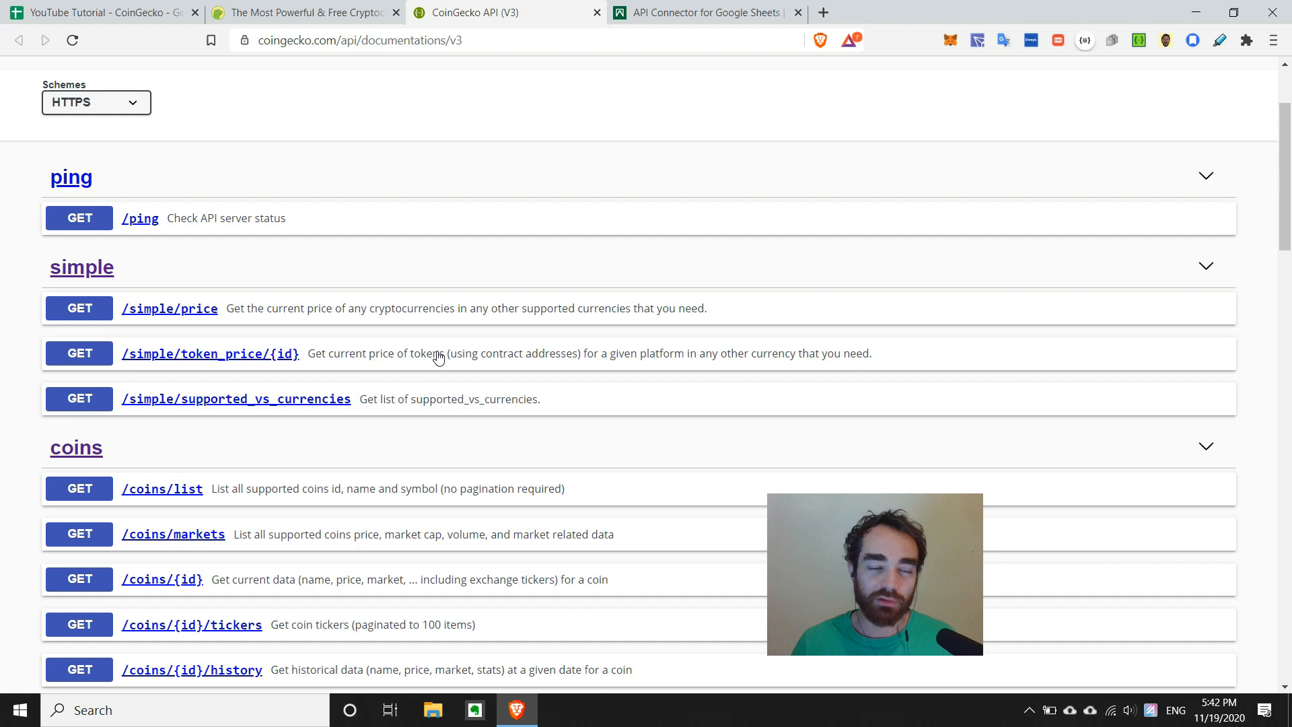
{"action": "mouse_move", "coordinate": [420, 279]}
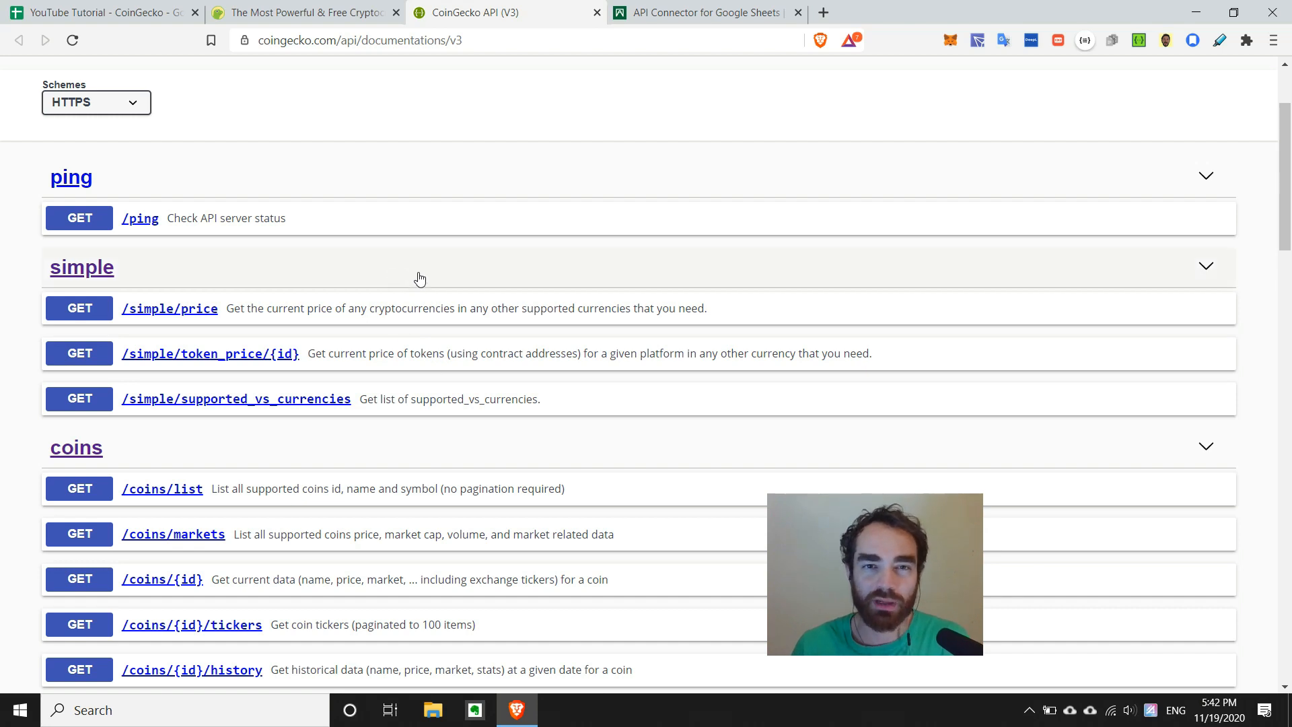
{"action": "mouse_move", "coordinate": [717, 465]}
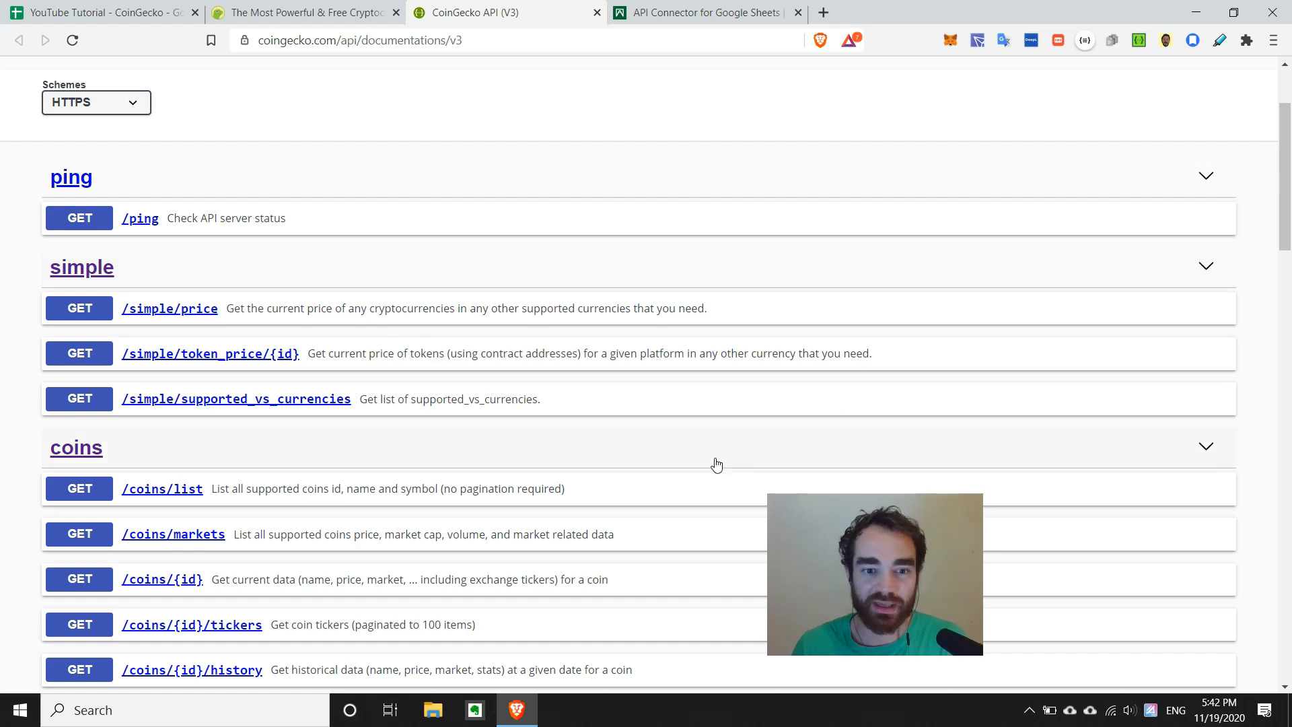
{"action": "mouse_move", "coordinate": [161, 488]}
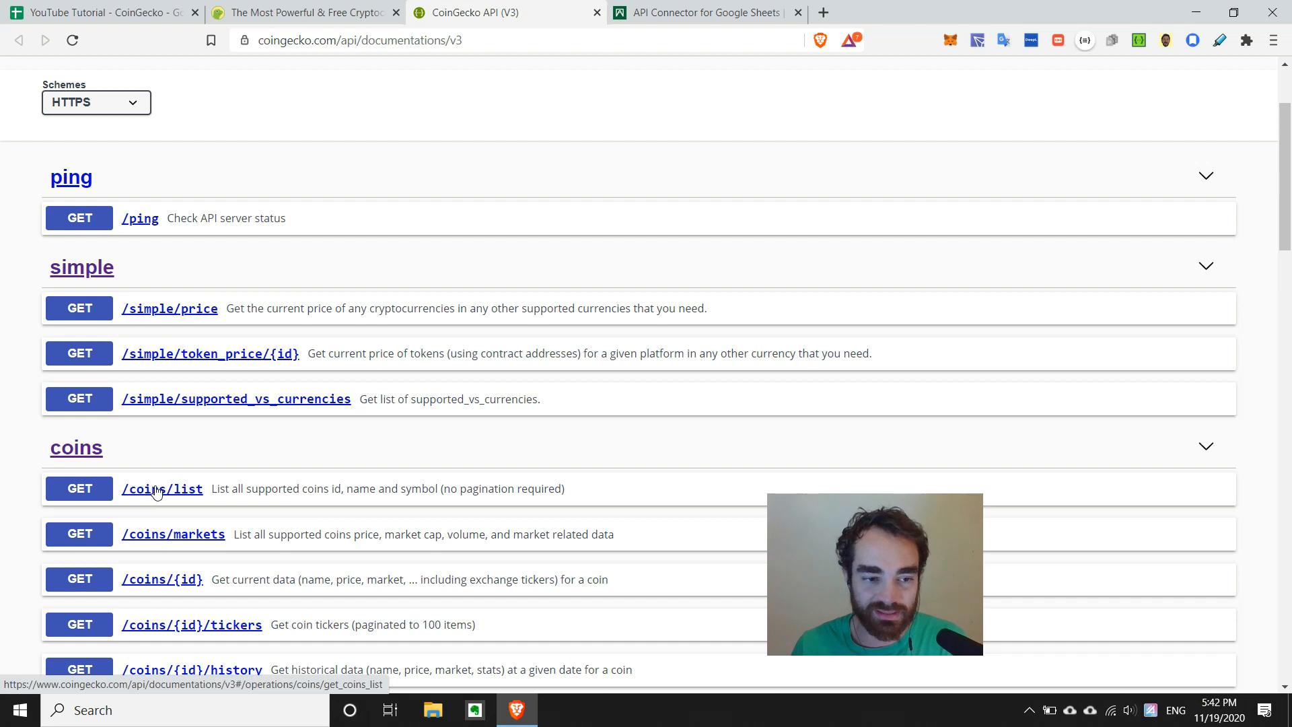
- Find the /coins/list endpoint path in the API docs and return to the spreadsheet
{"action": "left_click", "coordinate": [162, 487]}
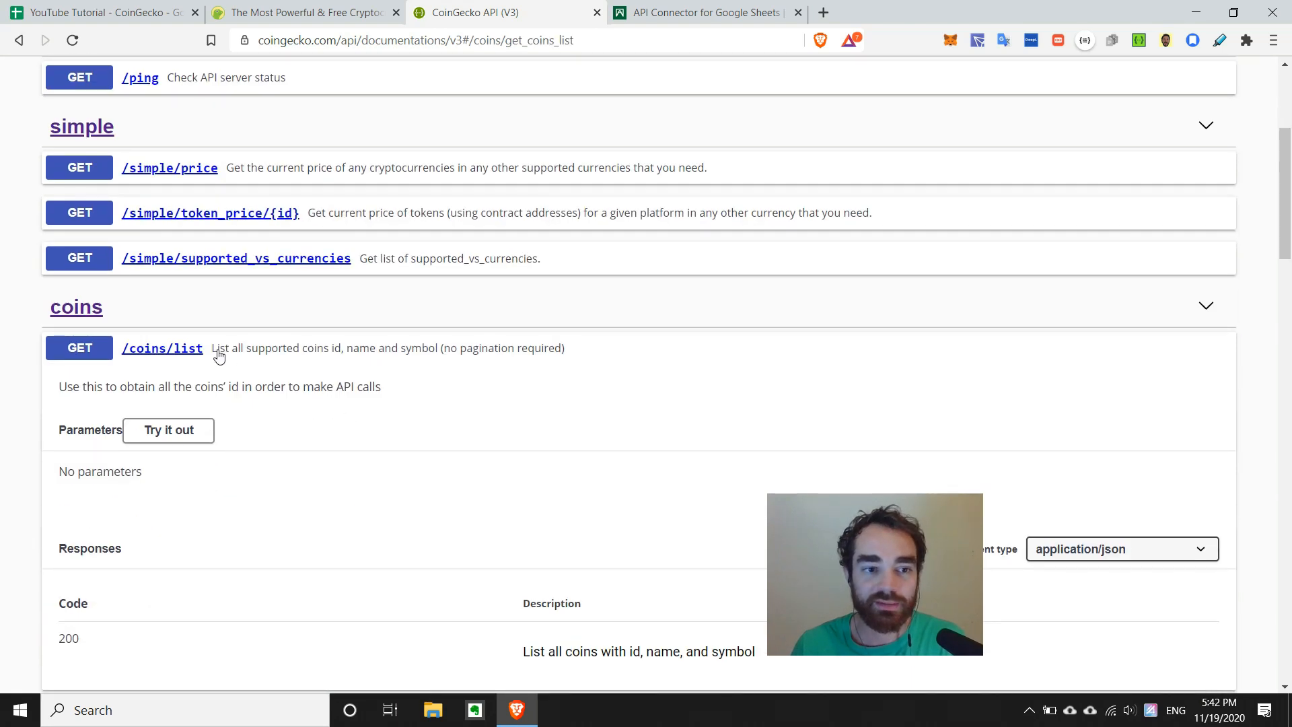
{"action": "mouse_move", "coordinate": [479, 361]}
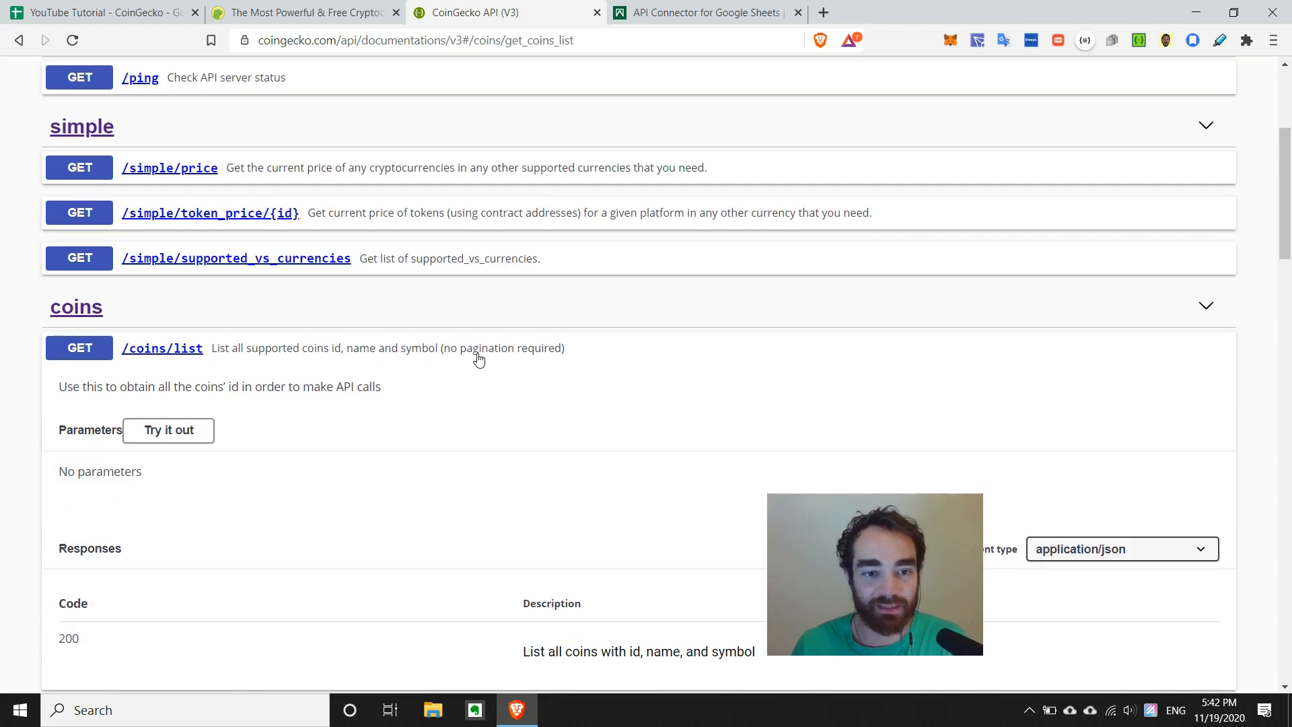
{"action": "mouse_move", "coordinate": [302, 391]}
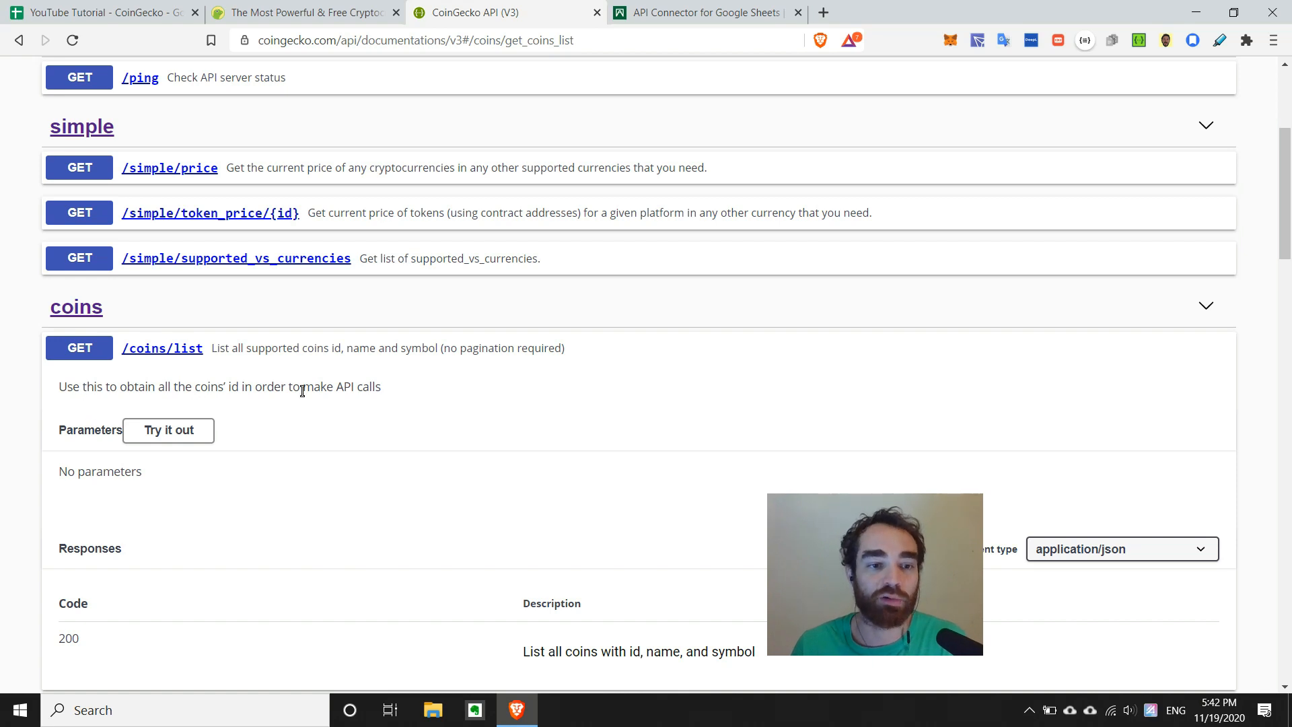
{"action": "mouse_move", "coordinate": [401, 396]}
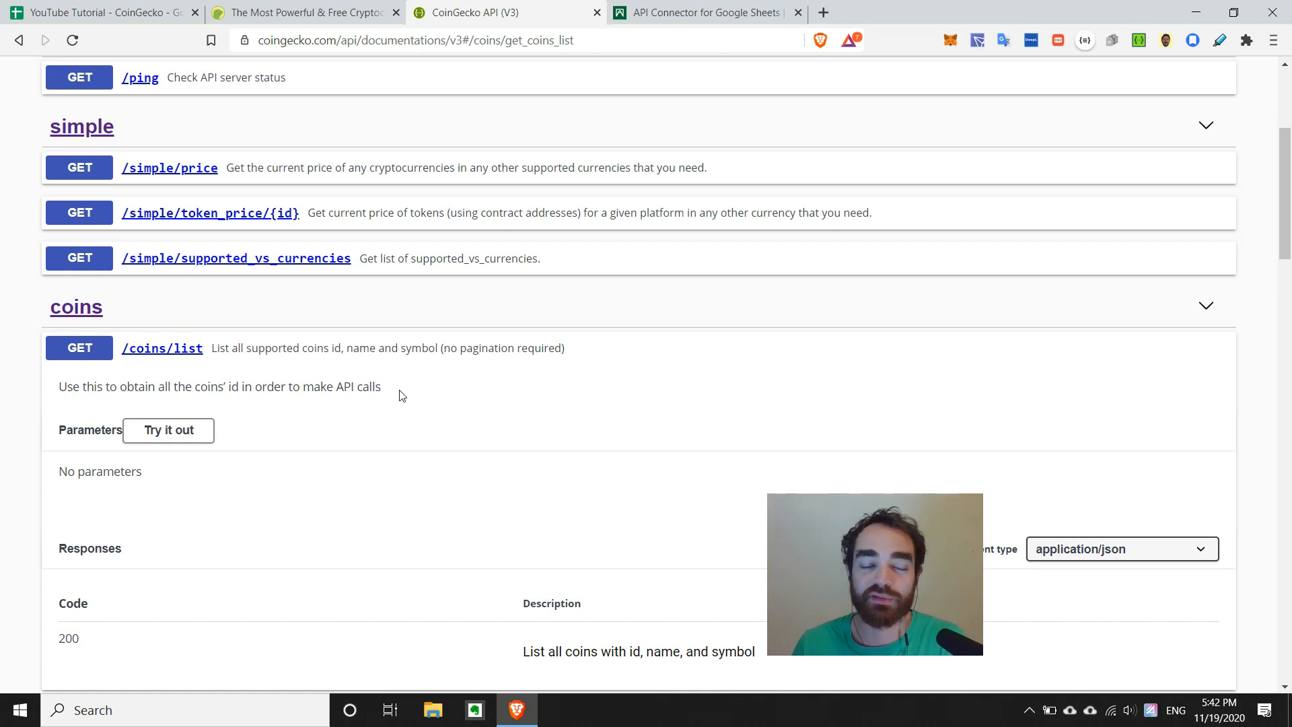
{"action": "mouse_move", "coordinate": [94, 477]}
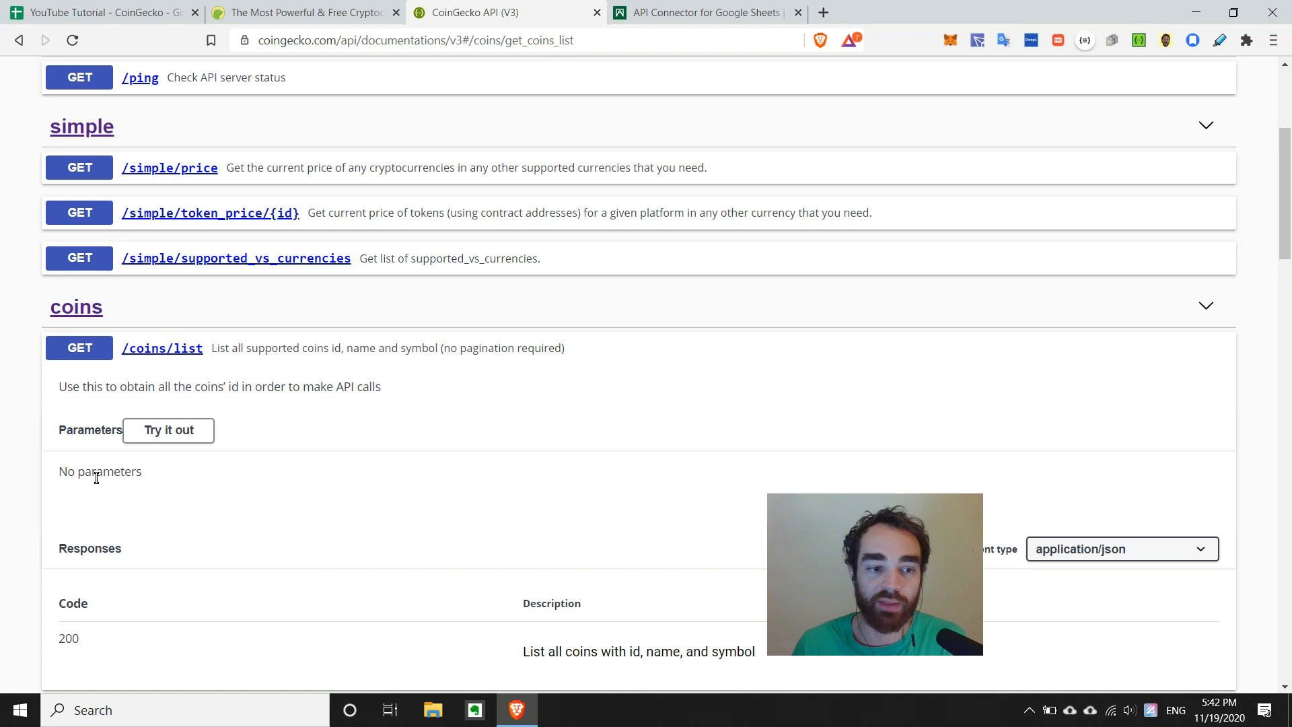
{"action": "double_click", "coordinate": [186, 347]}
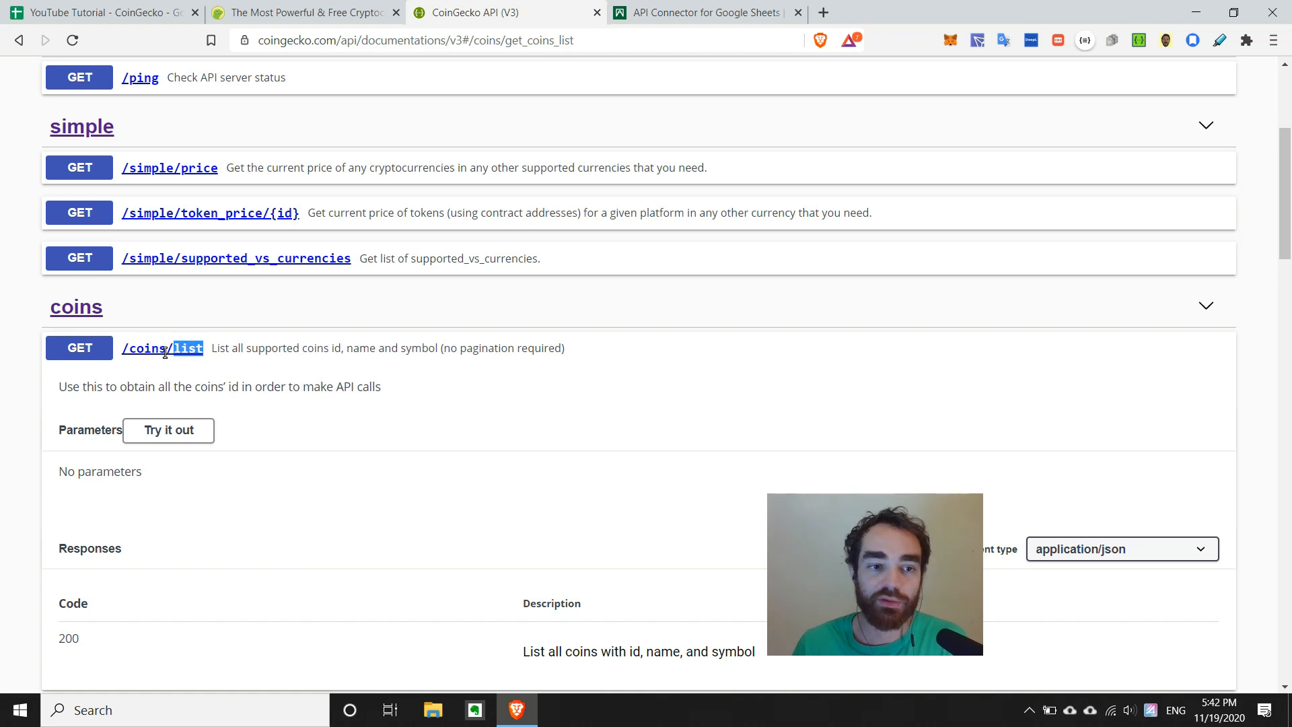
{"action": "left_click", "coordinate": [161, 347]}
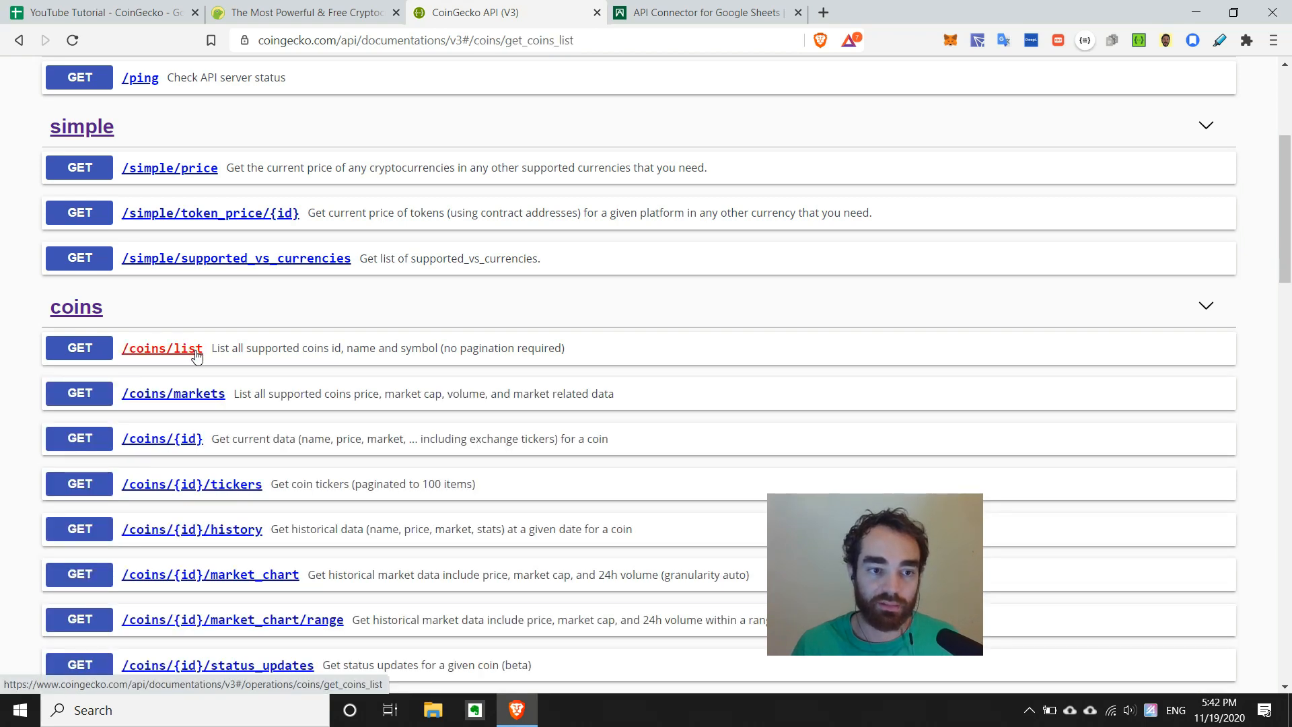
{"action": "left_click", "coordinate": [163, 348]}
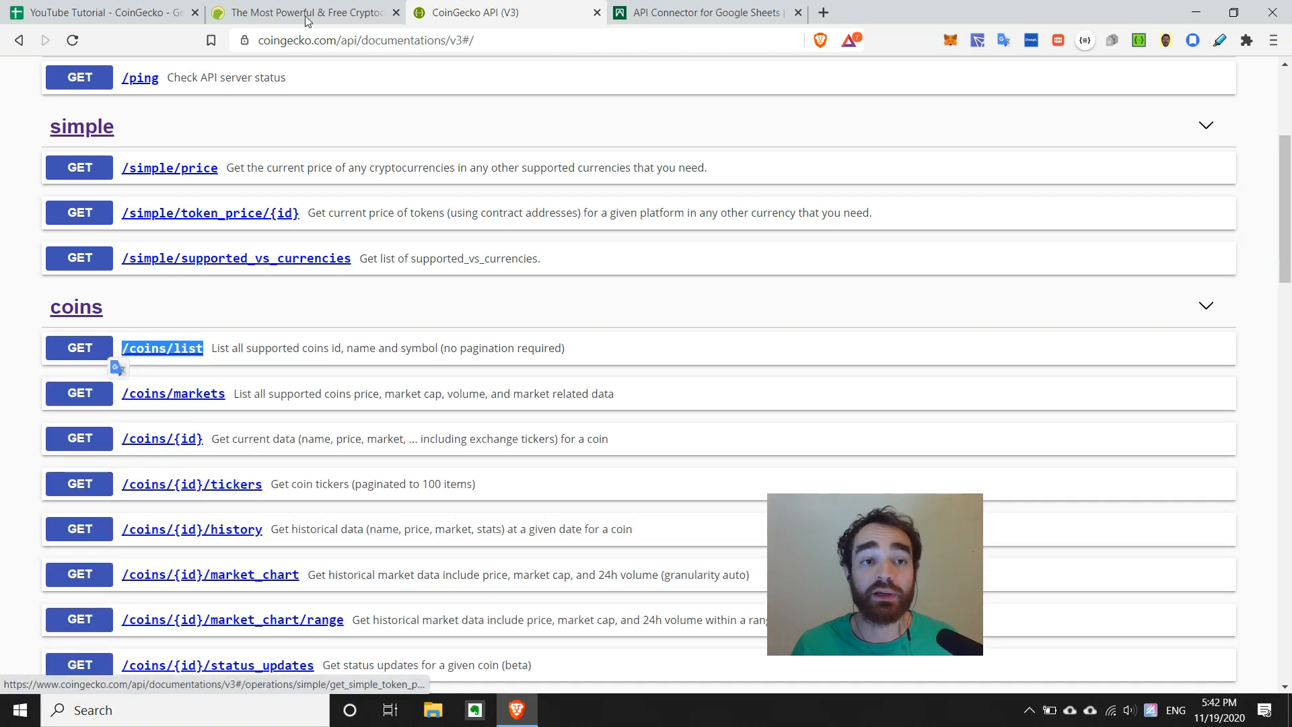
{"action": "left_click", "coordinate": [101, 12]}
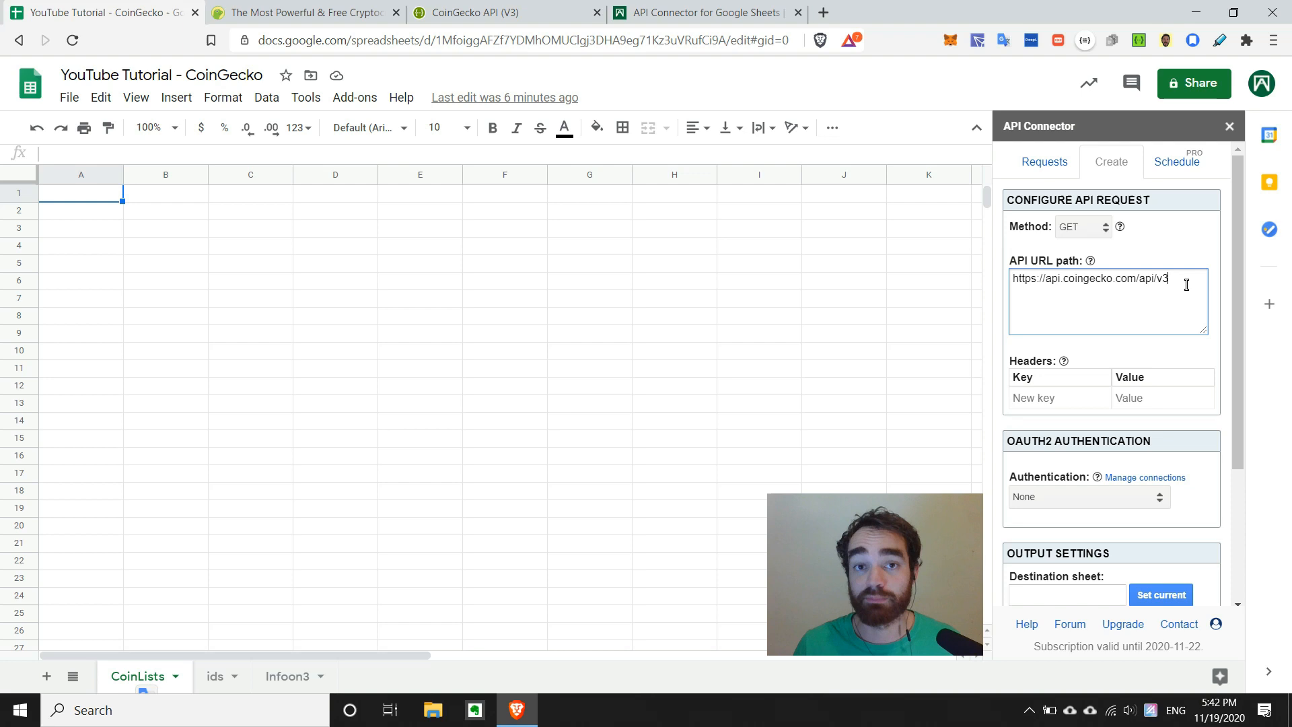
- Append /coins/list to the URL, output to the current CoinLists sheet, name it Get Coin Lists and run it
{"action": "type", "text": "/coins/list"}
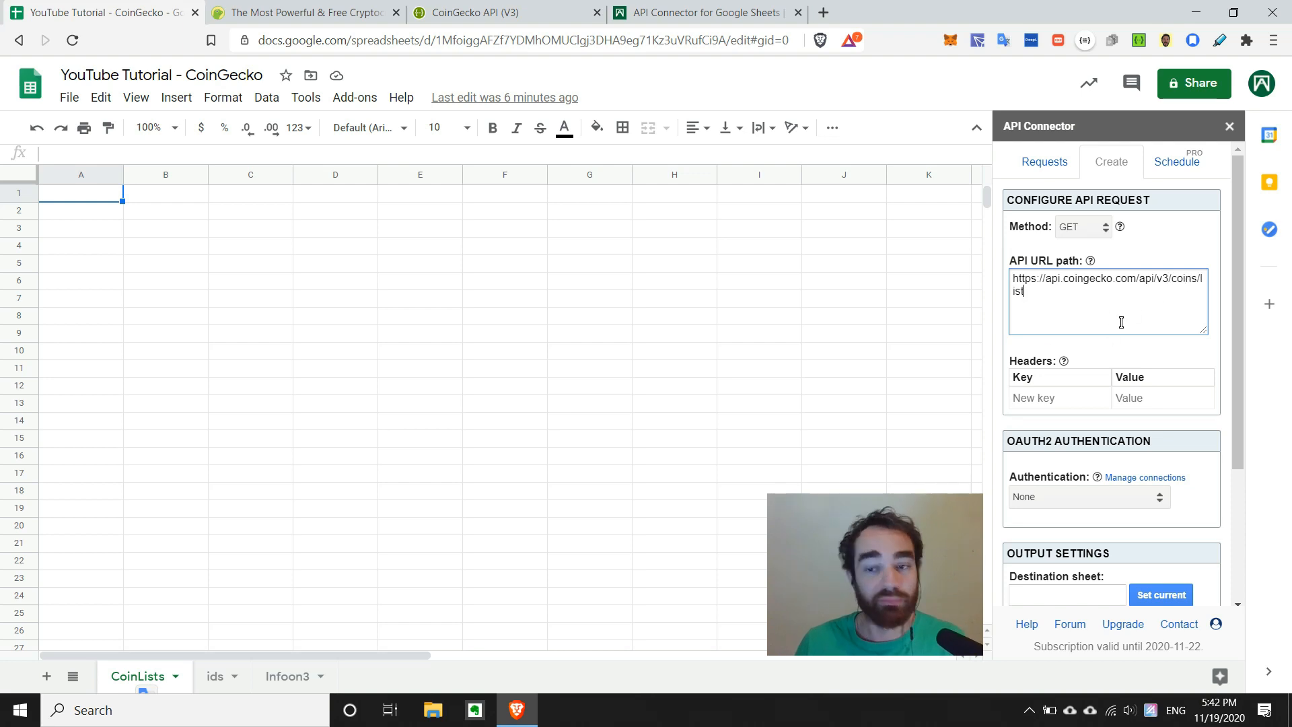
{"action": "scroll", "scroll_direction": "down", "scroll_amount": 3}
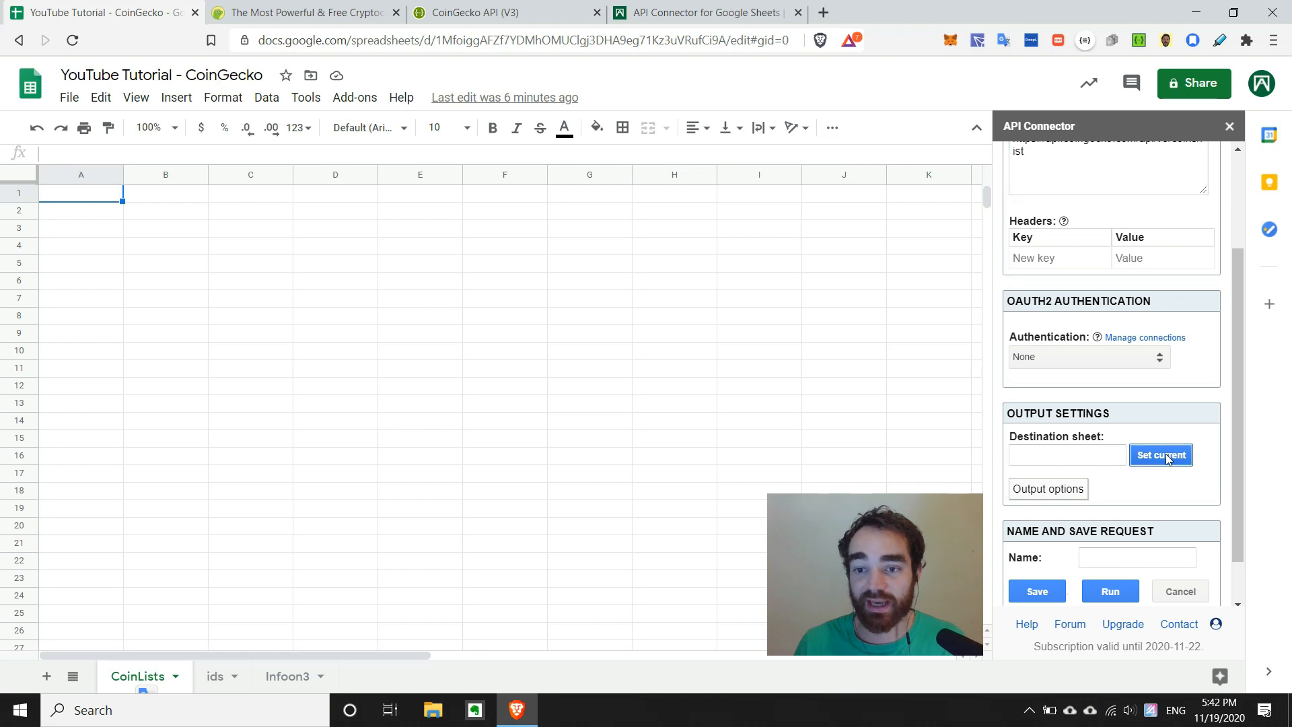
{"action": "left_click", "coordinate": [1160, 455]}
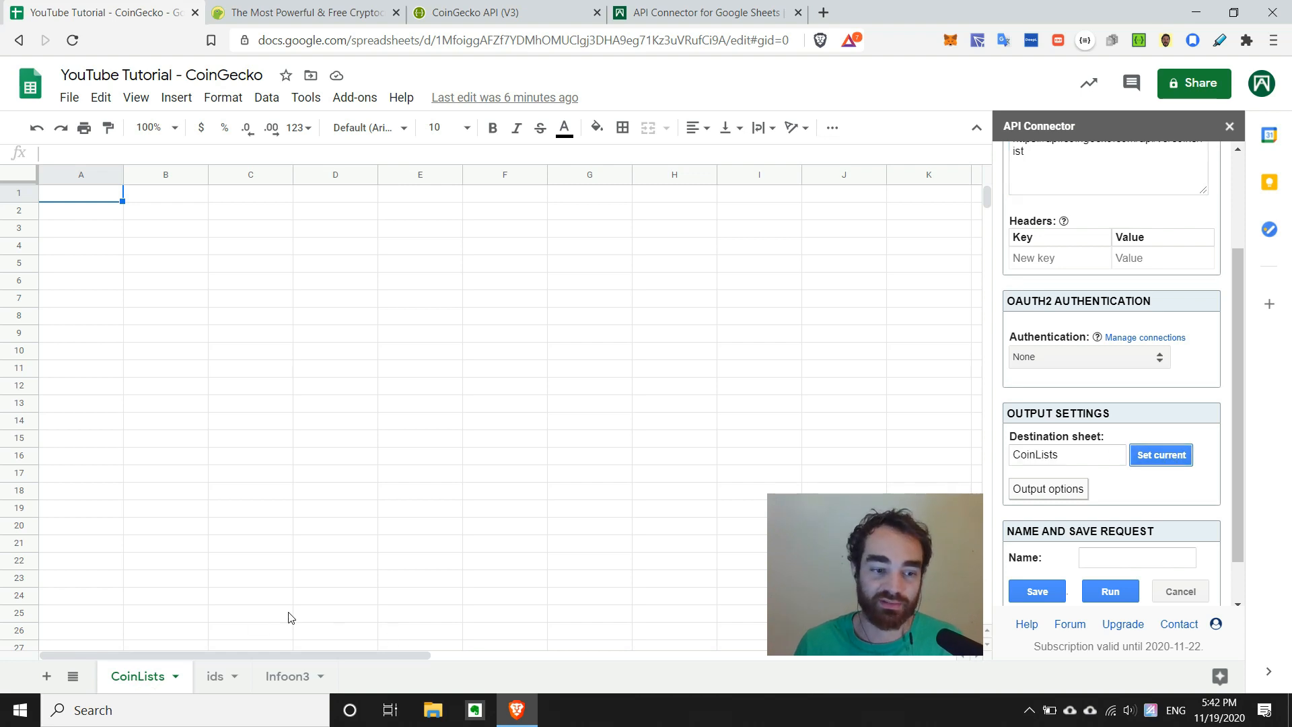
{"action": "mouse_move", "coordinate": [948, 445]}
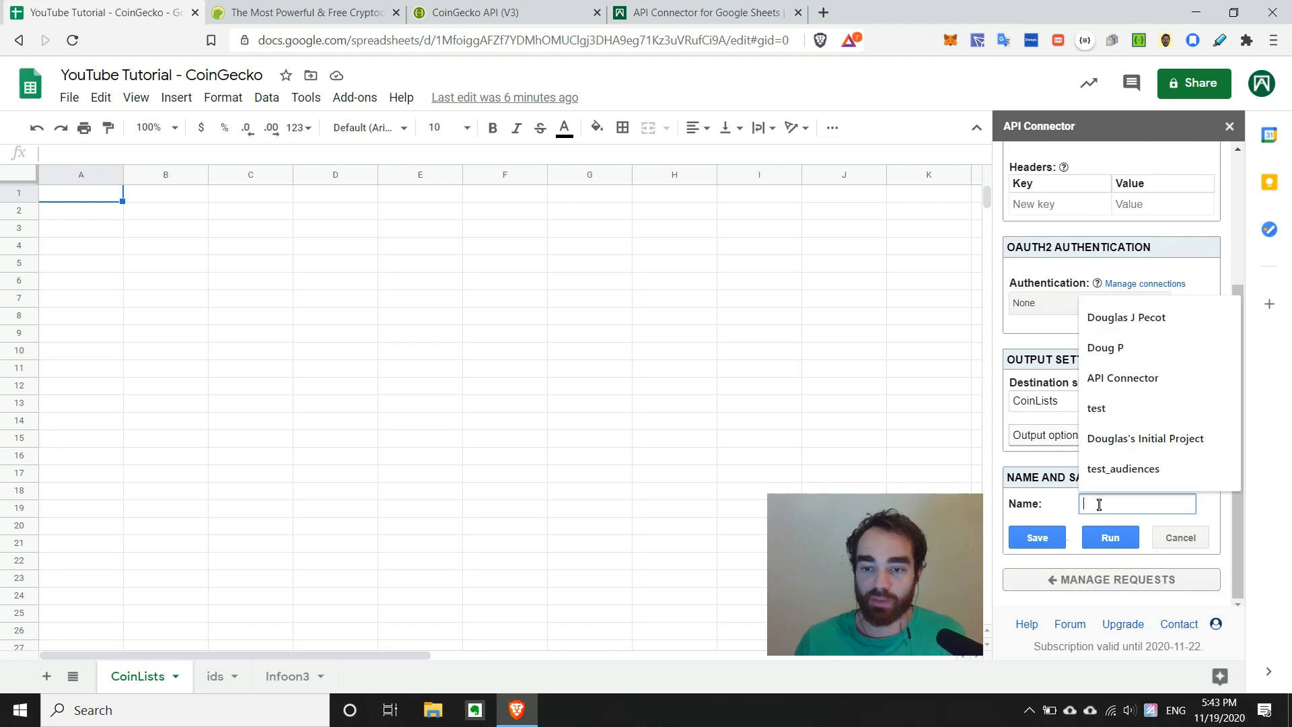
{"action": "type", "text": "Get L"}
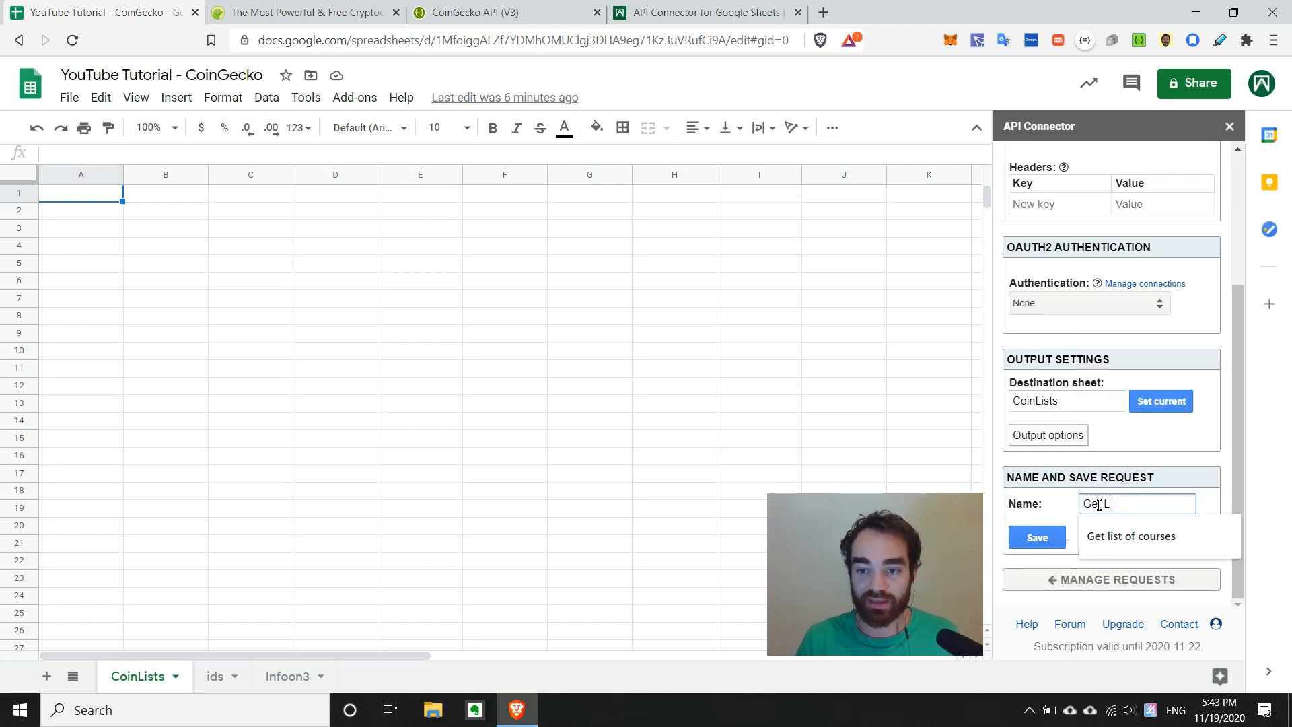
{"action": "type", "text": "Coin Lists"}
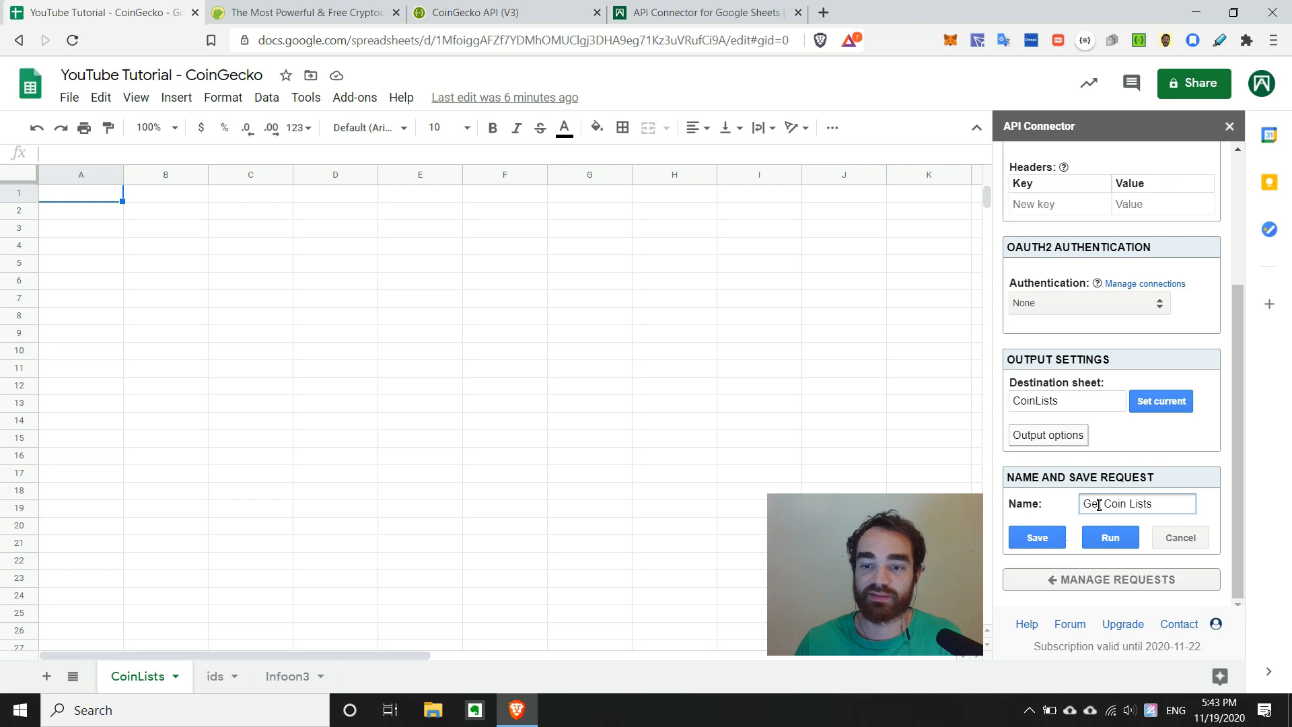
{"action": "mouse_move", "coordinate": [1110, 542]}
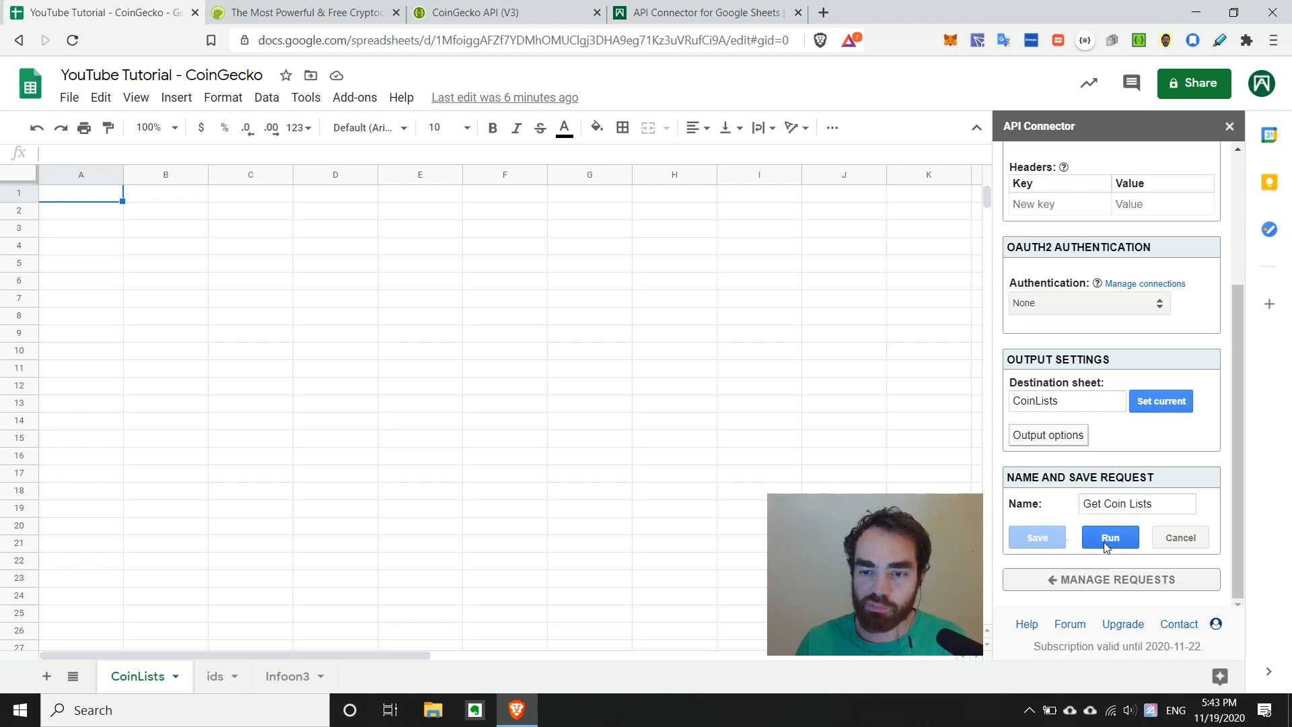
{"action": "left_click", "coordinate": [1109, 536]}
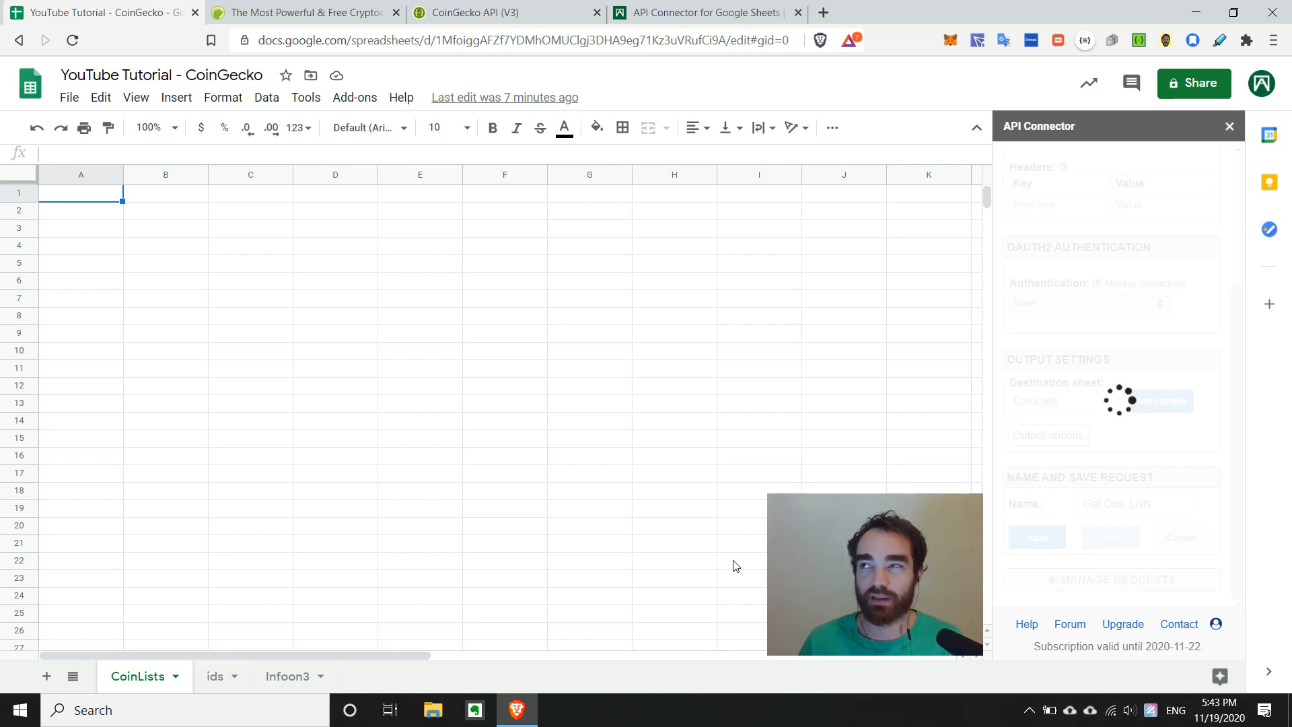
{"action": "left_click", "coordinate": [1108, 537]}
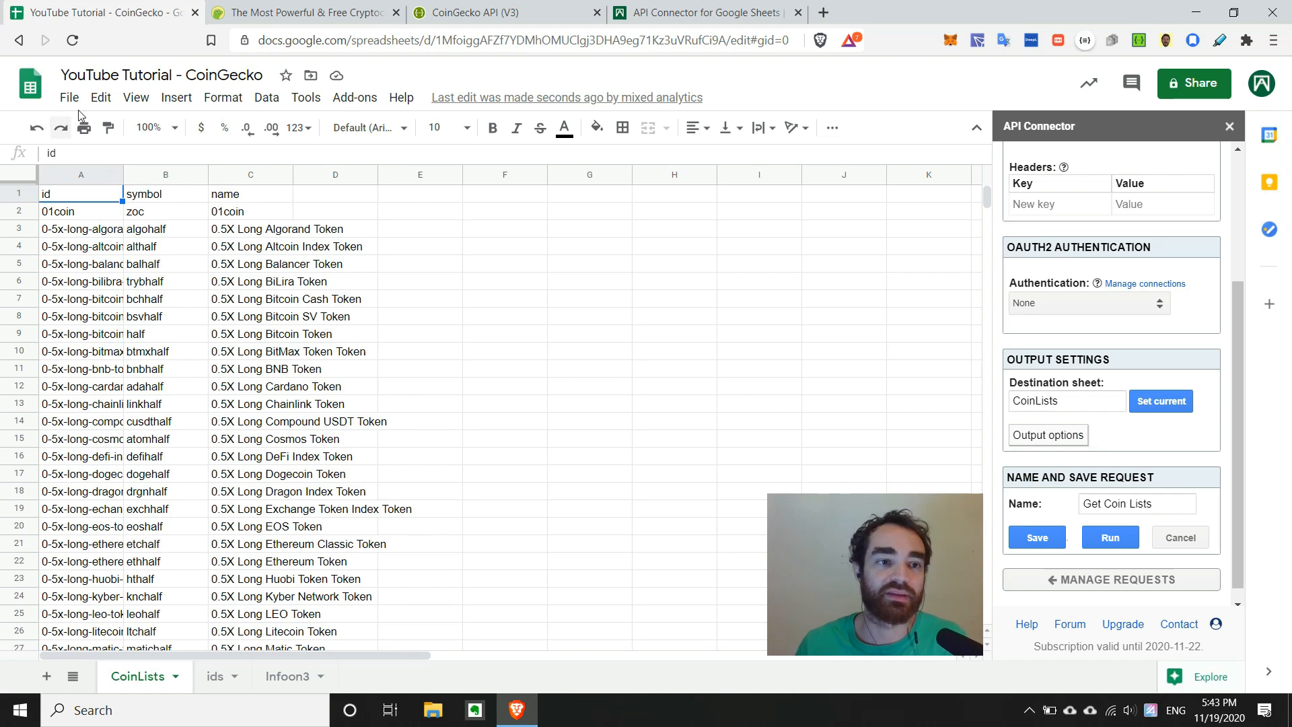
{"action": "mouse_move", "coordinate": [354, 484]}
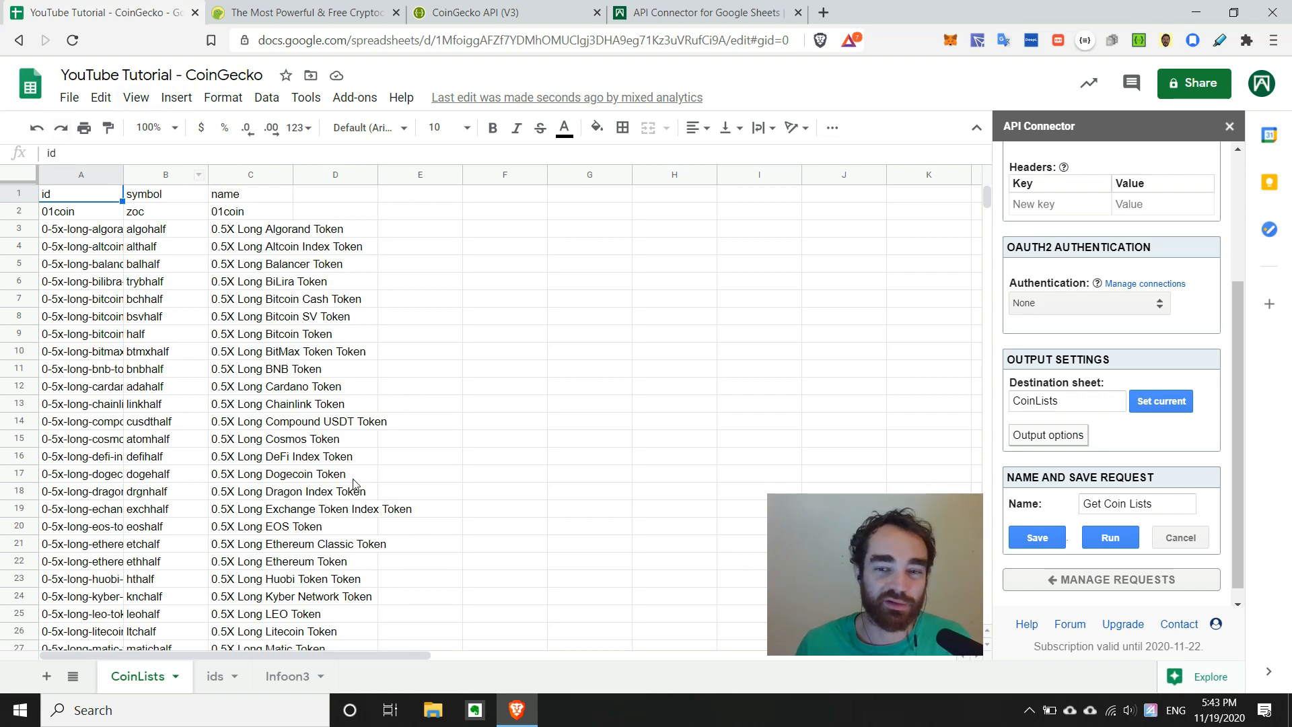
- Freeze the id, symbol, name header row via View and select row 1
{"action": "scroll", "scroll_direction": "down", "scroll_amount": 3}
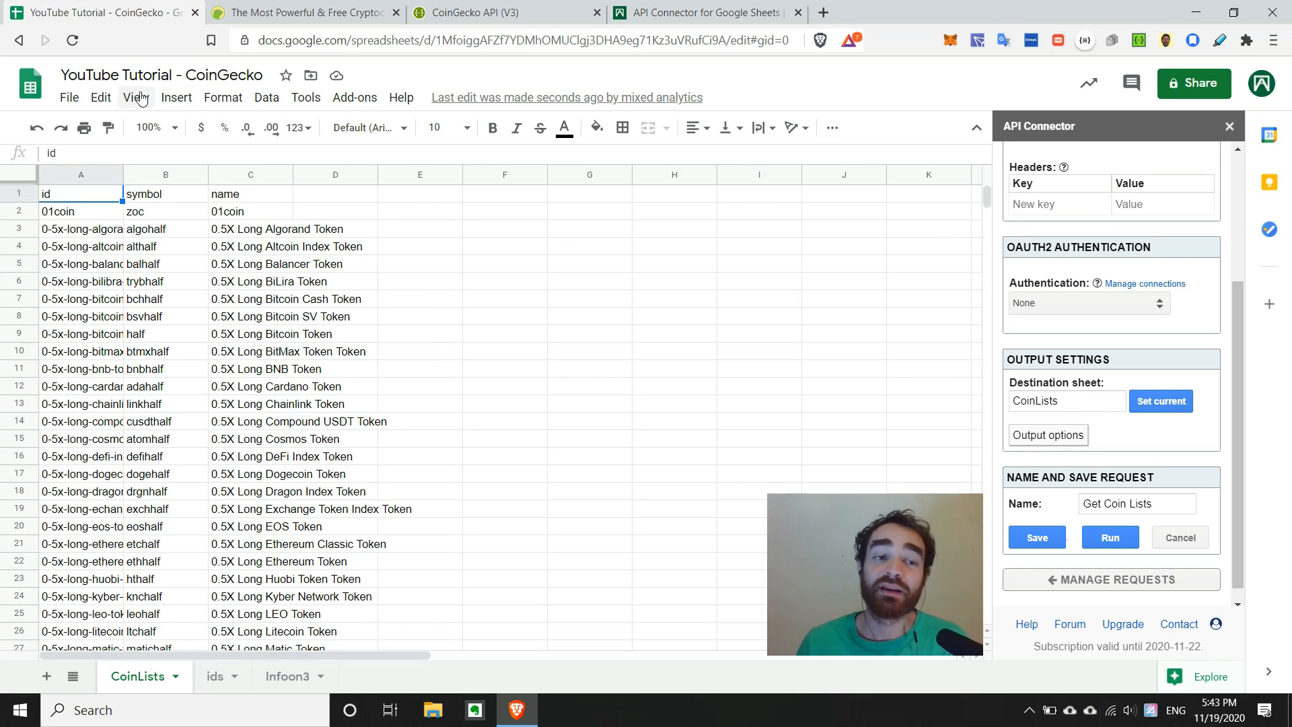
{"action": "left_click", "coordinate": [134, 97]}
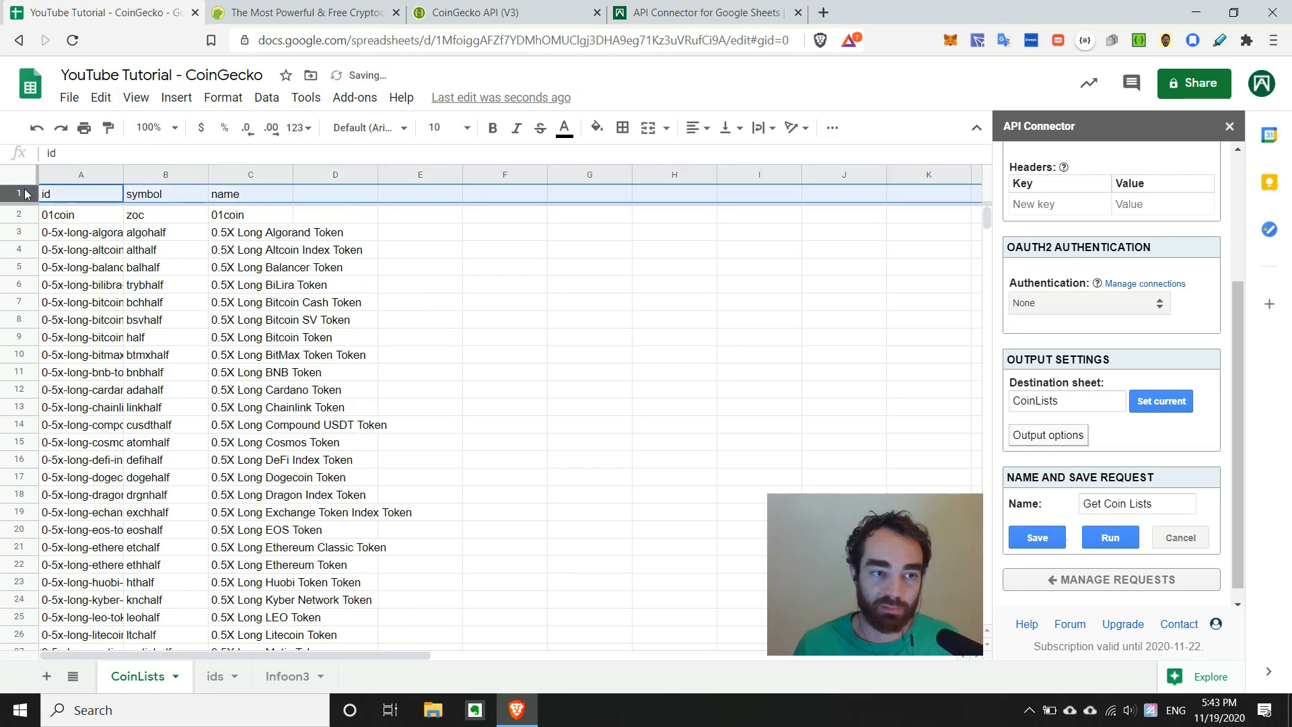
{"action": "left_click", "coordinate": [79, 250]}
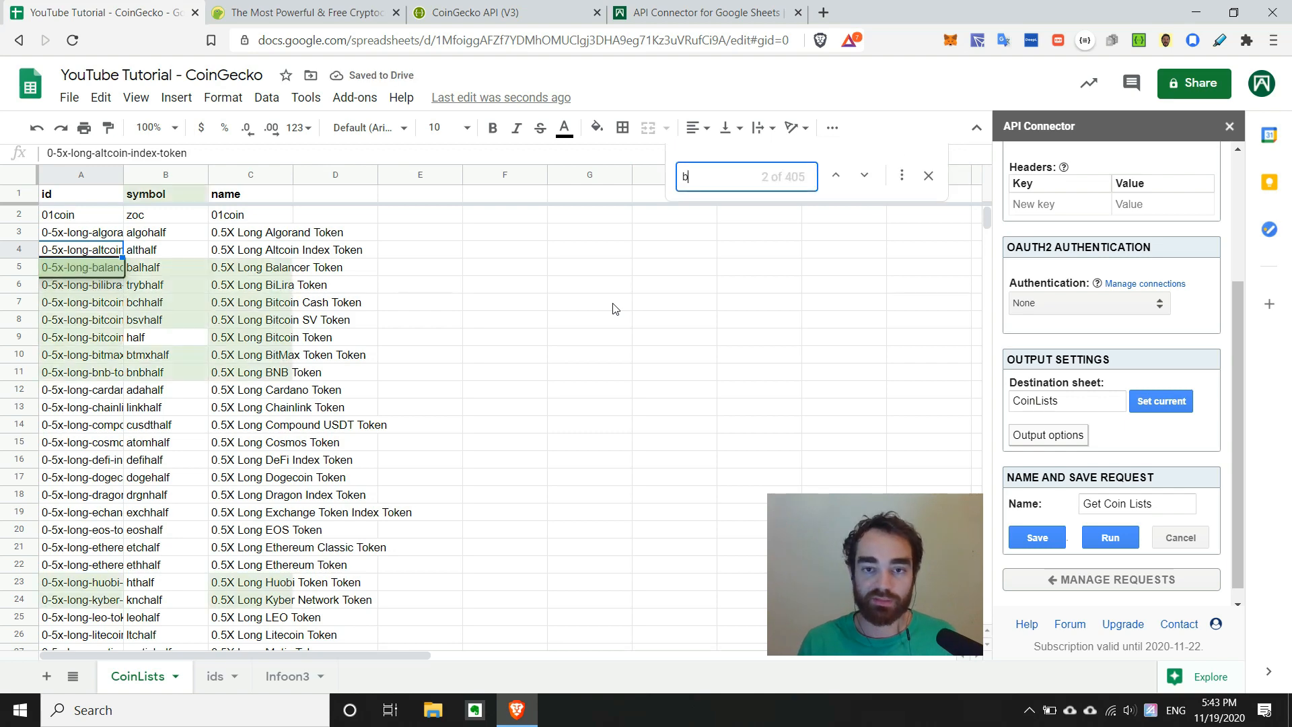
- Find the plain bitcoin id in CoinLists and carry it over to the ids sheet
{"action": "type", "text": "bitcoin"}
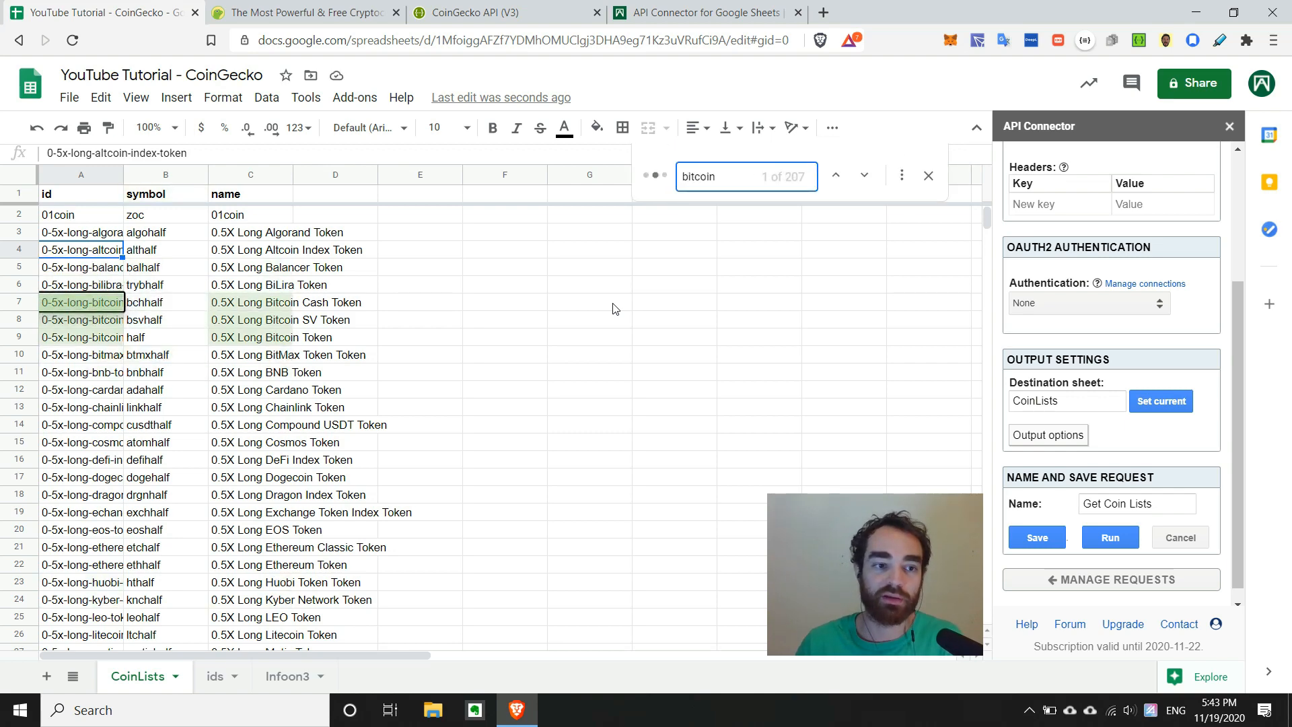
{"action": "left_click", "coordinate": [862, 175]}
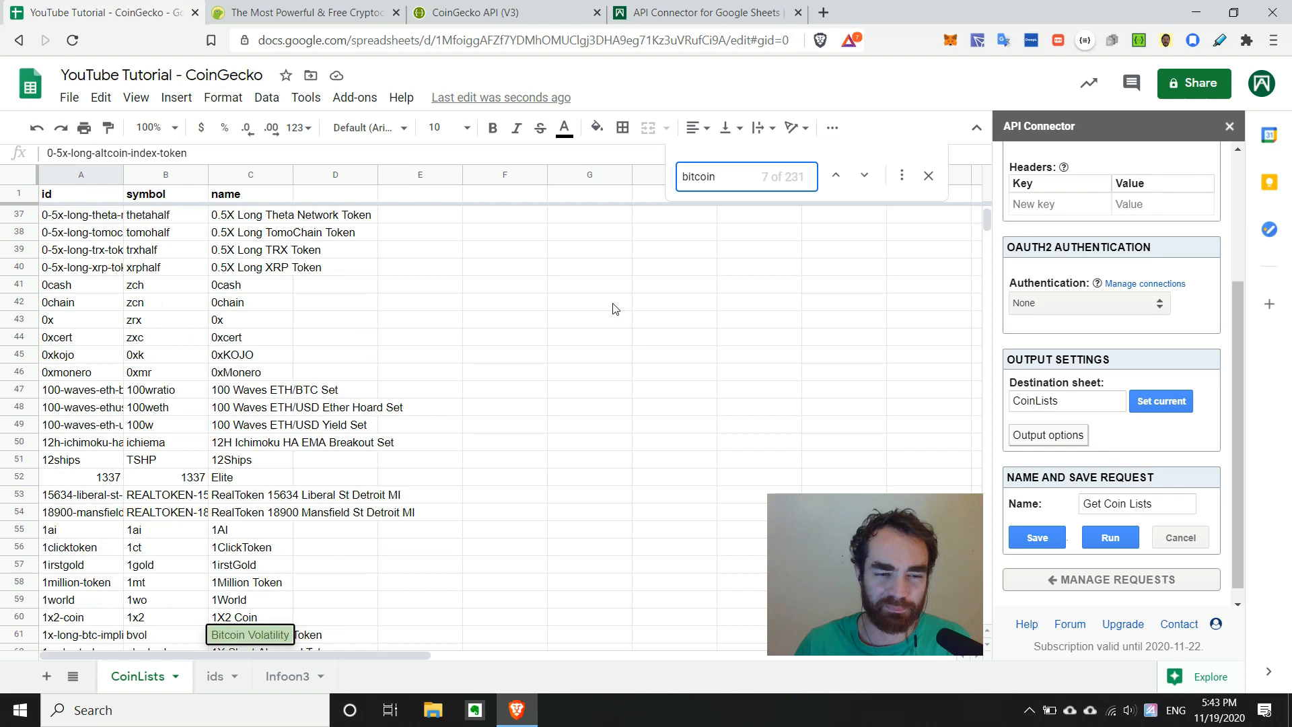
{"action": "left_click", "coordinate": [862, 175]}
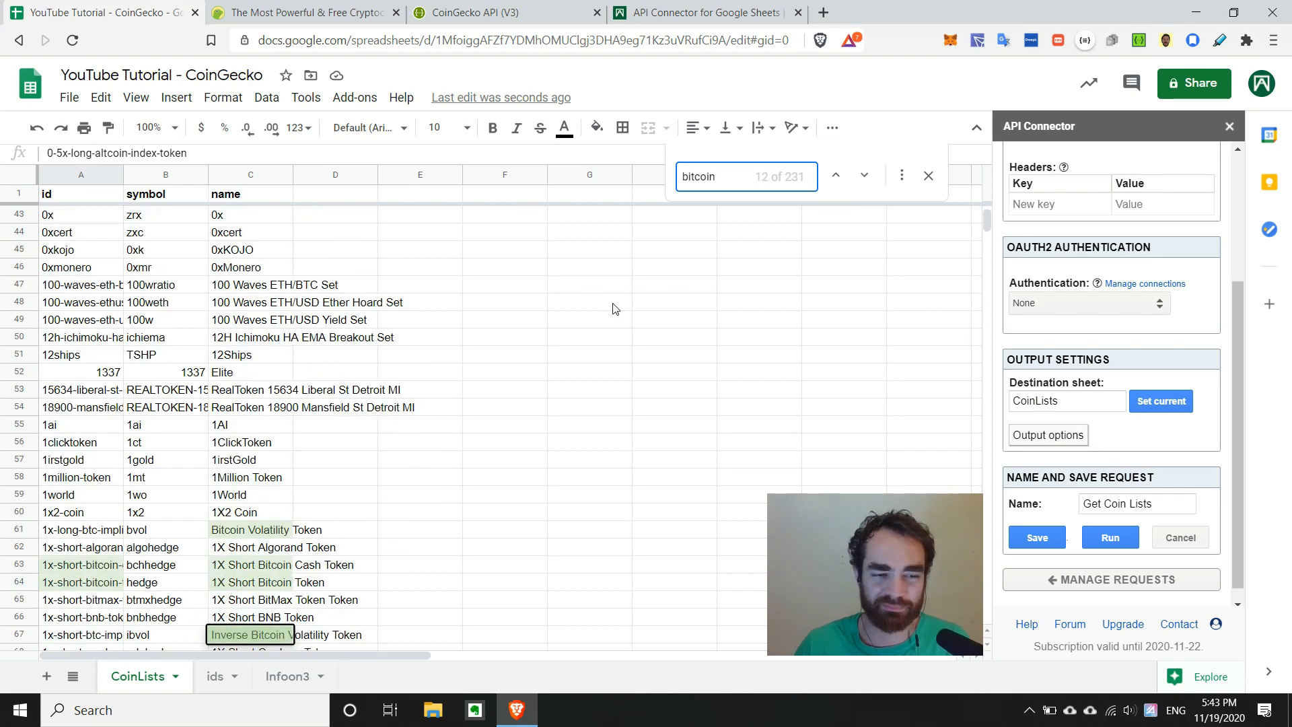
{"action": "left_click", "coordinate": [835, 175]}
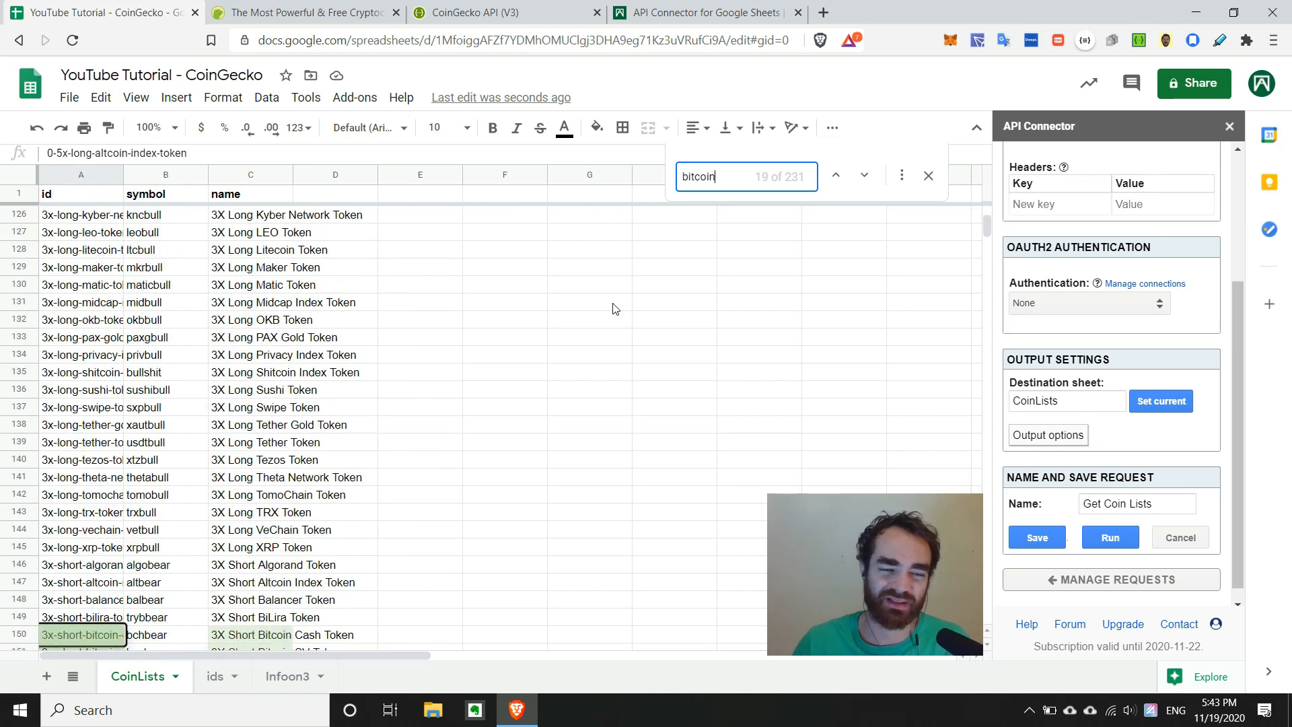
{"action": "left_click", "coordinate": [862, 175]}
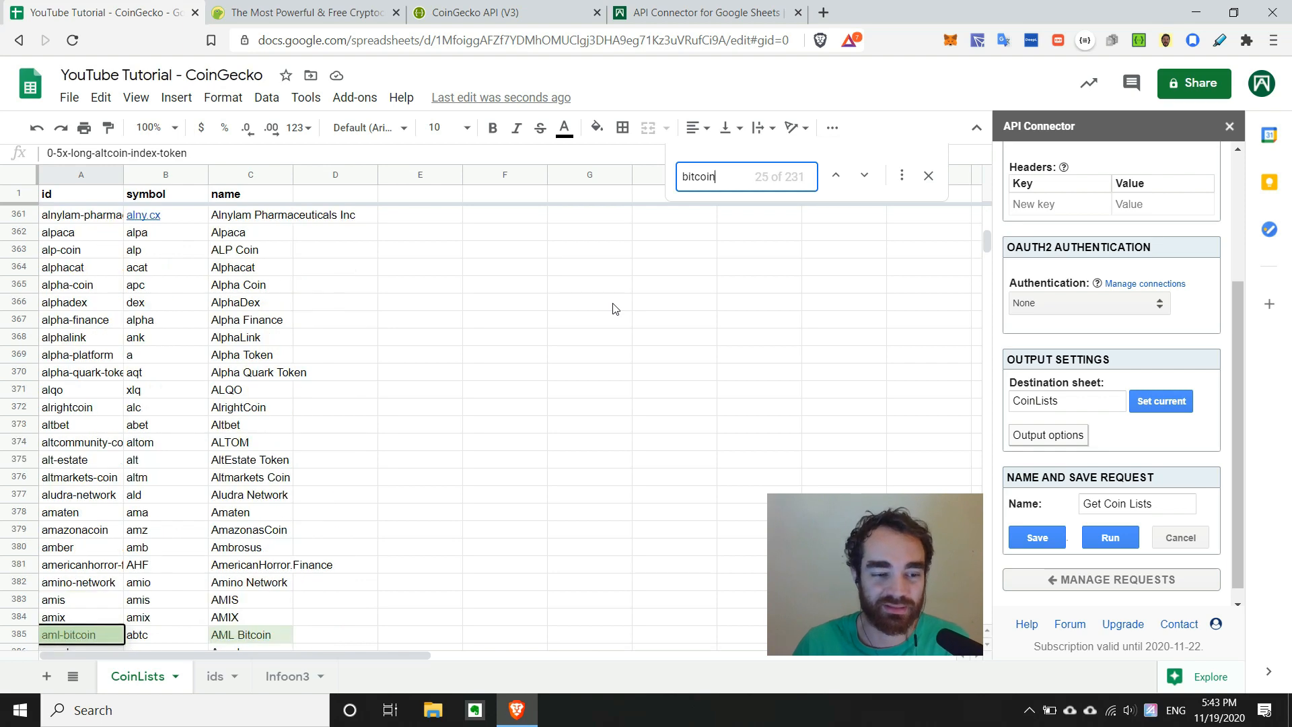
{"action": "left_click", "coordinate": [864, 175]}
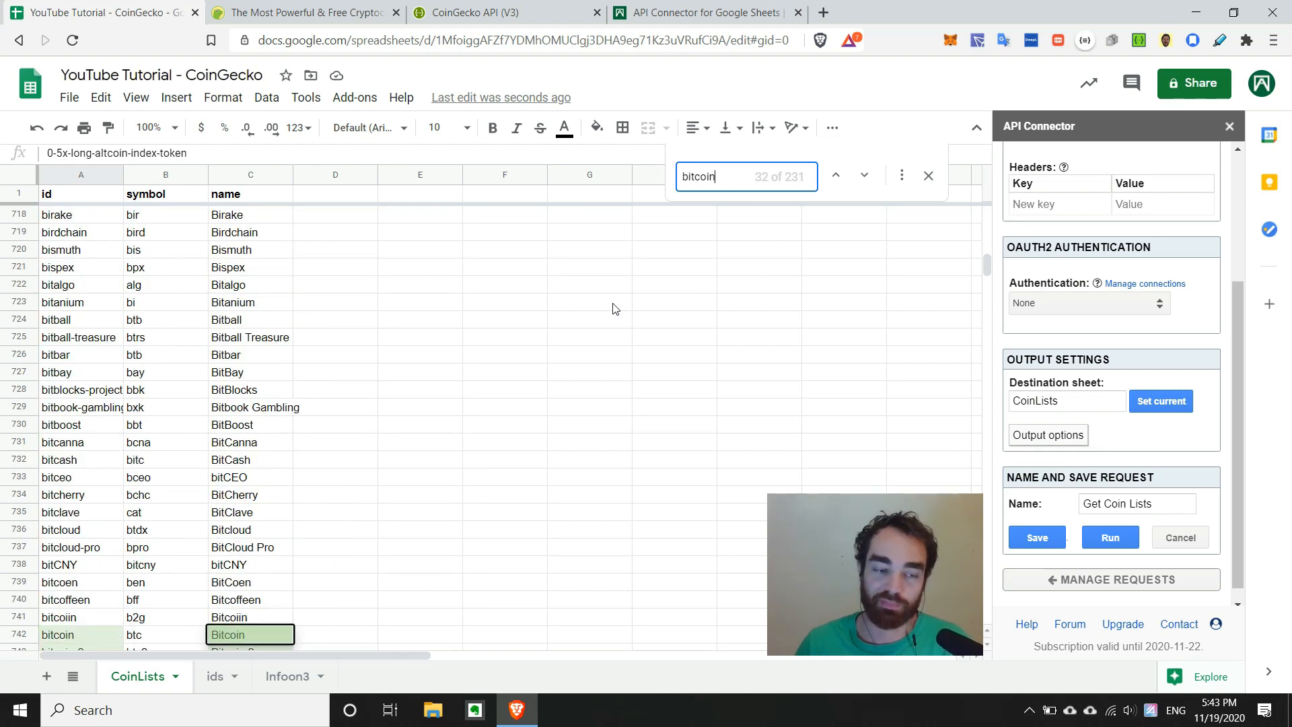
{"action": "left_click", "coordinate": [835, 175]}
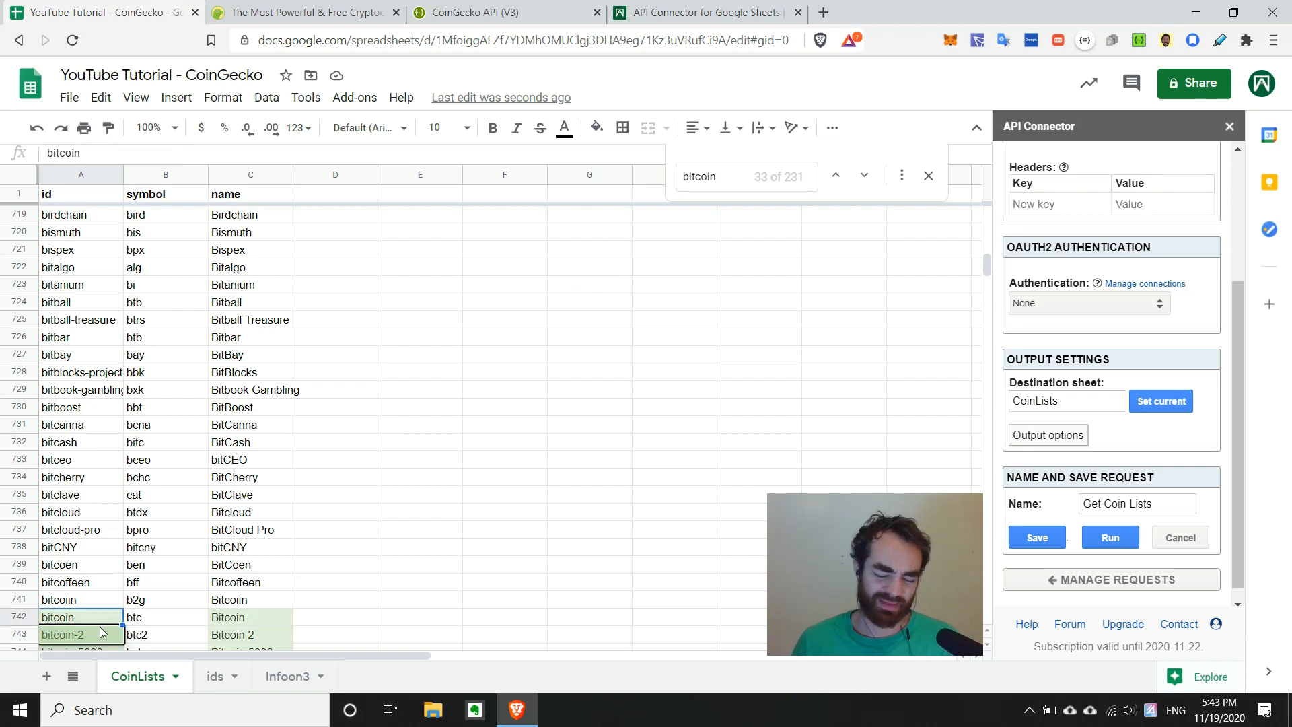
{"action": "mouse_move", "coordinate": [129, 623]}
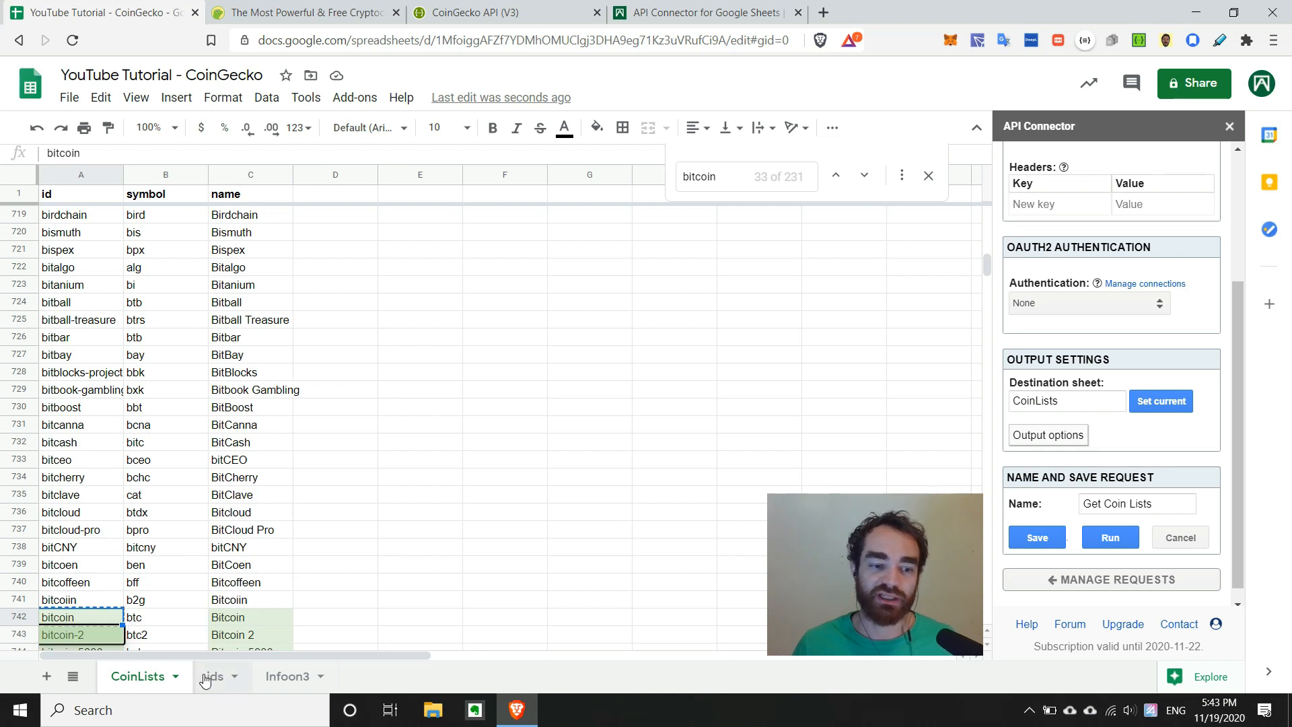
{"action": "left_click", "coordinate": [214, 675]}
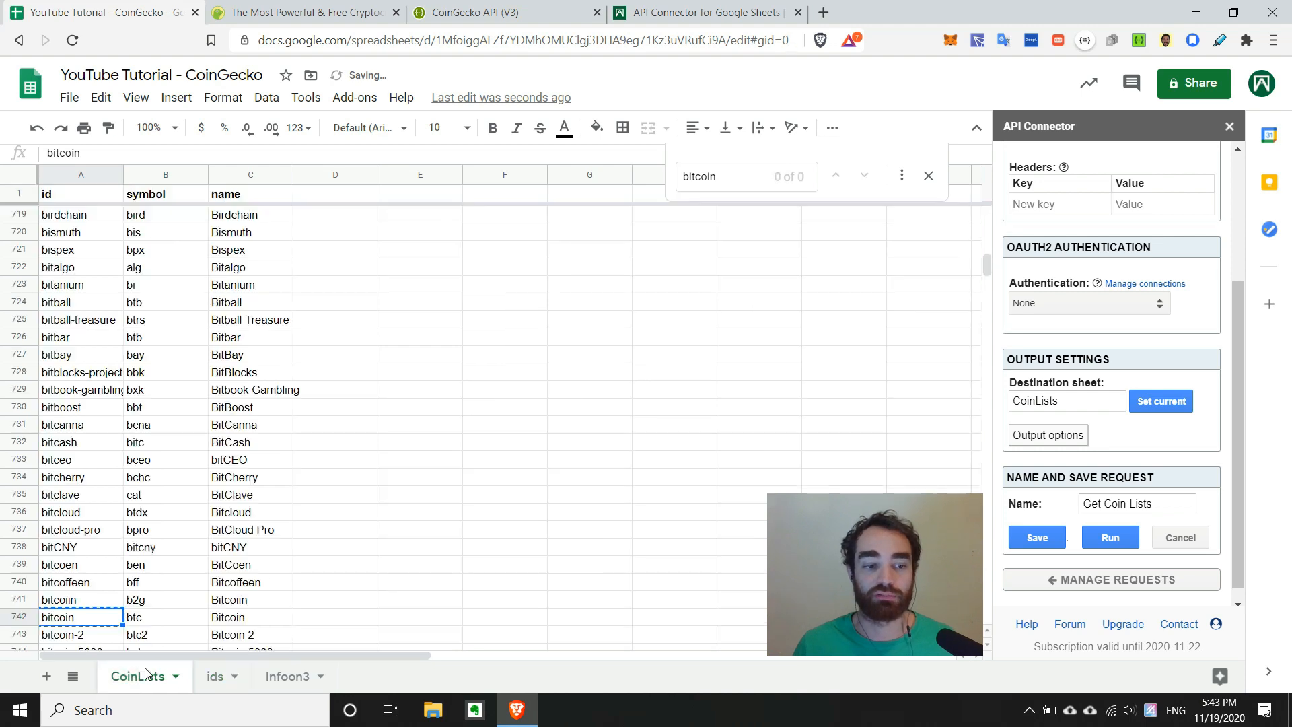
- Find the dogecoin id in CoinLists and add it to the ids sheet
{"action": "left_click", "coordinate": [730, 175]}
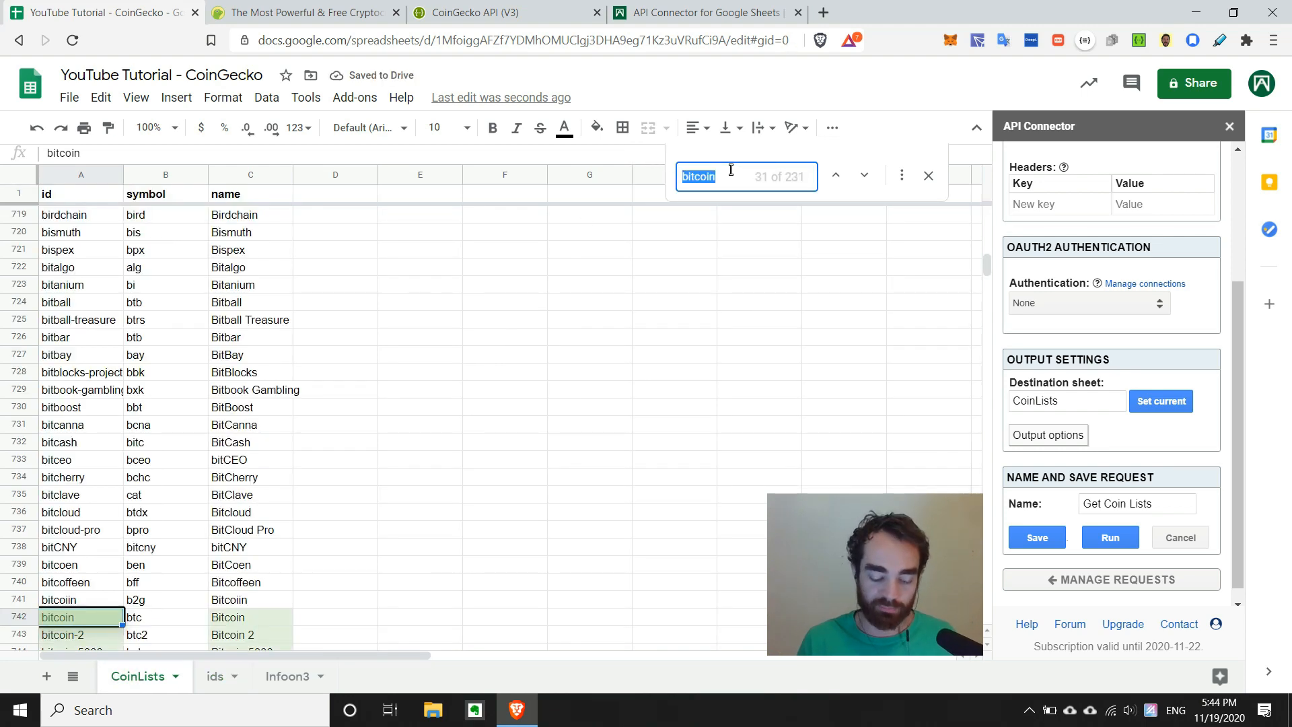
{"action": "type", "text": "dogecoin"}
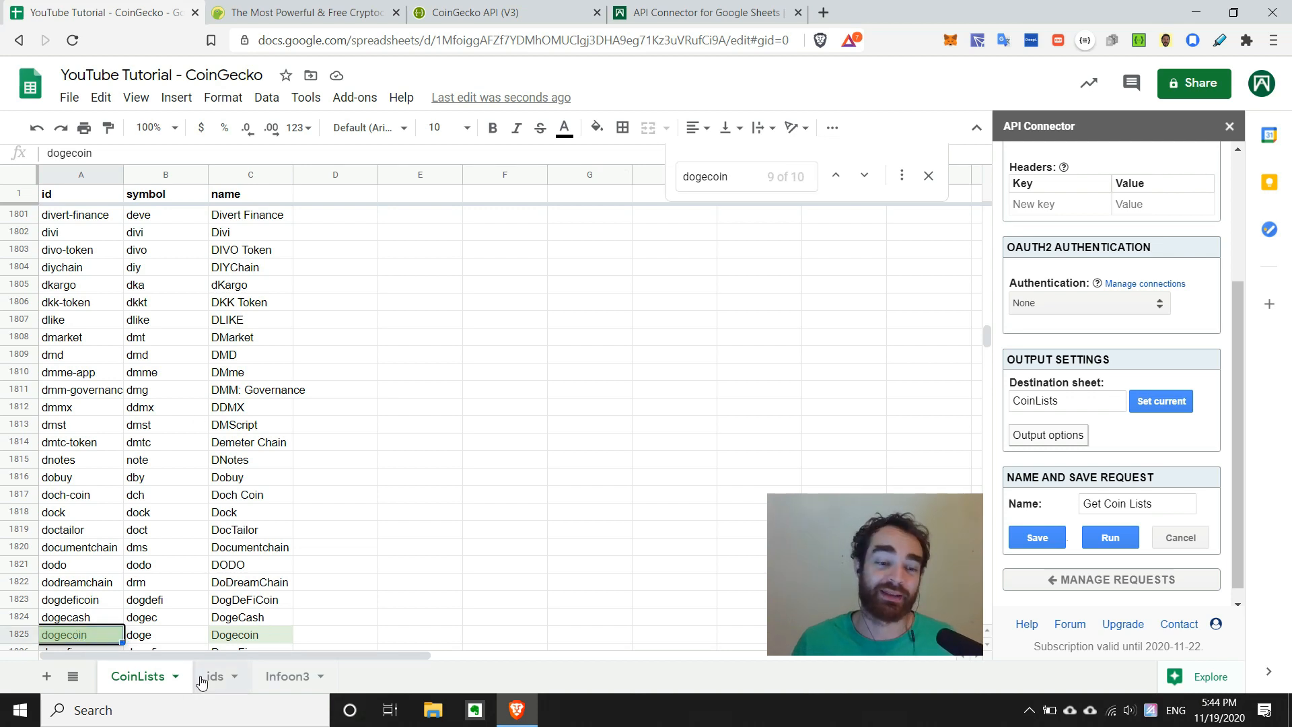
{"action": "left_click", "coordinate": [214, 676]}
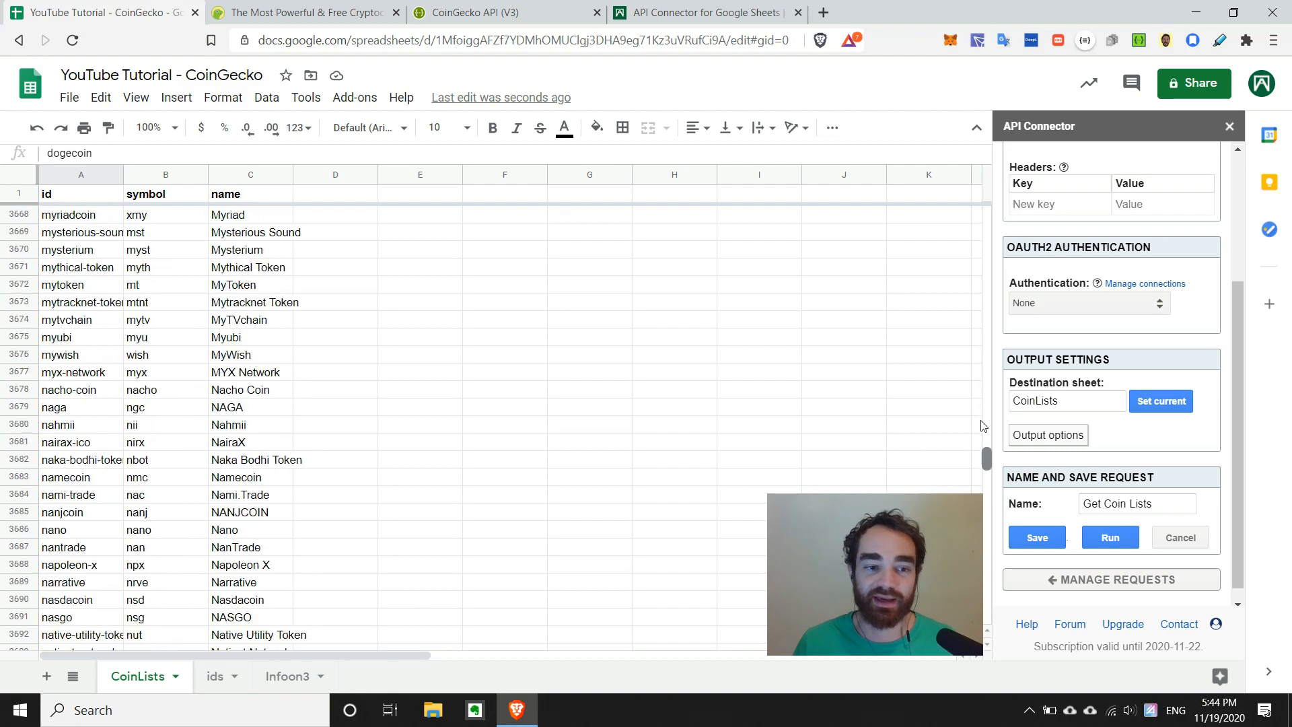
- Copy the rabbit-coin id (symbol brb) into the ids sheet under bitcoin and dogecoin
{"action": "scroll", "scroll_direction": "down", "scroll_amount": 3}
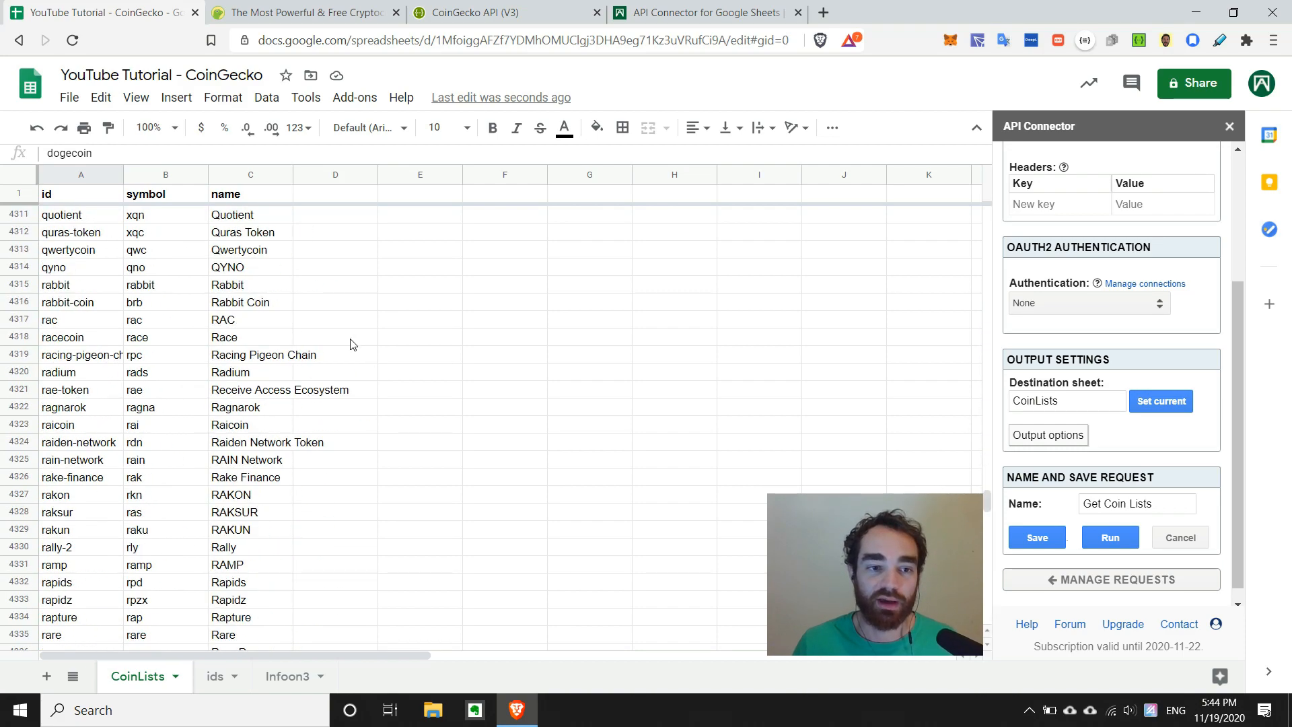
{"action": "left_click", "coordinate": [251, 301]}
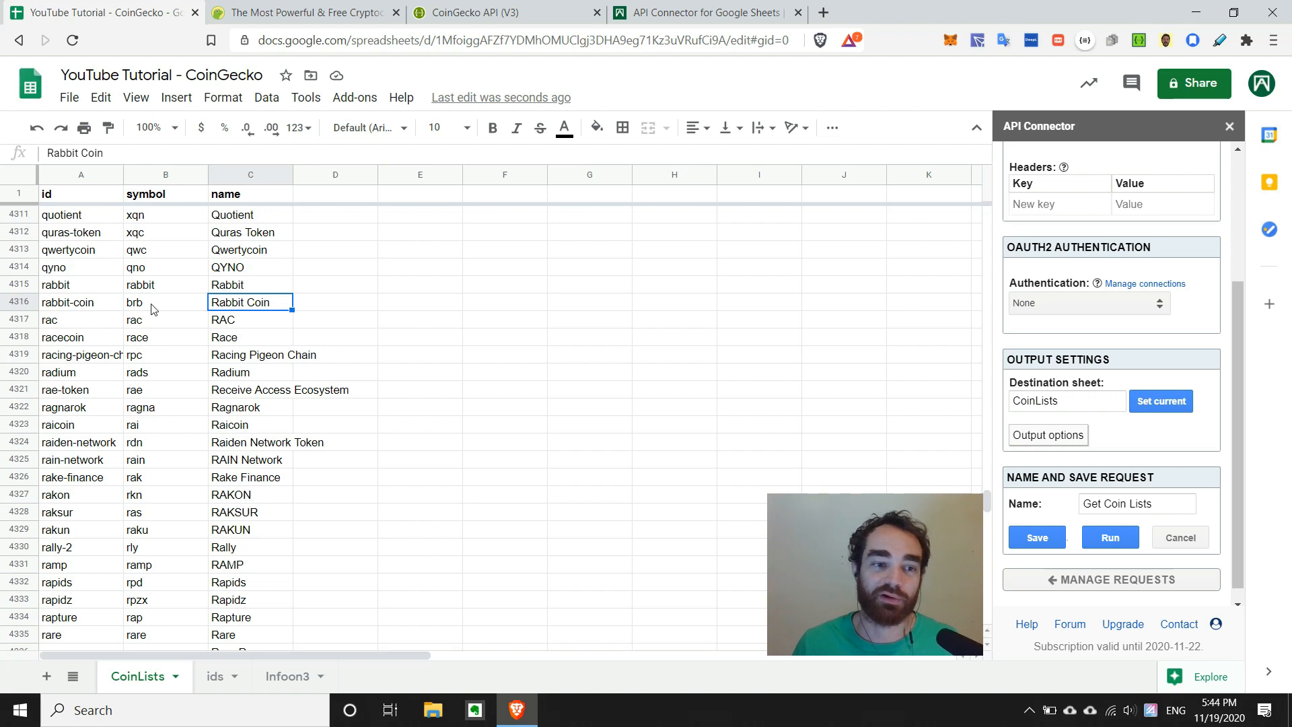
{"action": "left_click", "coordinate": [164, 302]}
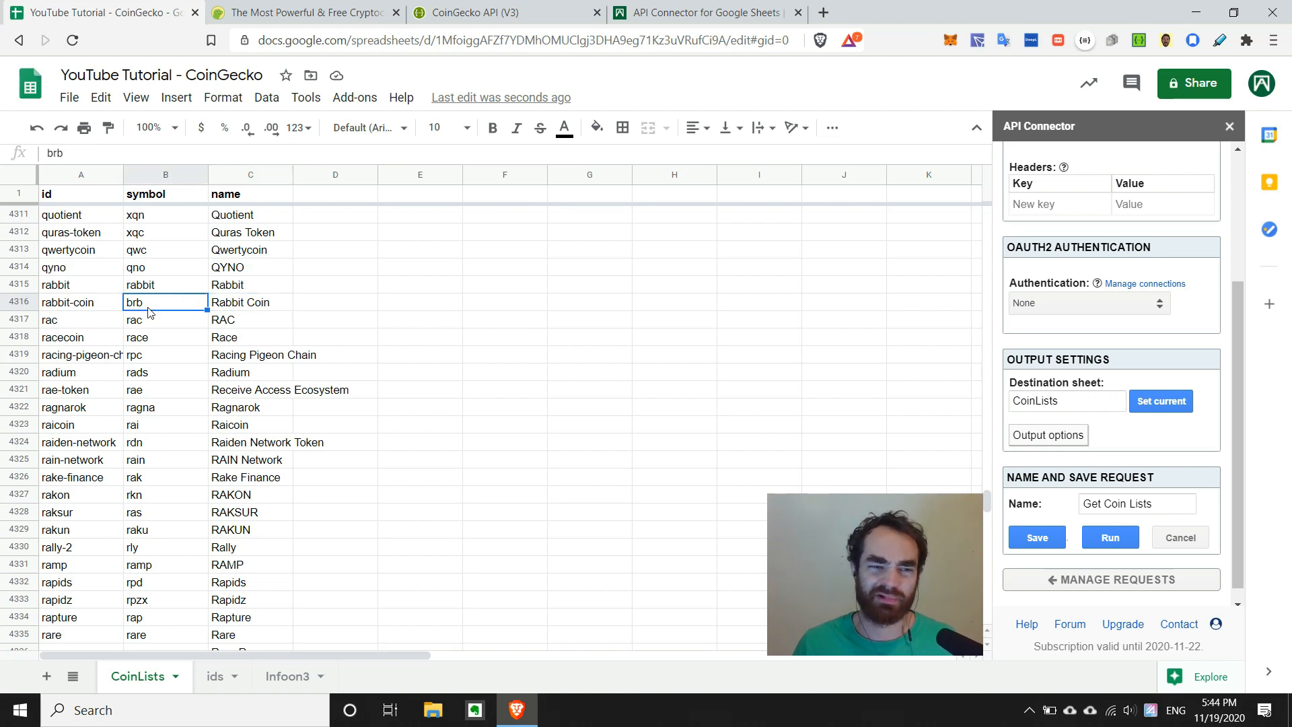
{"action": "left_click", "coordinate": [79, 303]}
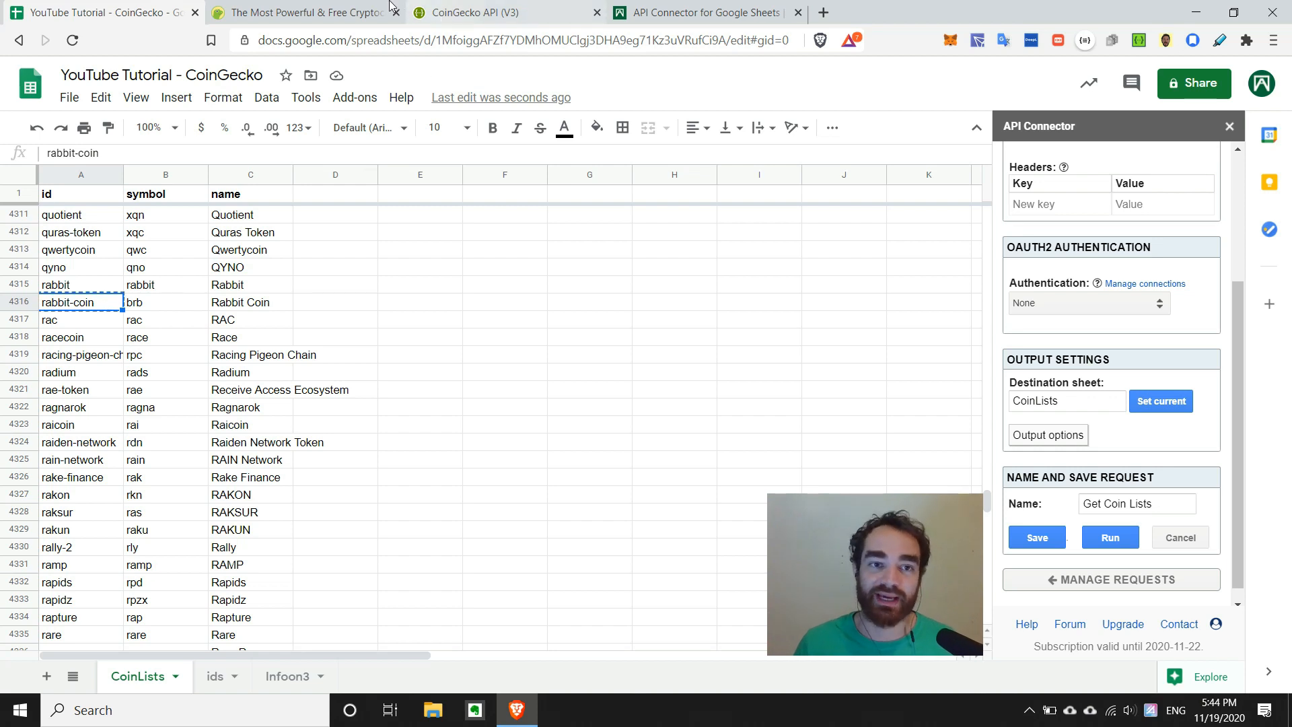
{"action": "left_click", "coordinate": [214, 676]}
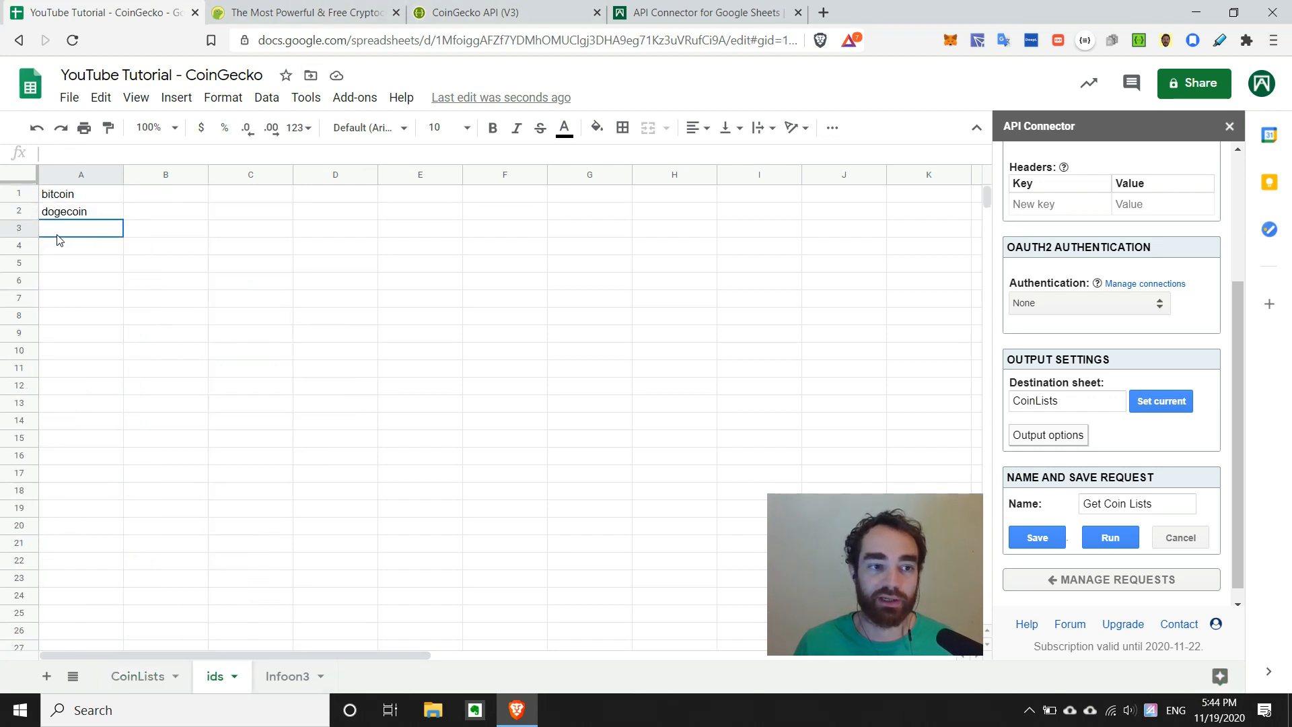
{"action": "type", "text": "rabbit-coin"}
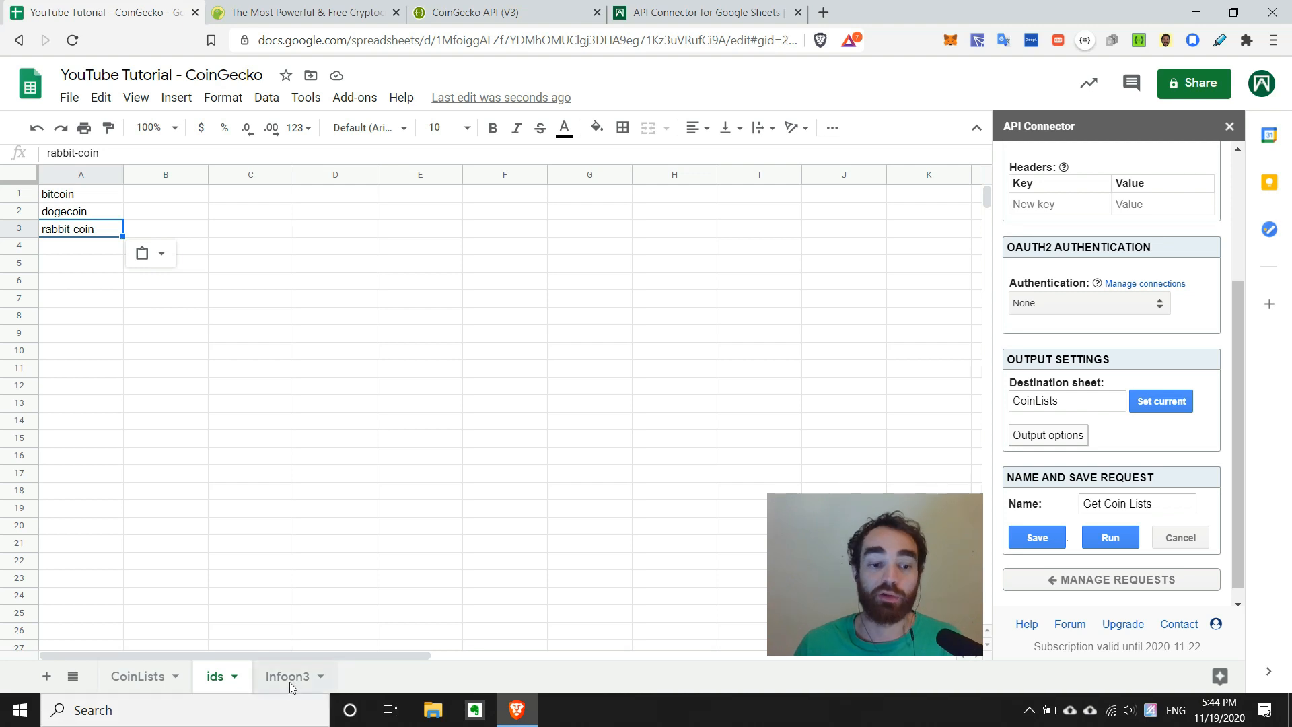
{"action": "left_click", "coordinate": [349, 592]}
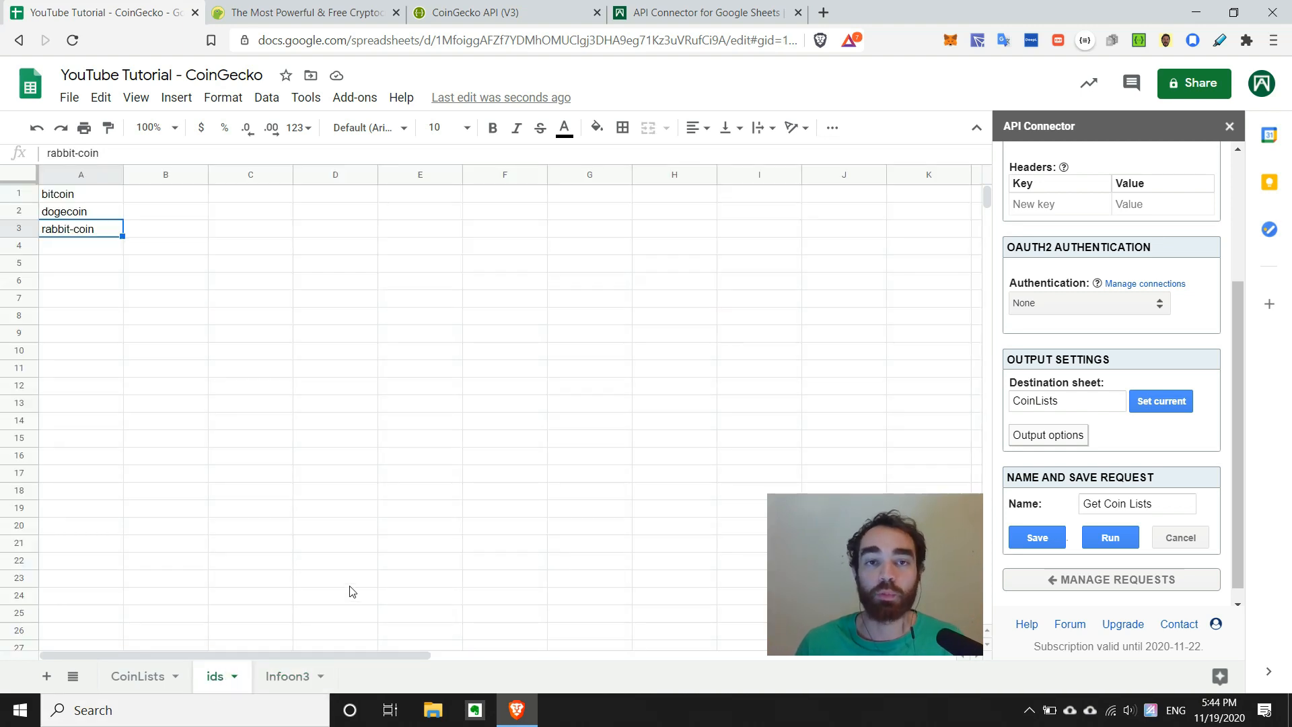
{"action": "mouse_move", "coordinate": [182, 305]}
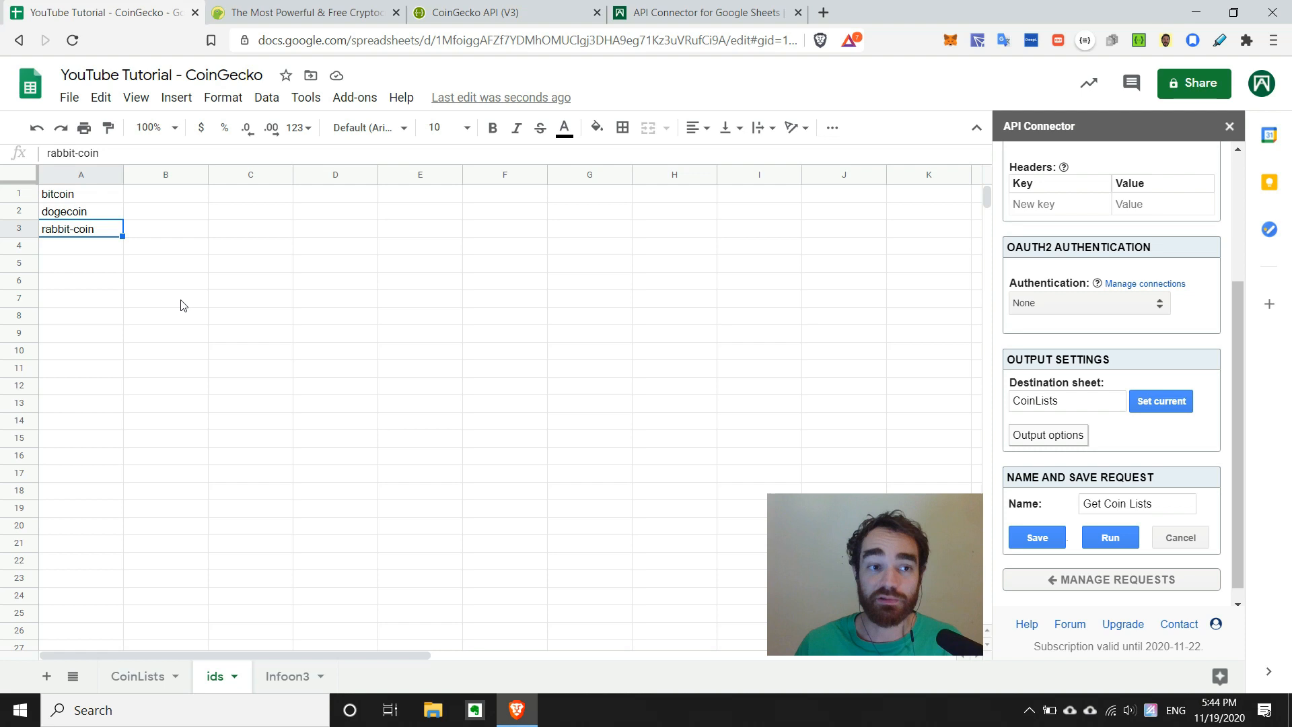
{"action": "left_click", "coordinate": [81, 194]}
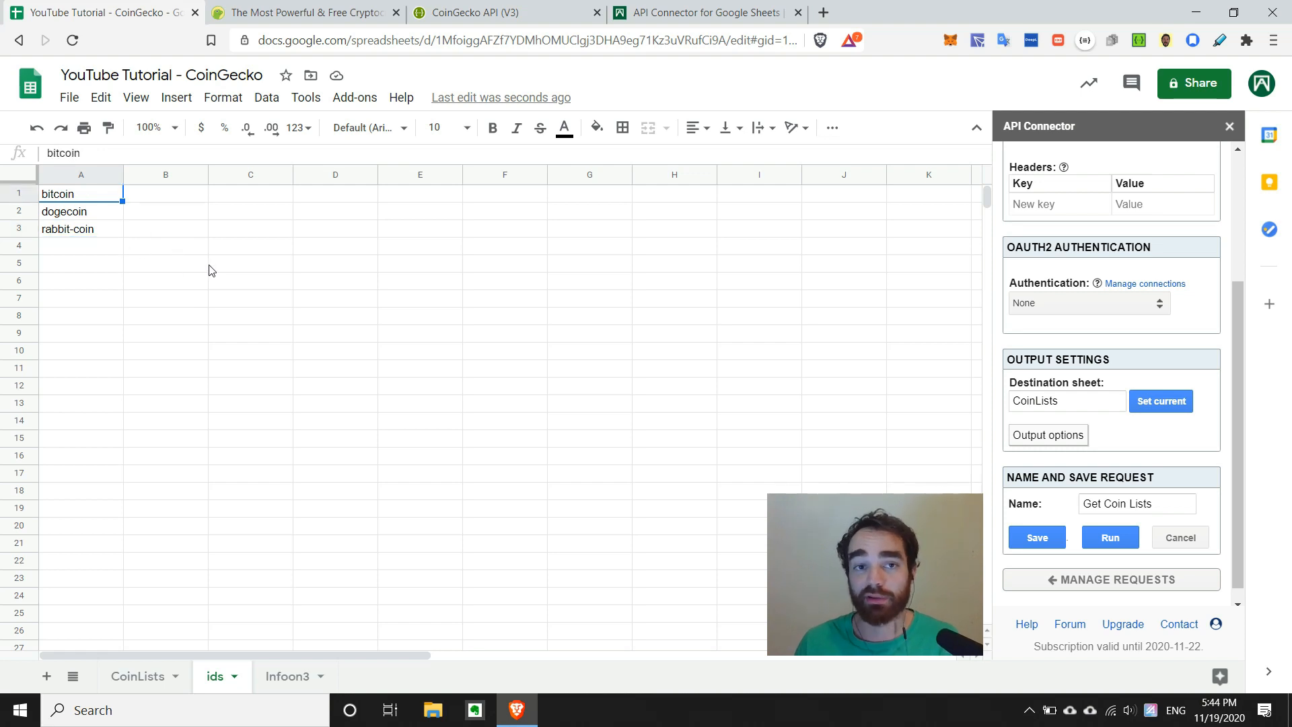
{"action": "left_click", "coordinate": [505, 12]}
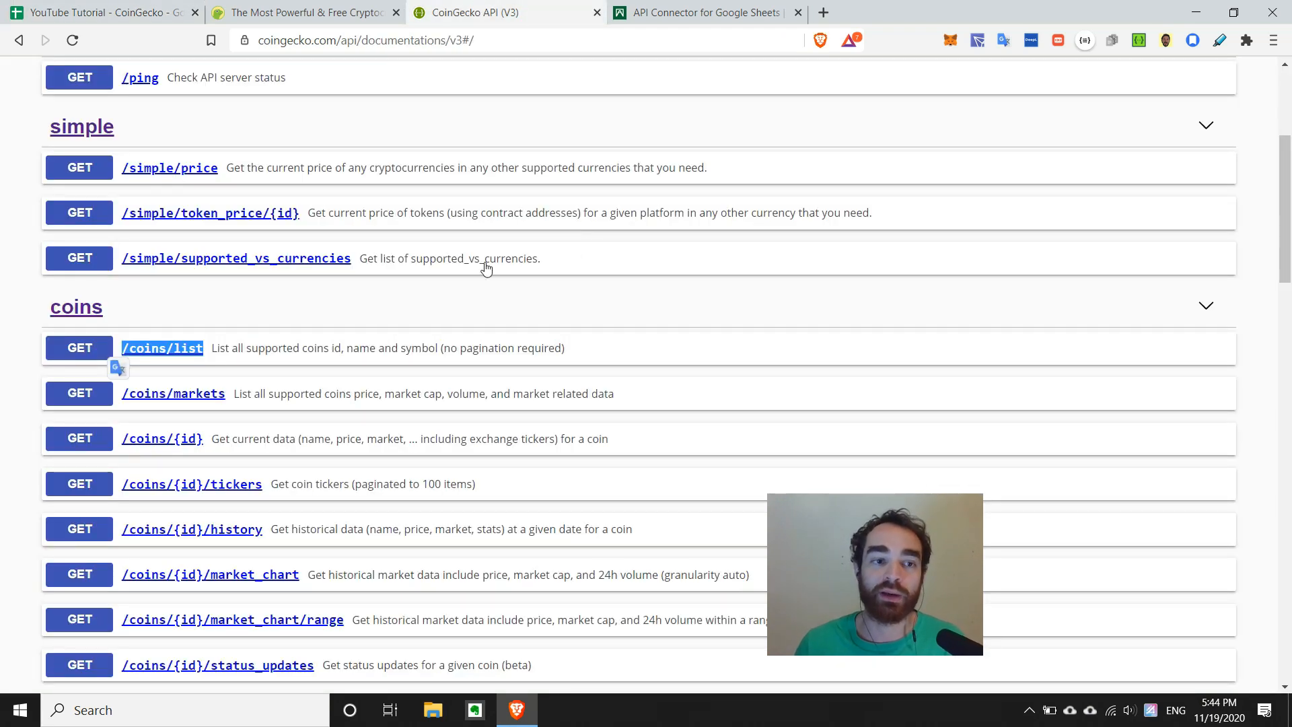
{"action": "mouse_move", "coordinate": [218, 320]}
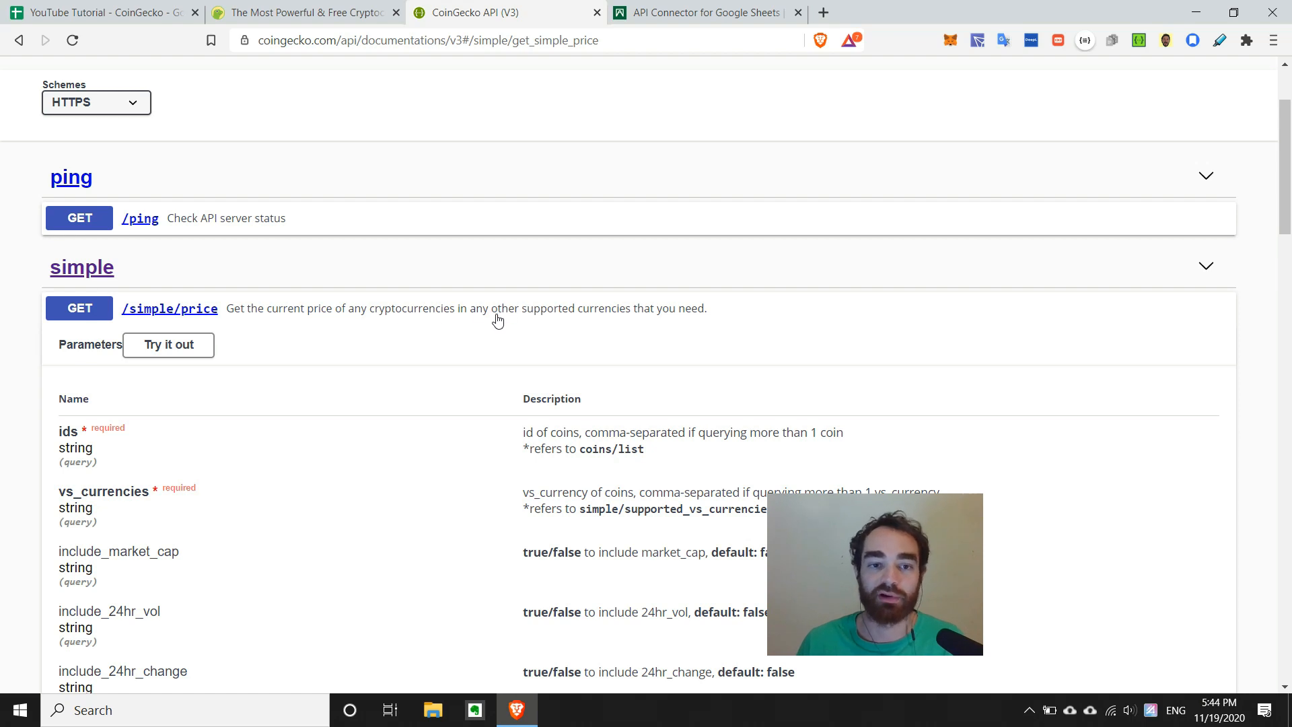
{"action": "mouse_move", "coordinate": [649, 308]}
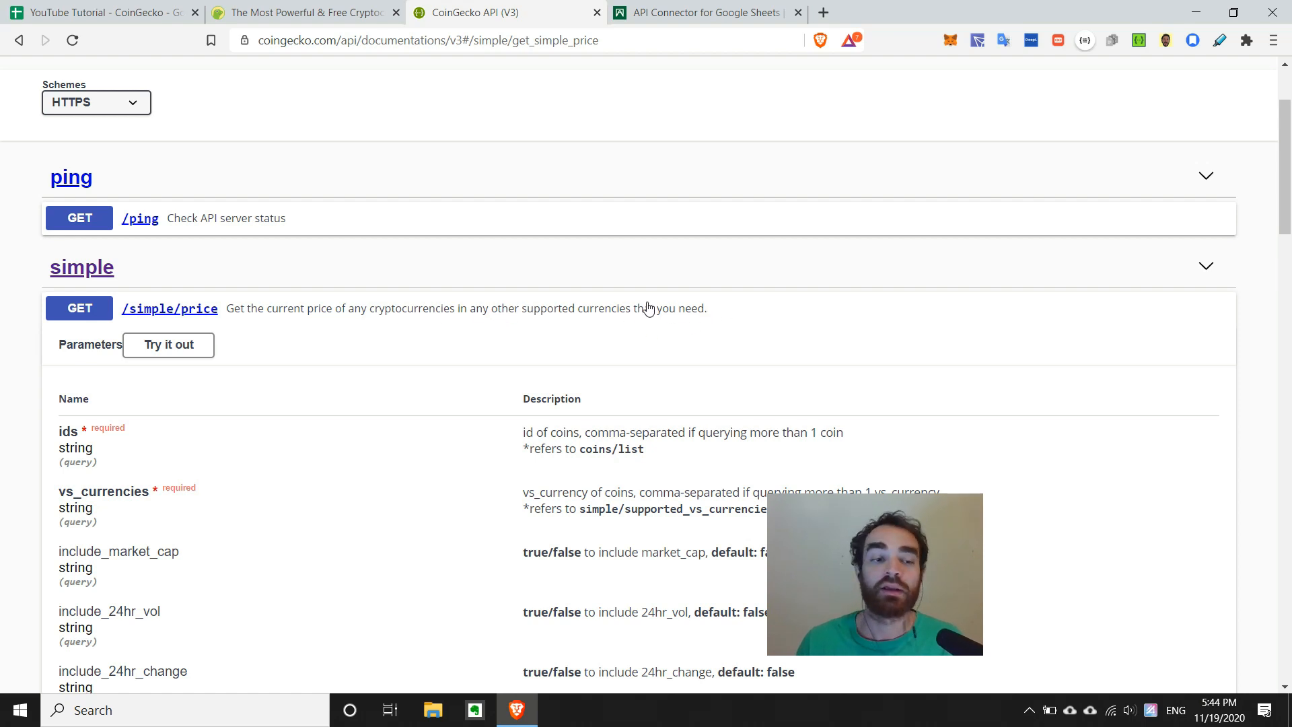
{"action": "mouse_move", "coordinate": [107, 489]}
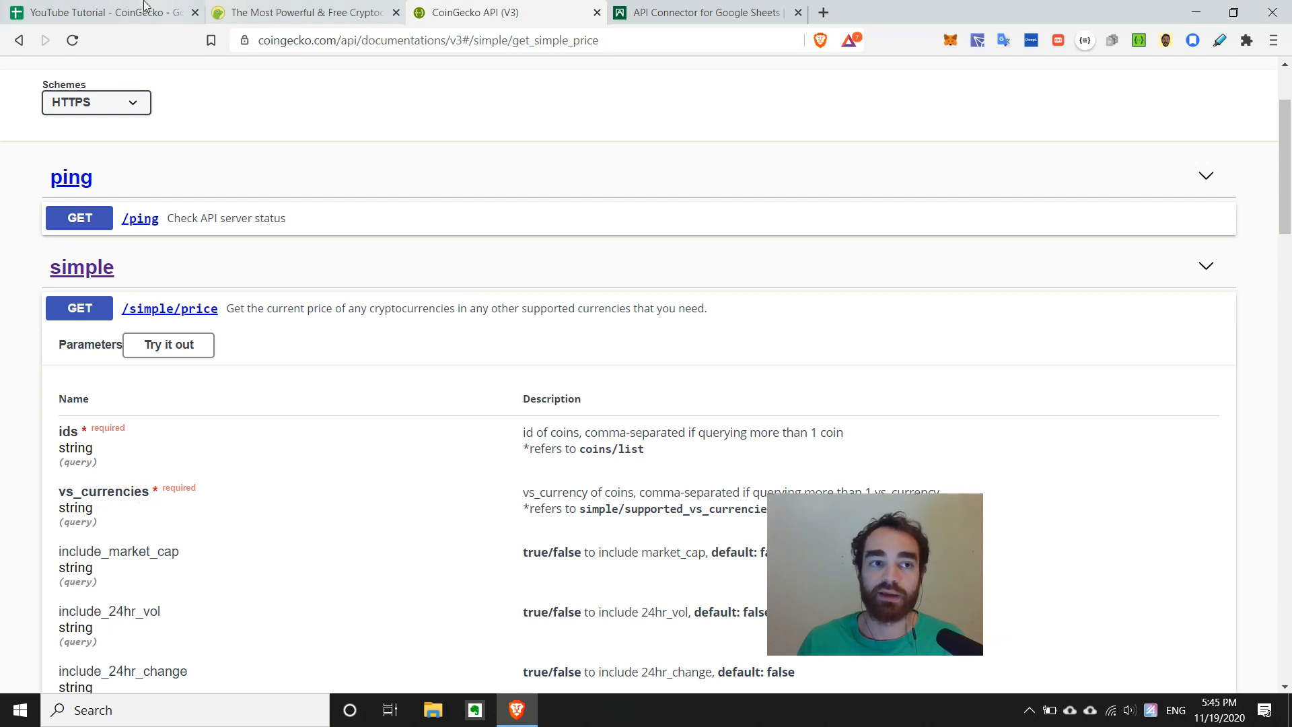
- Re-run the Get Coin Lists request from the API Connector sidebar so it completes successfully
{"action": "left_click", "coordinate": [98, 12]}
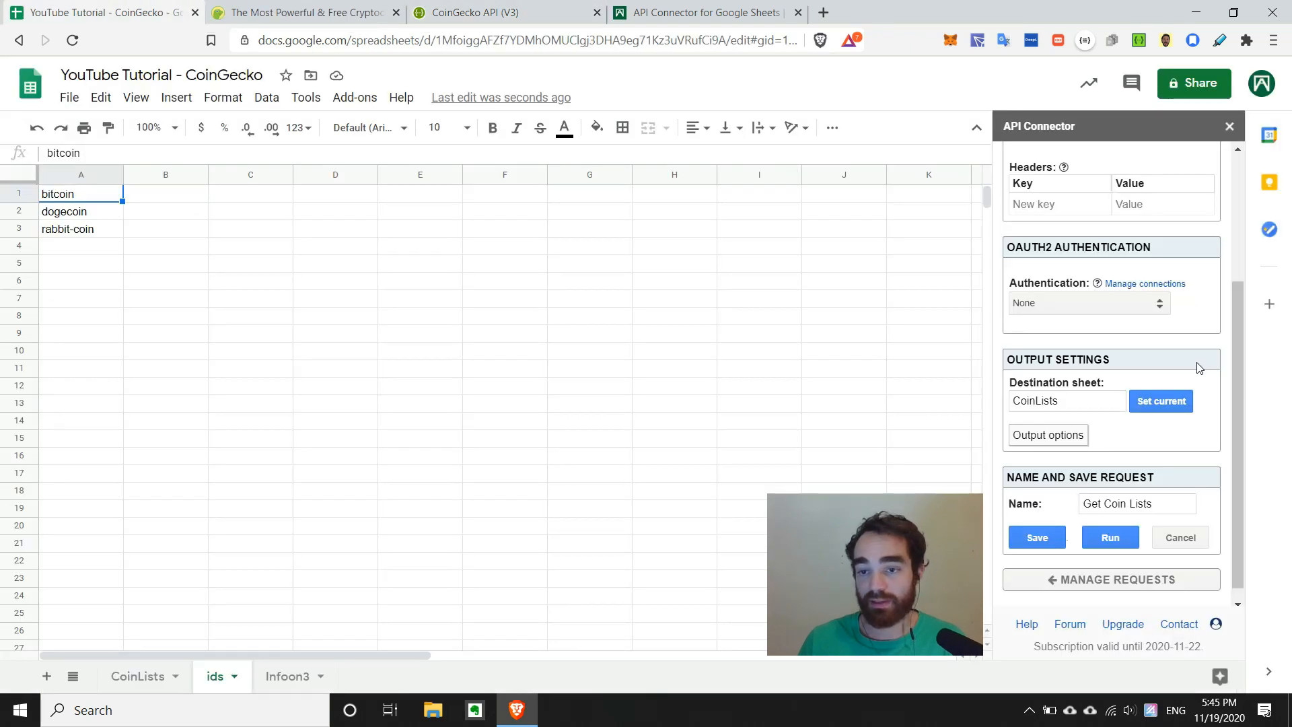
{"action": "left_click", "coordinate": [1110, 537]}
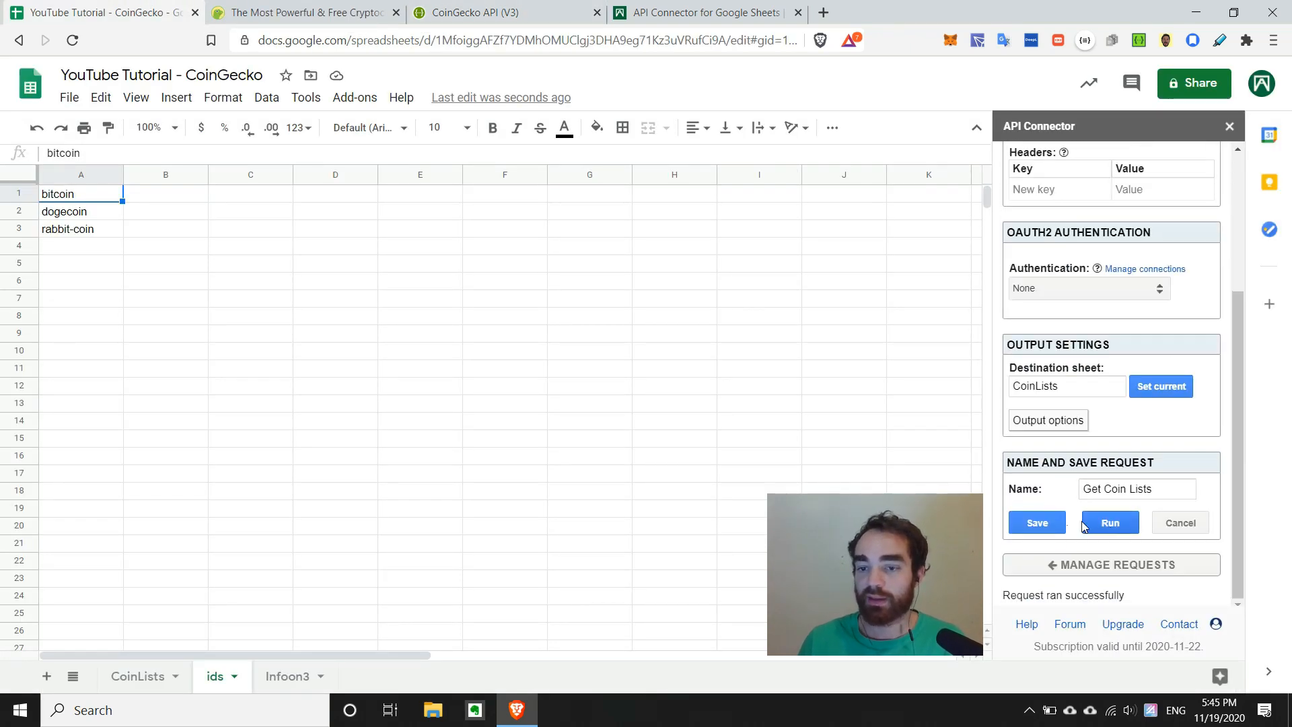
{"action": "left_click", "coordinate": [1036, 522]}
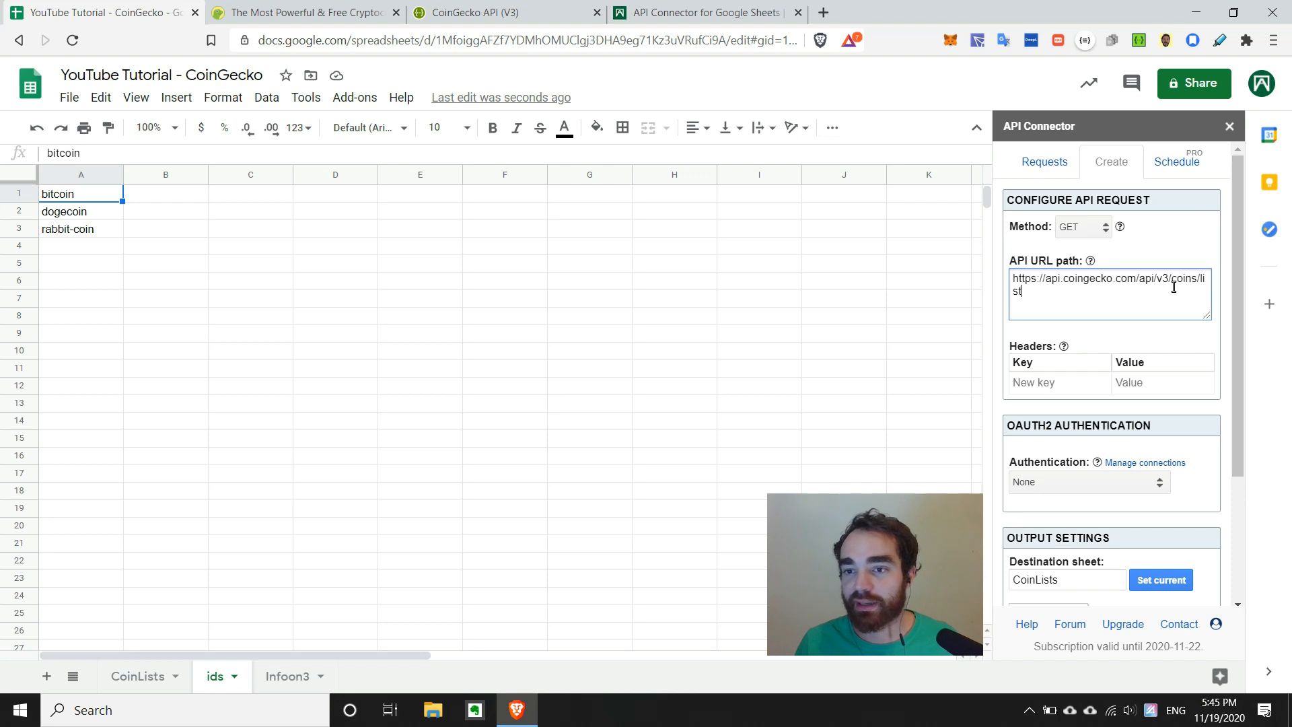
- Rewrite the URL path to /simple/price?ids=bitcoin,dogecoin,rabbit-coin, checking the CoinGecko docs
{"action": "double_click", "coordinate": [1187, 278]}
{"action": "type", "text": "simple/price"}
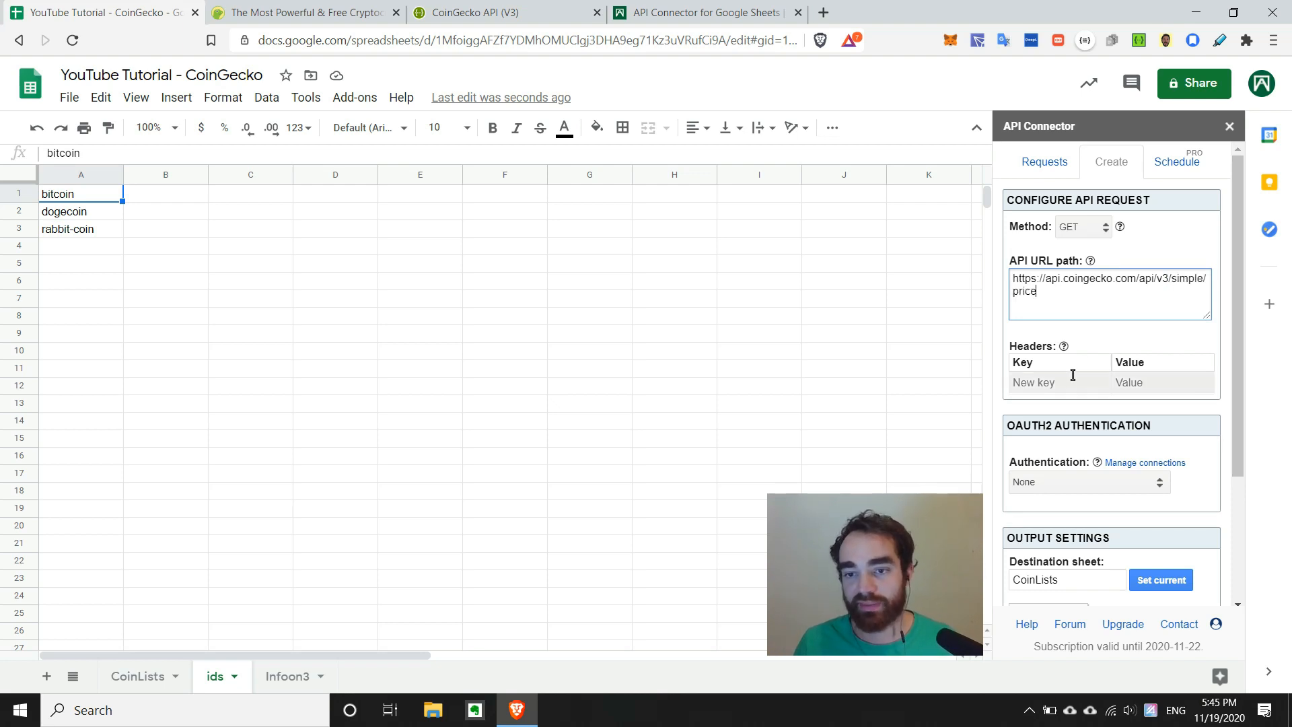
{"action": "left_click", "coordinate": [502, 13]}
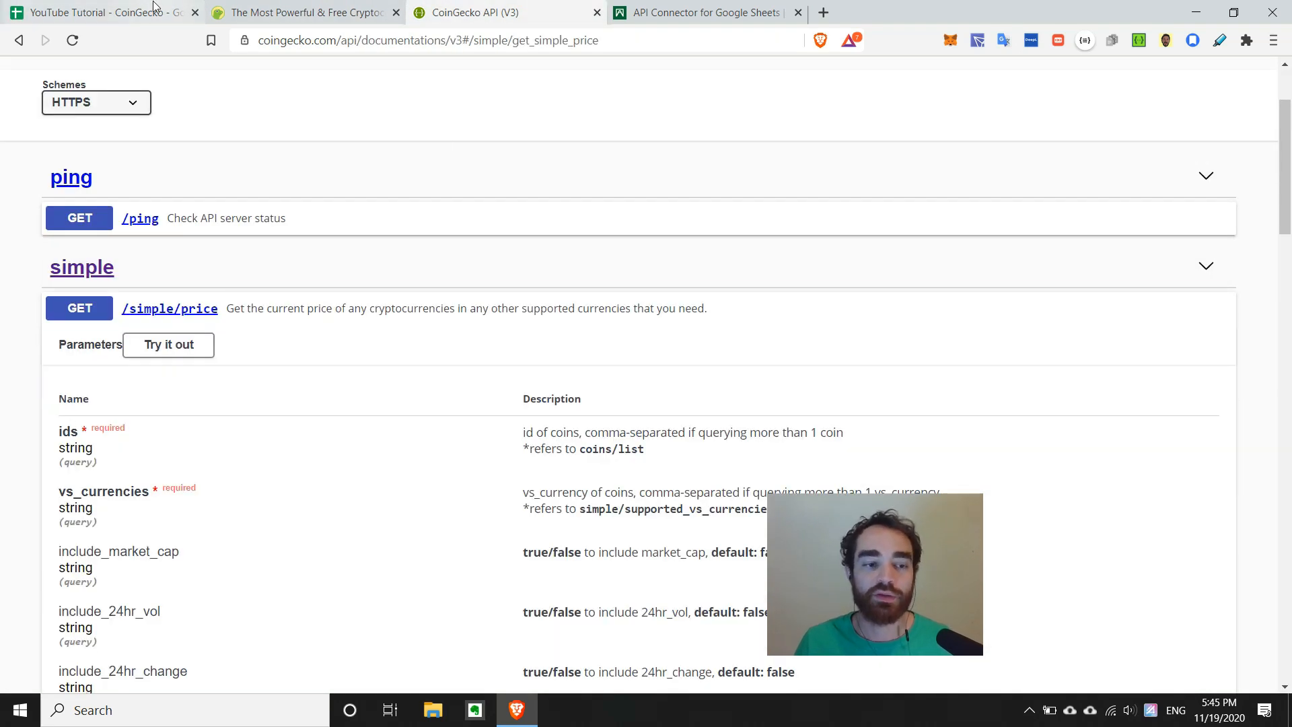
{"action": "left_click", "coordinate": [98, 12]}
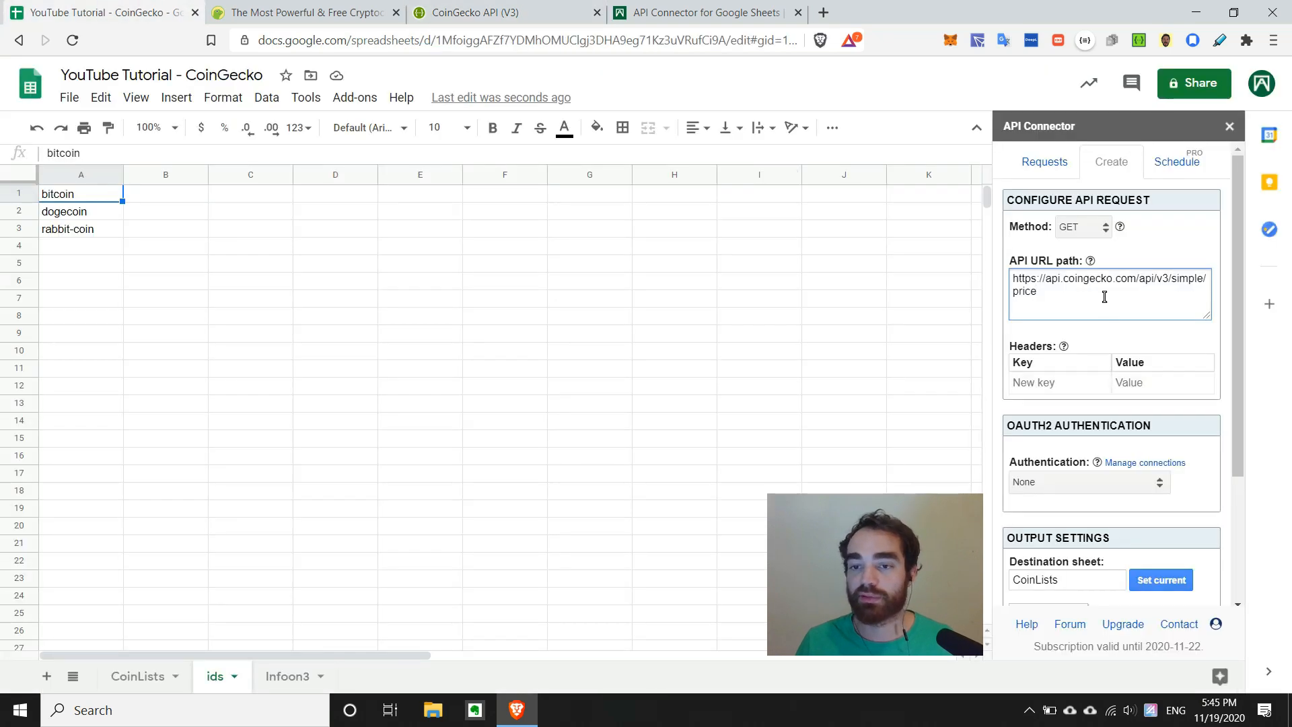
{"action": "type", "text": "?"}
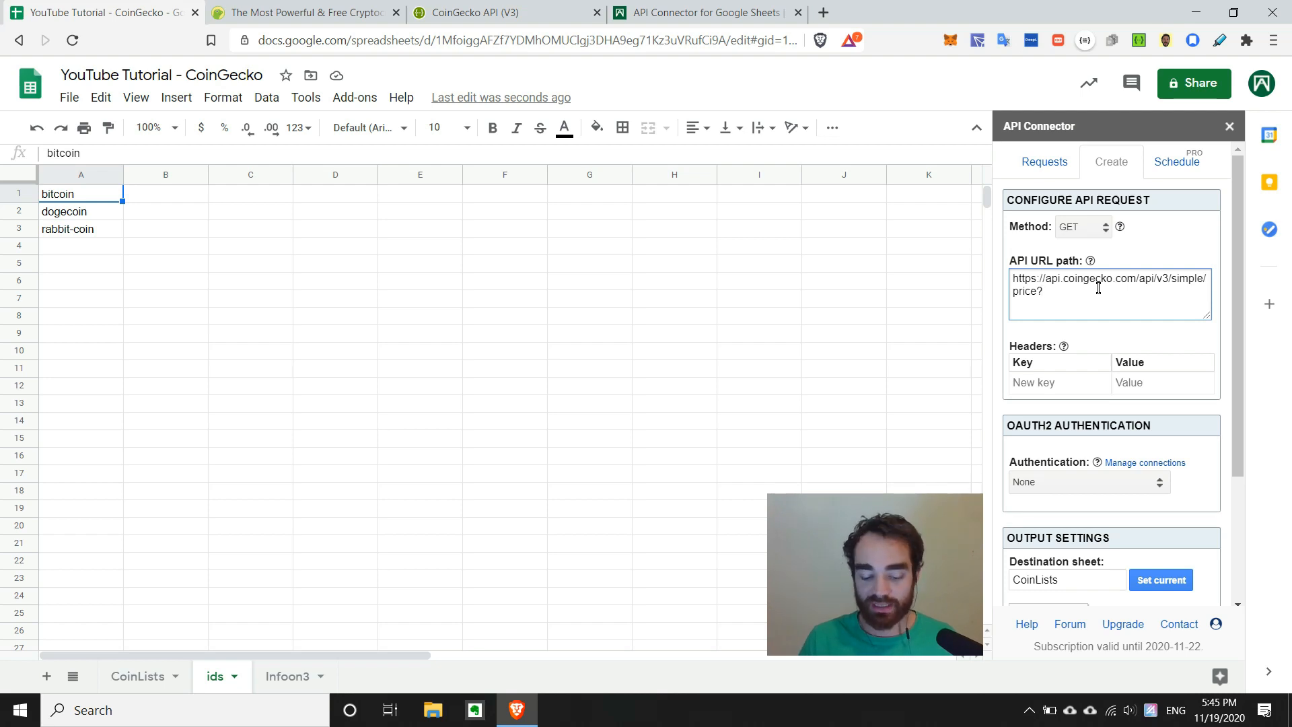
{"action": "type", "text": "ids="}
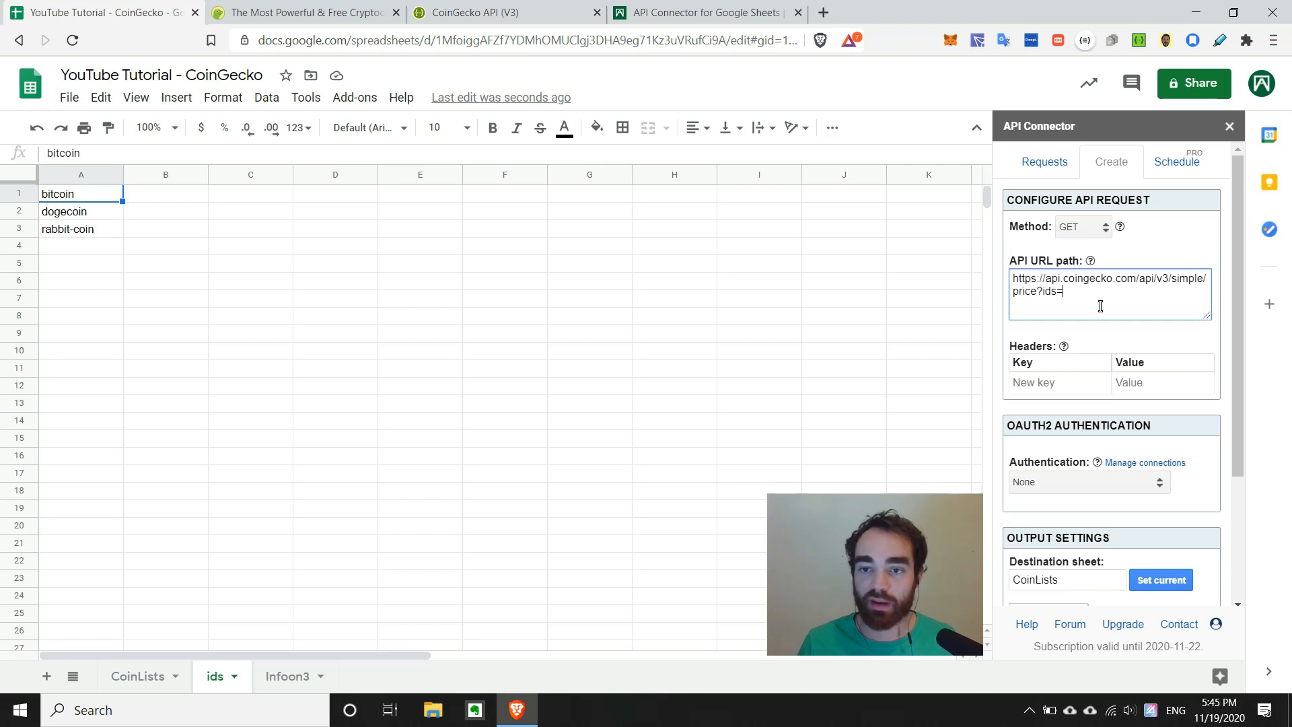
{"action": "type", "text": "bitcoin,"}
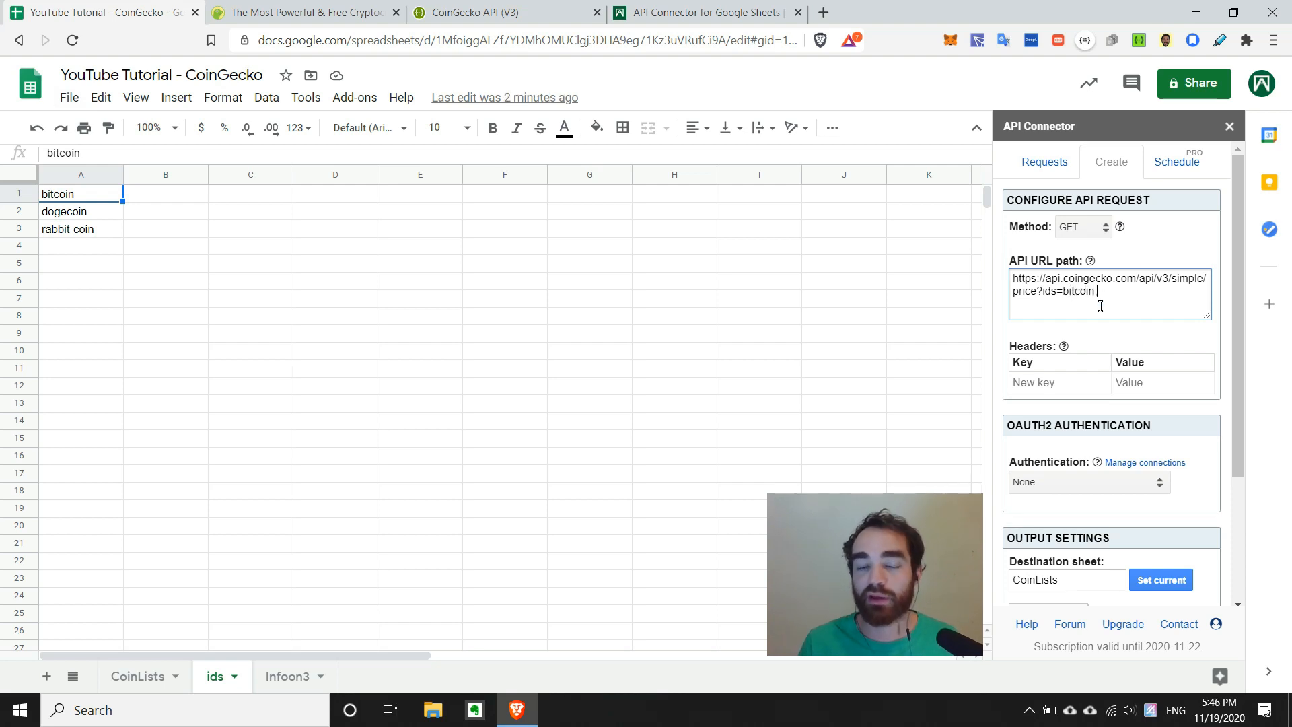
{"action": "left_click", "coordinate": [506, 12]}
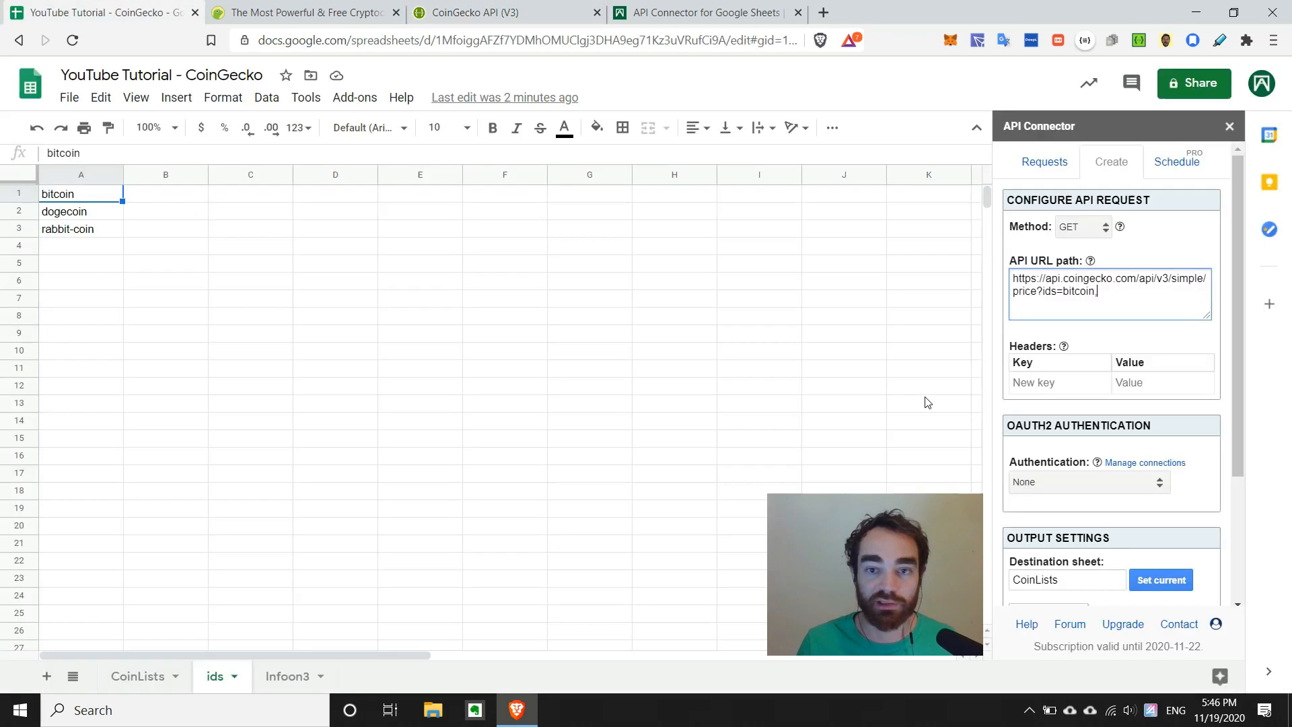
{"action": "mouse_move", "coordinate": [1151, 313]}
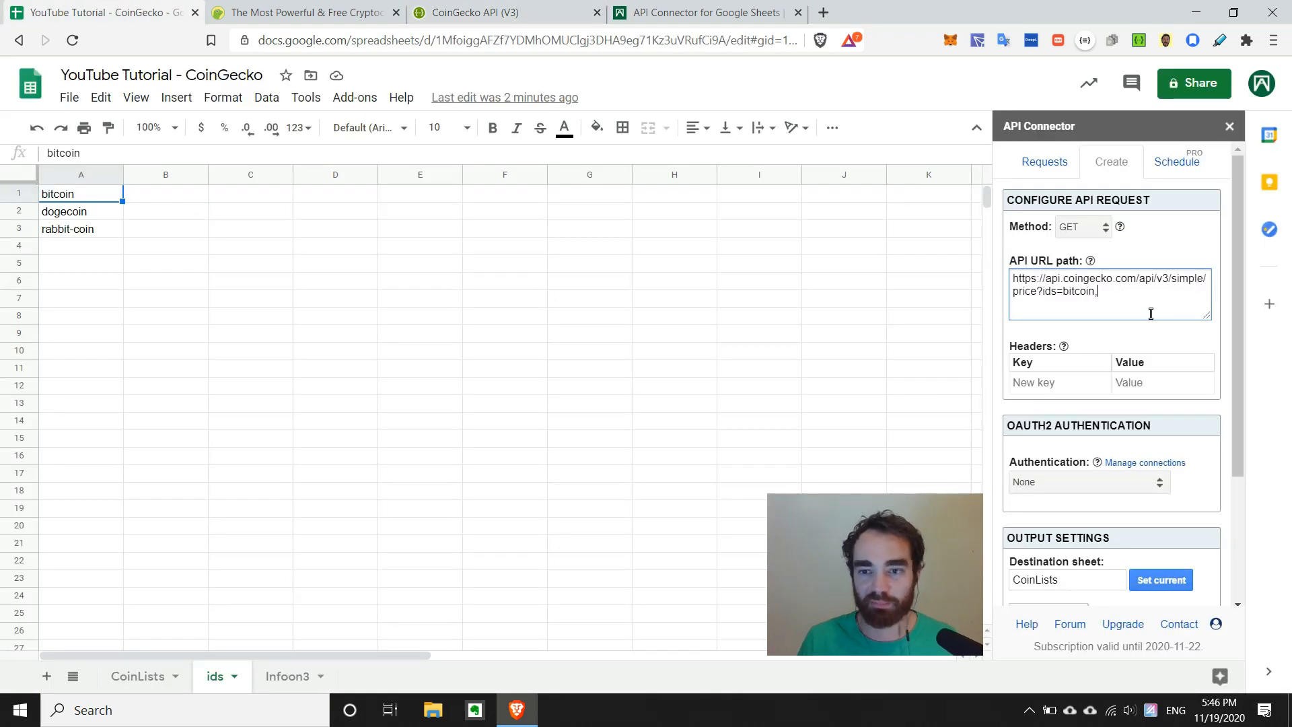
{"action": "type", "text": ","}
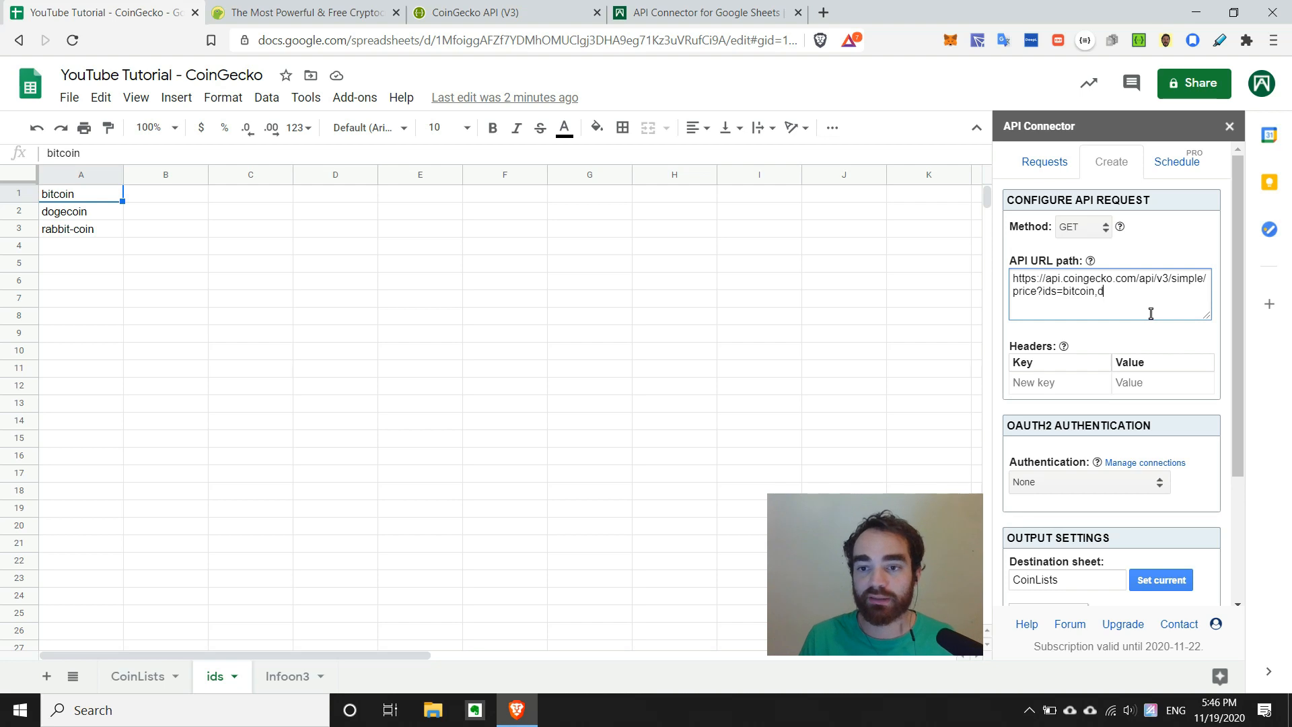
{"action": "type", "text": "ogecoin,rab"}
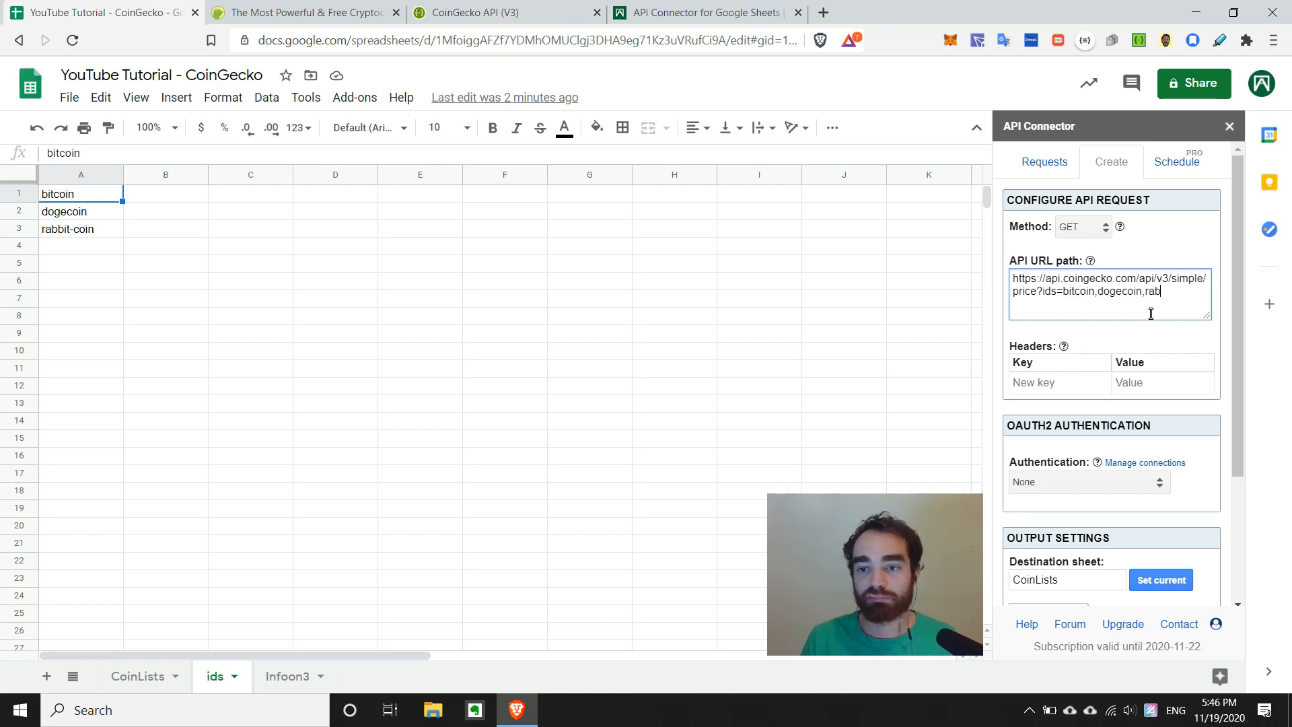
{"action": "type", "text": "bit-coin"}
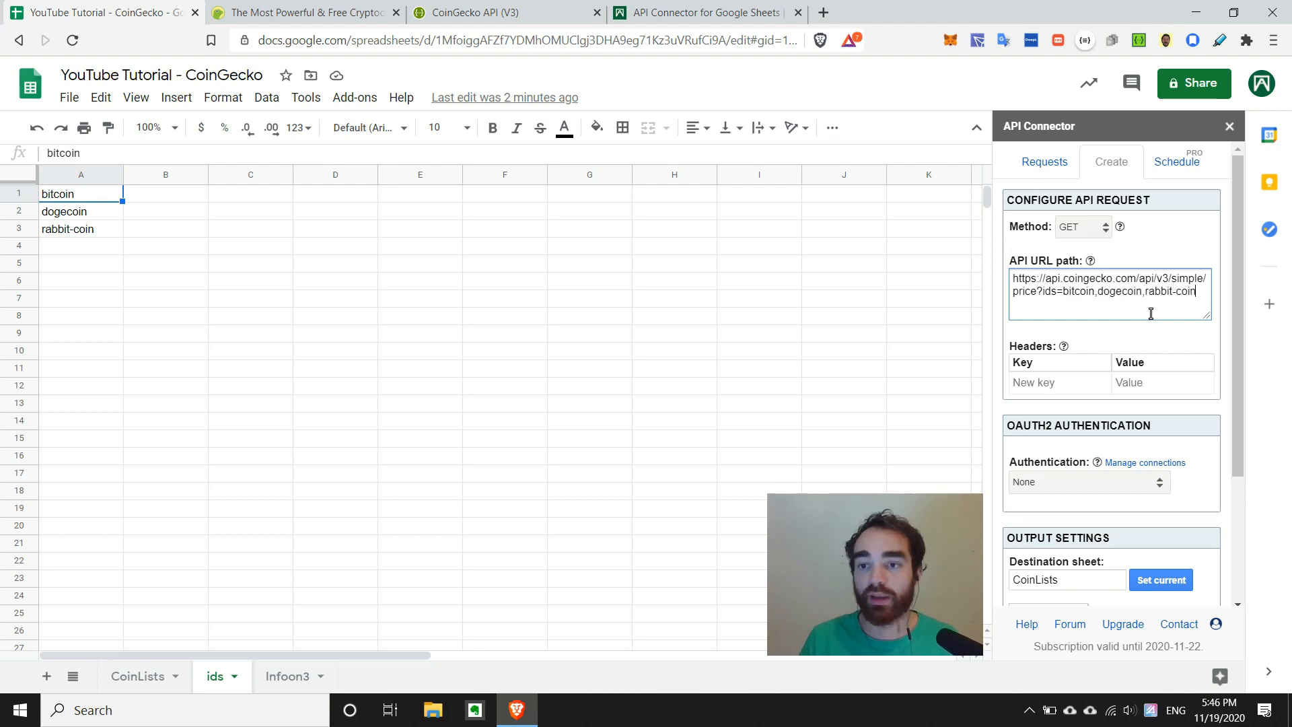
- Append &vs_currencies=usd,twd to the request URL, taking the parameter name from the docs
{"action": "left_click", "coordinate": [504, 12]}
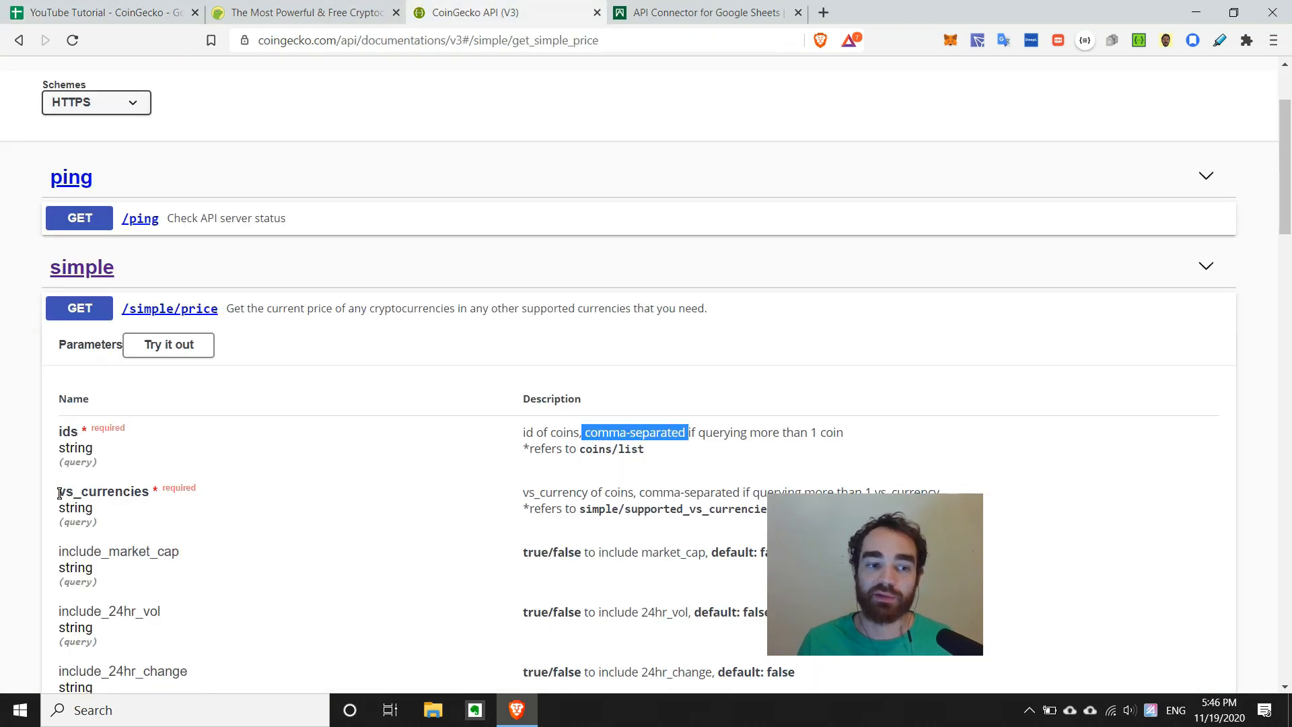
{"action": "double_click", "coordinate": [104, 491]}
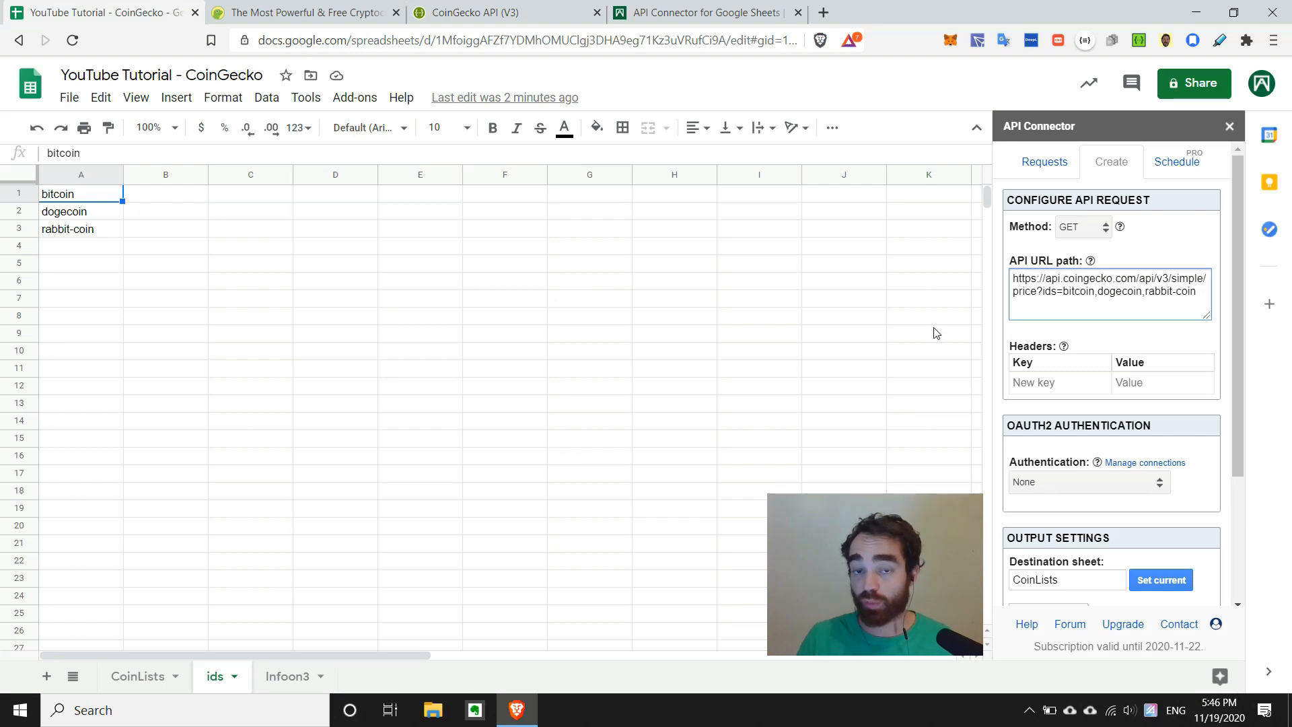
{"action": "type", "text": "&"}
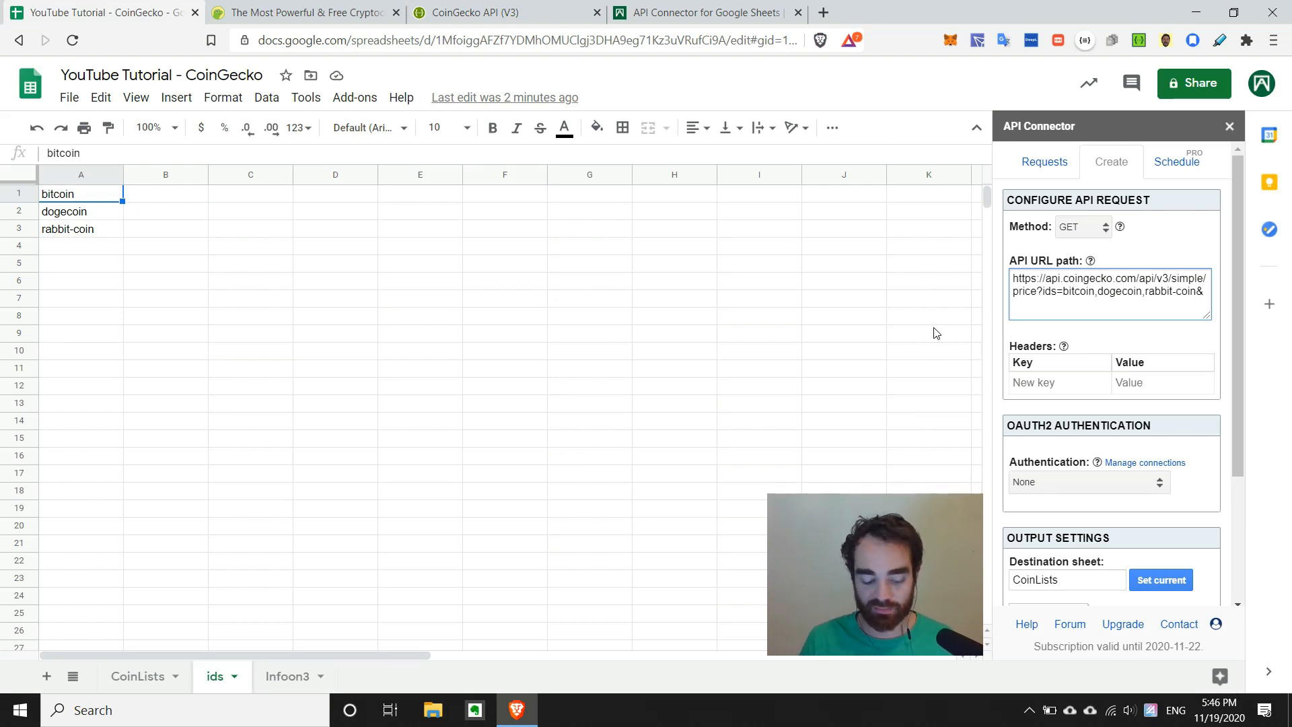
{"action": "type", "text": "vs_currencies"}
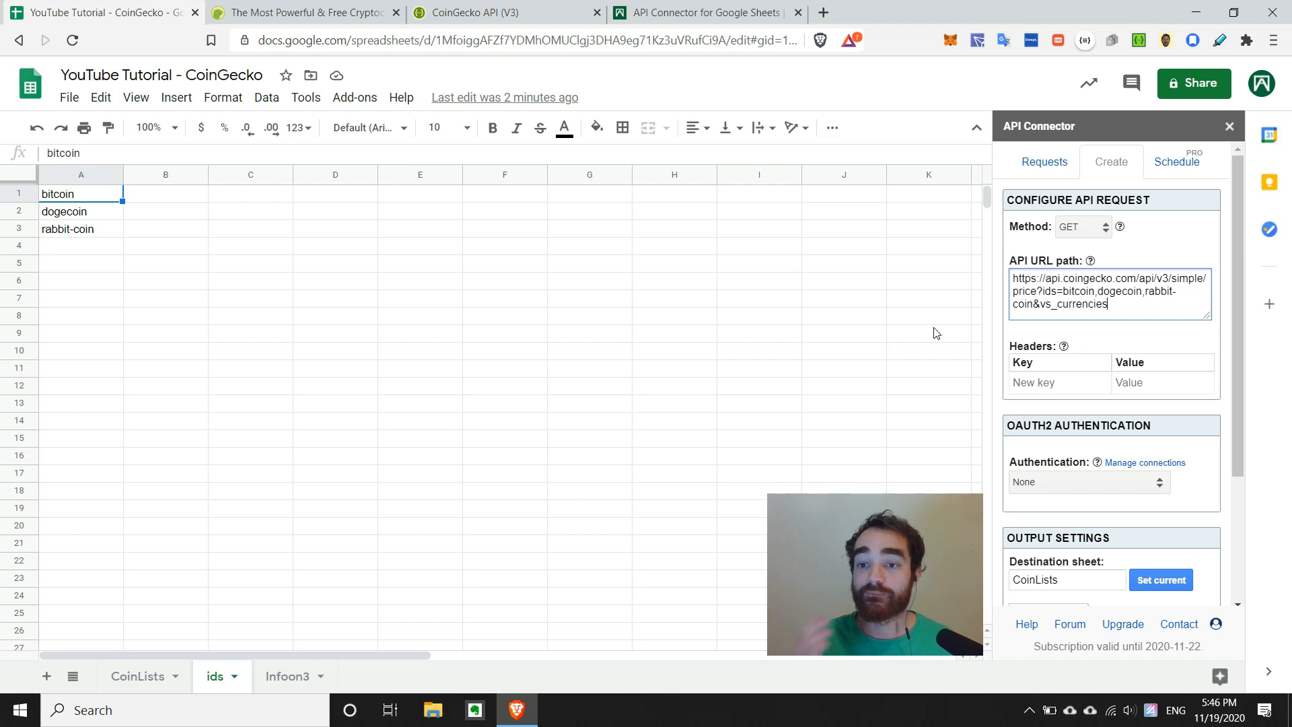
{"action": "type", "text": "u"}
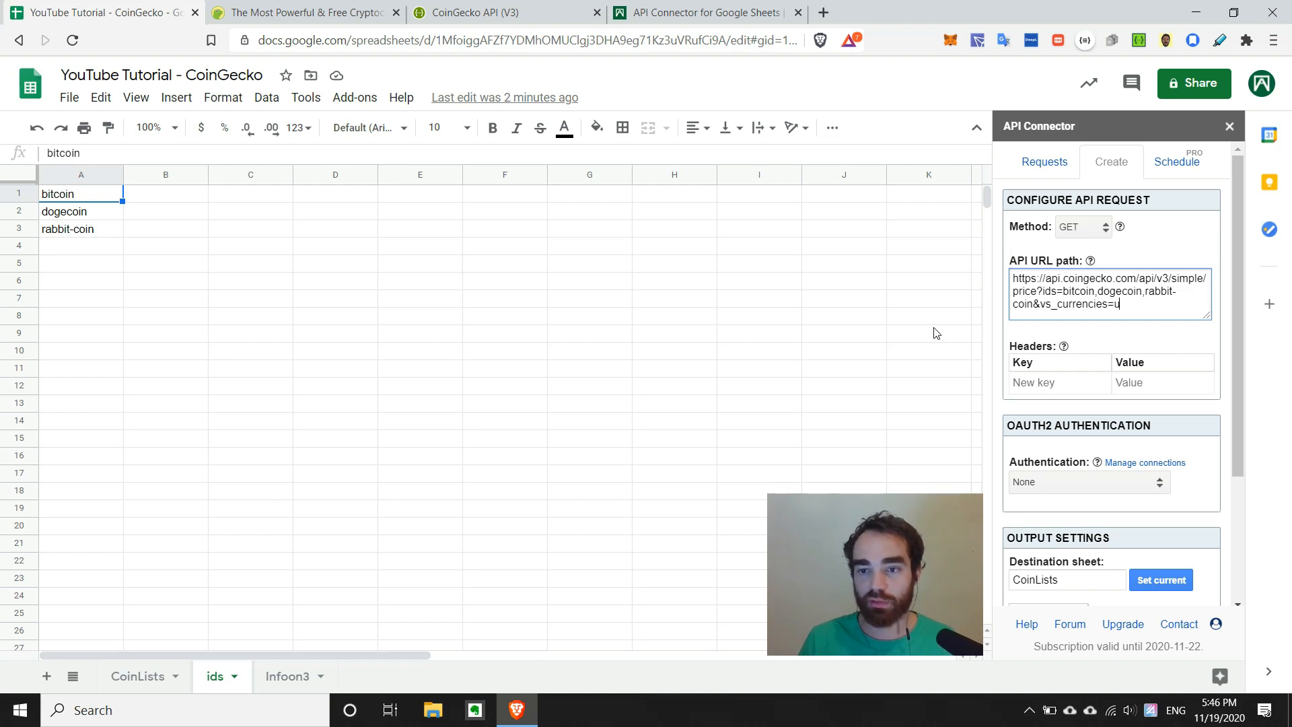
{"action": "type", "text": "sd,twd"}
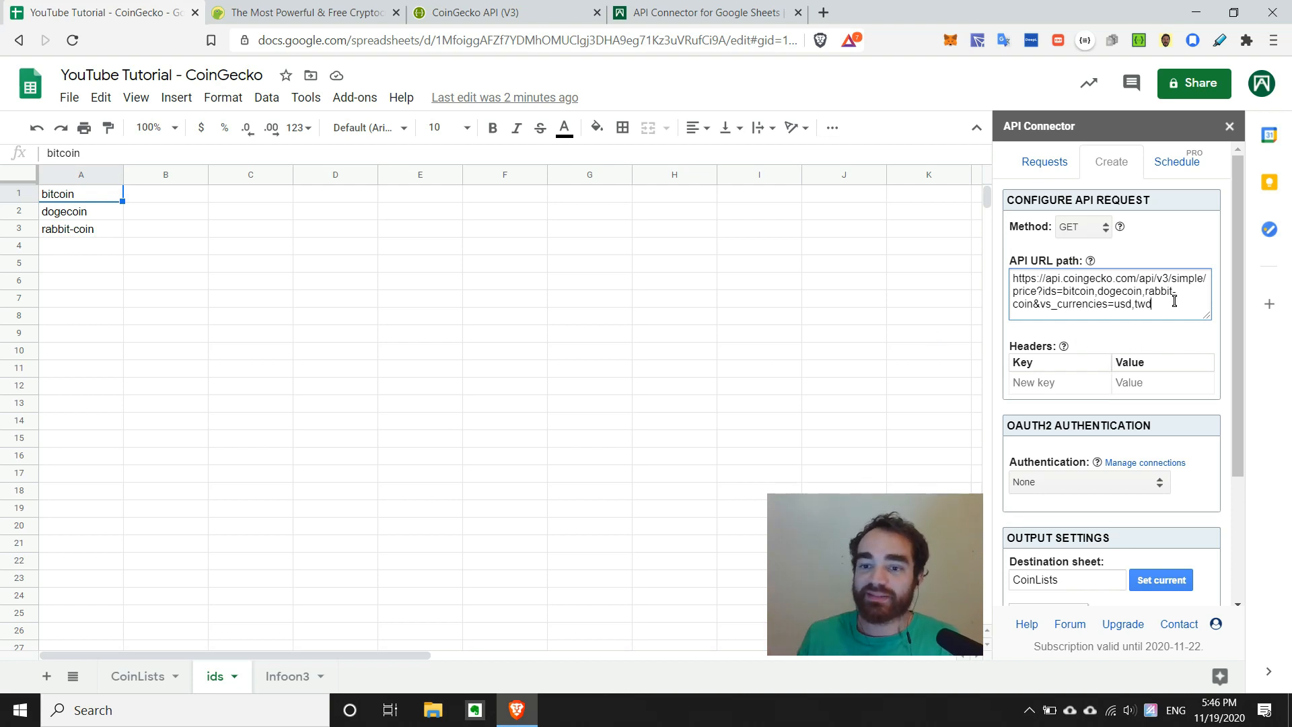
{"action": "scroll", "scroll_direction": "down", "scroll_amount": 3}
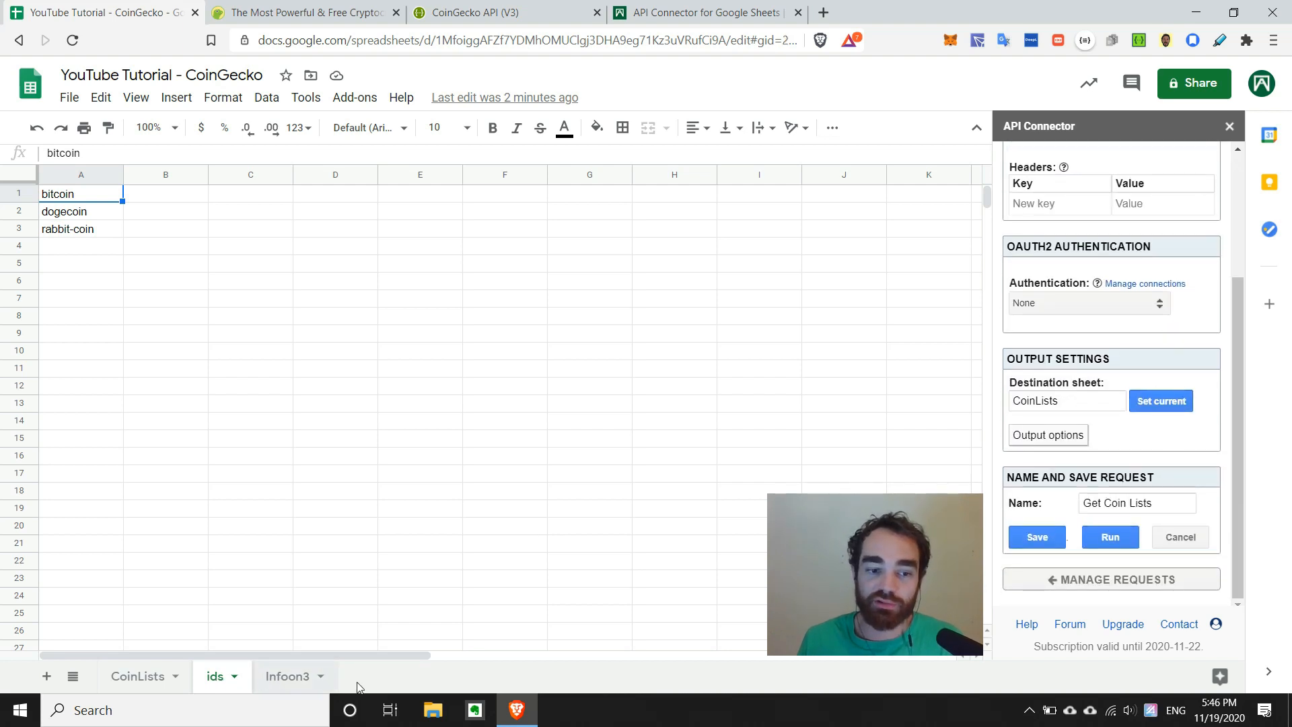
- Set Infoon3 as the destination sheet, rename the request Get Info on 3, and run it
{"action": "left_click", "coordinate": [288, 676]}
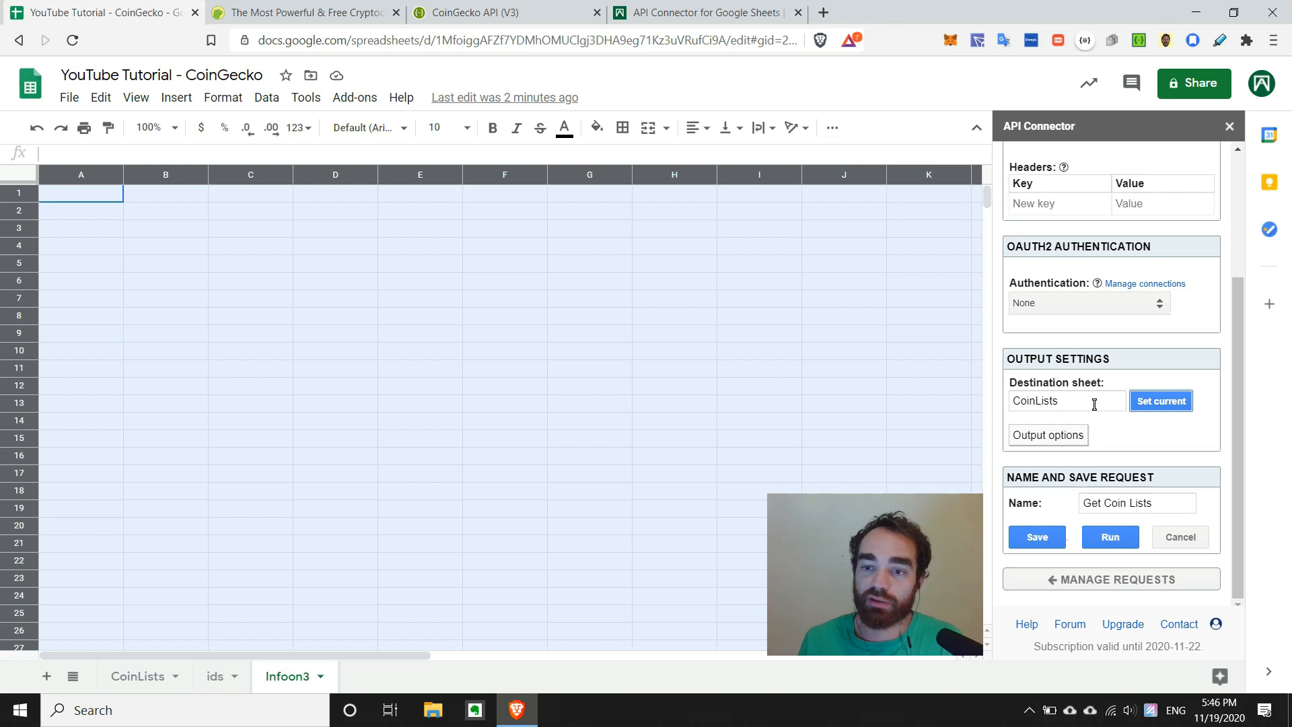
{"action": "left_click", "coordinate": [1159, 401]}
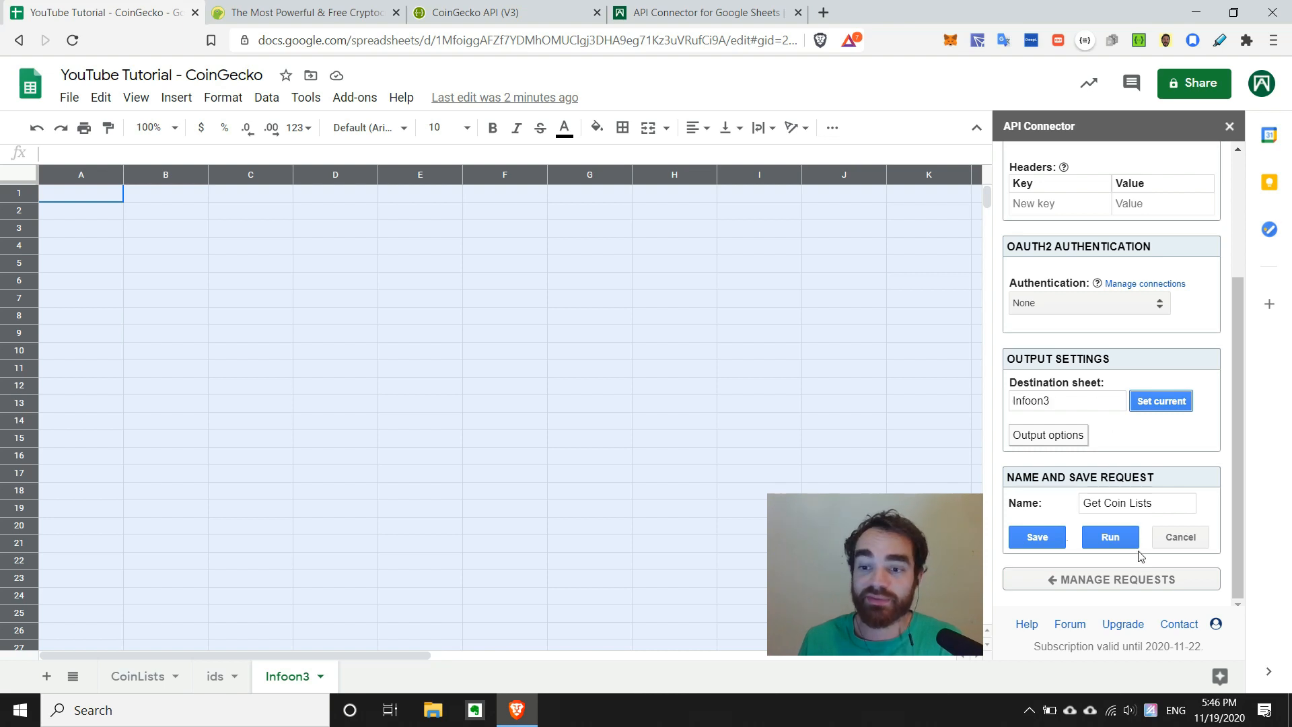
{"action": "double_click", "coordinate": [1129, 502]}
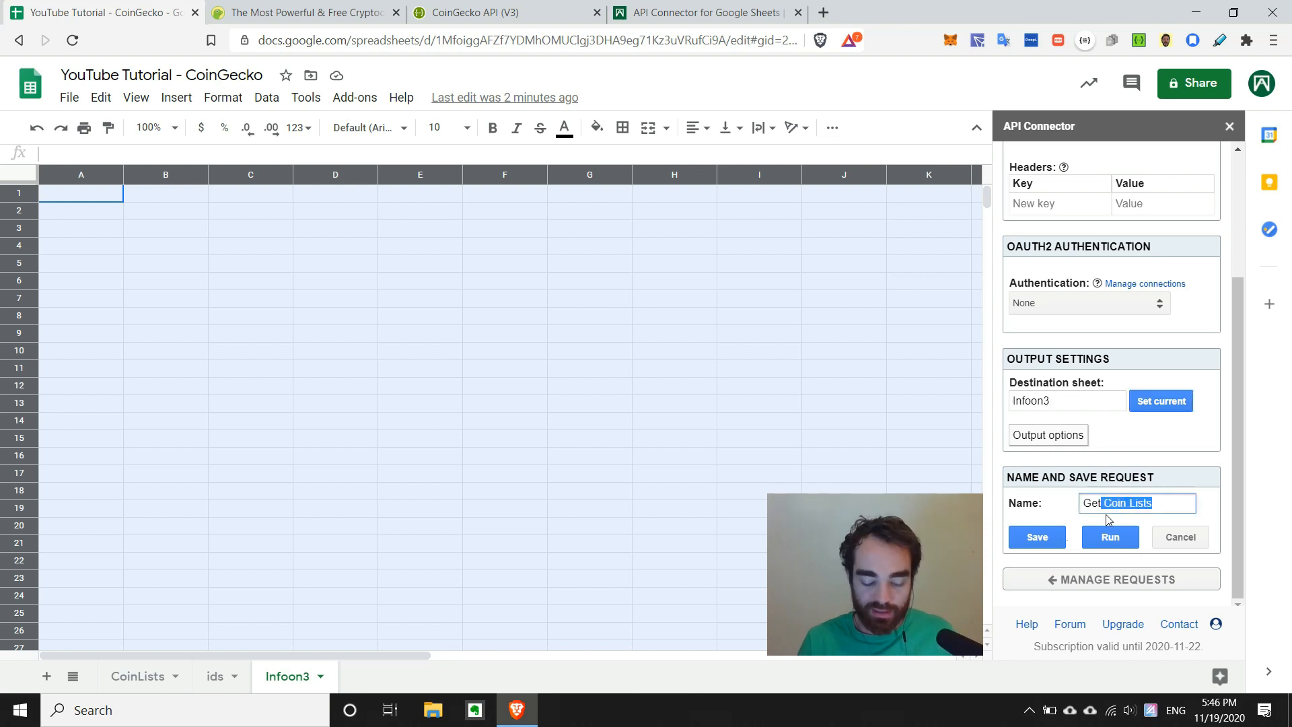
{"action": "type", "text": "Get Info on 3"}
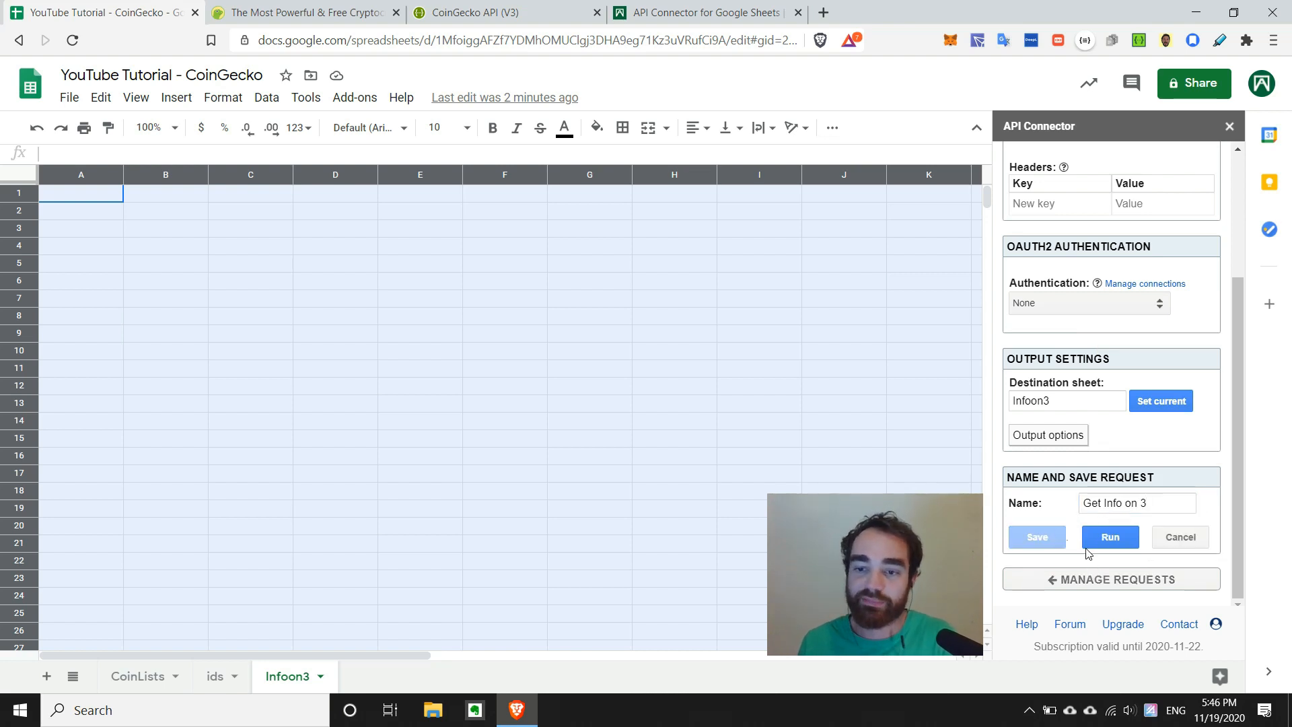
{"action": "left_click", "coordinate": [1111, 537]}
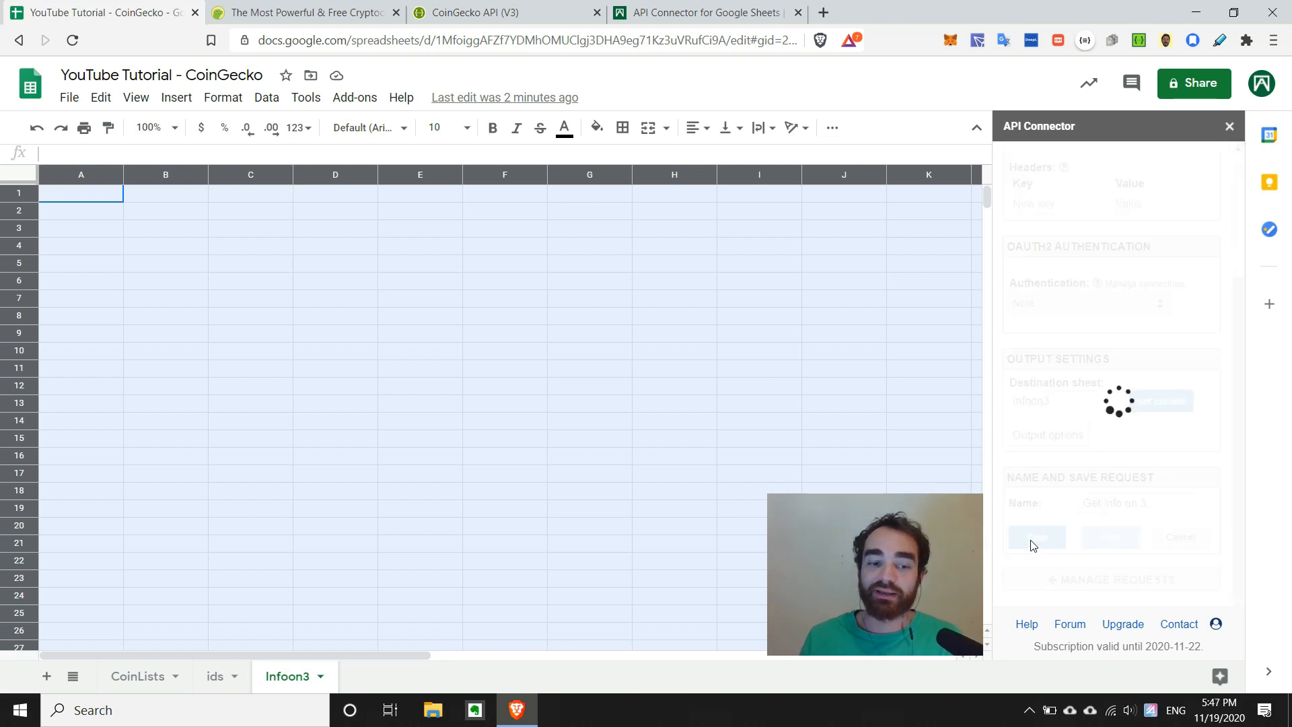
- Inspect the imported rabbit-coin twd, bitcoin usd and dogecoin usd prices on Infoon3
{"action": "left_click", "coordinate": [1110, 537]}
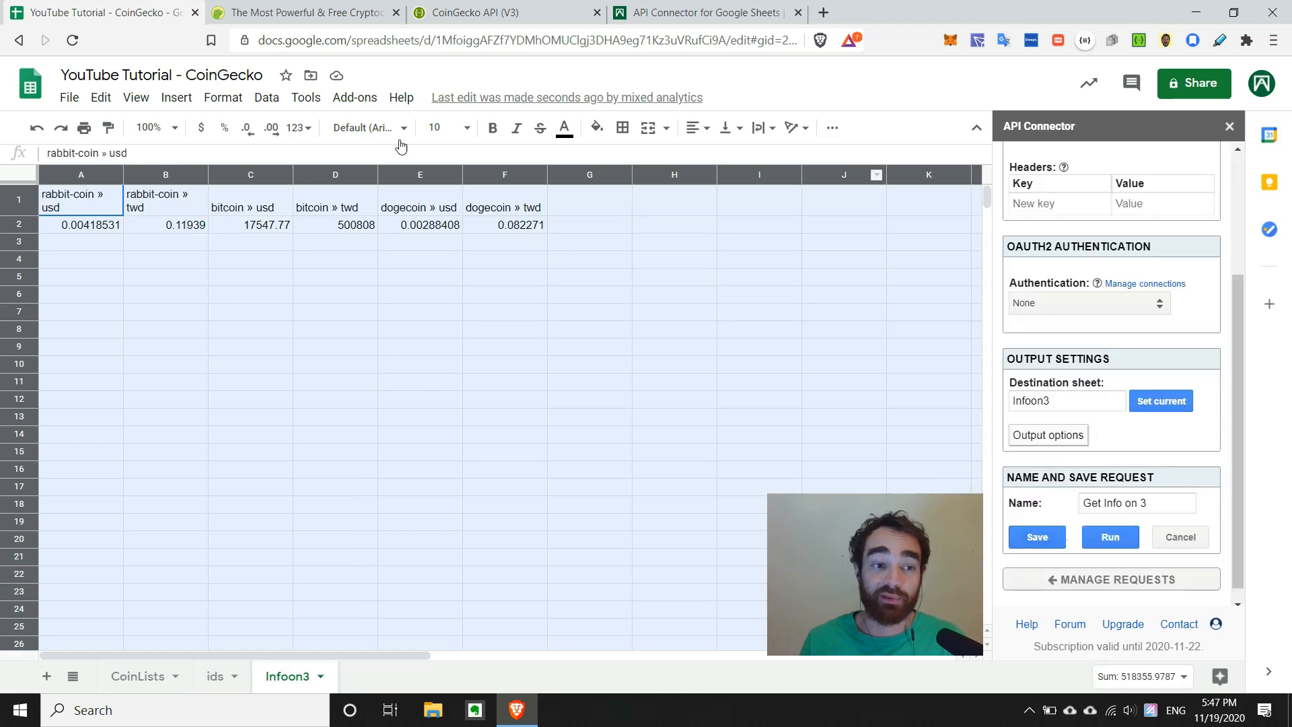
{"action": "left_click", "coordinate": [164, 258]}
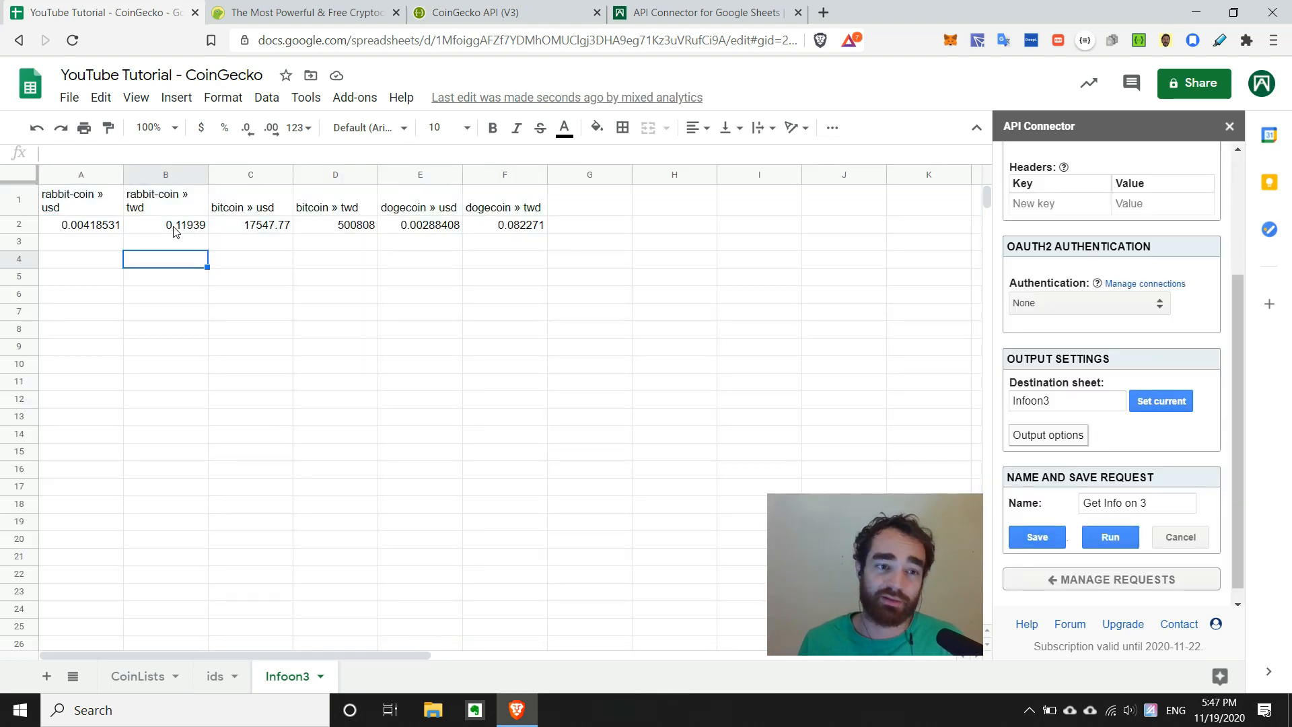
{"action": "left_click", "coordinate": [164, 224]}
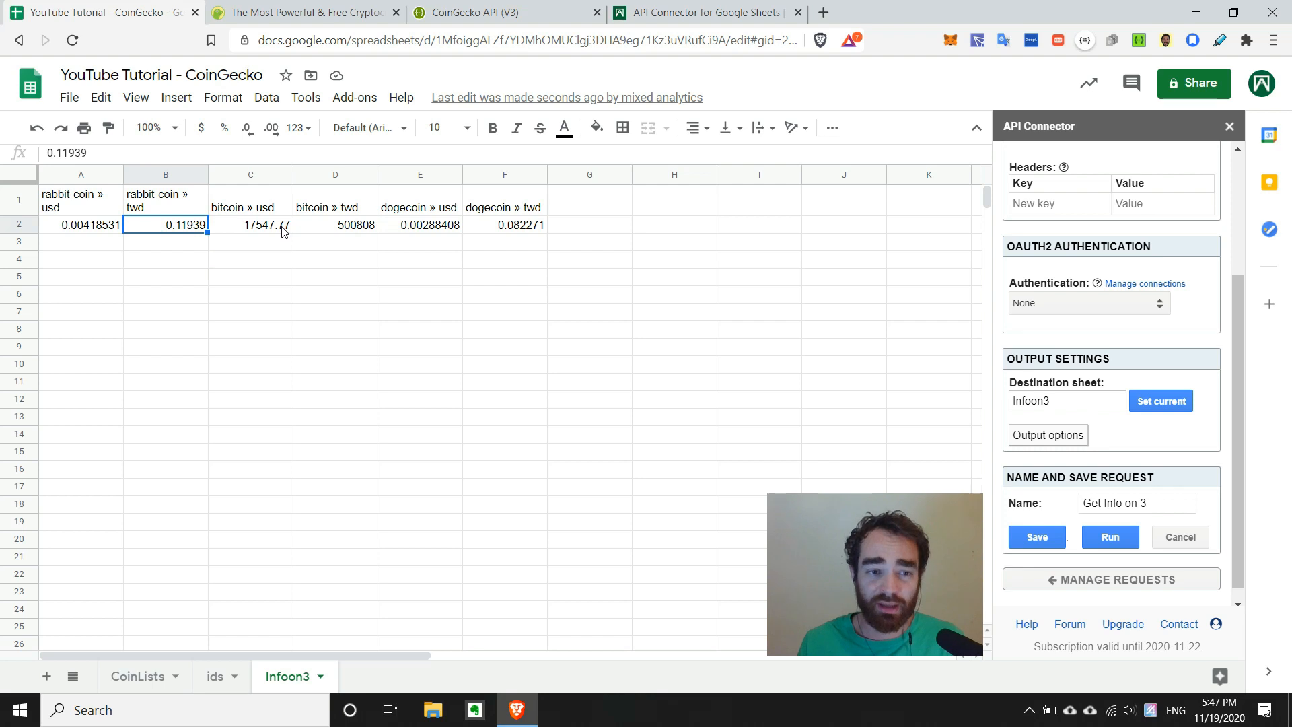
{"action": "left_click", "coordinate": [250, 225]}
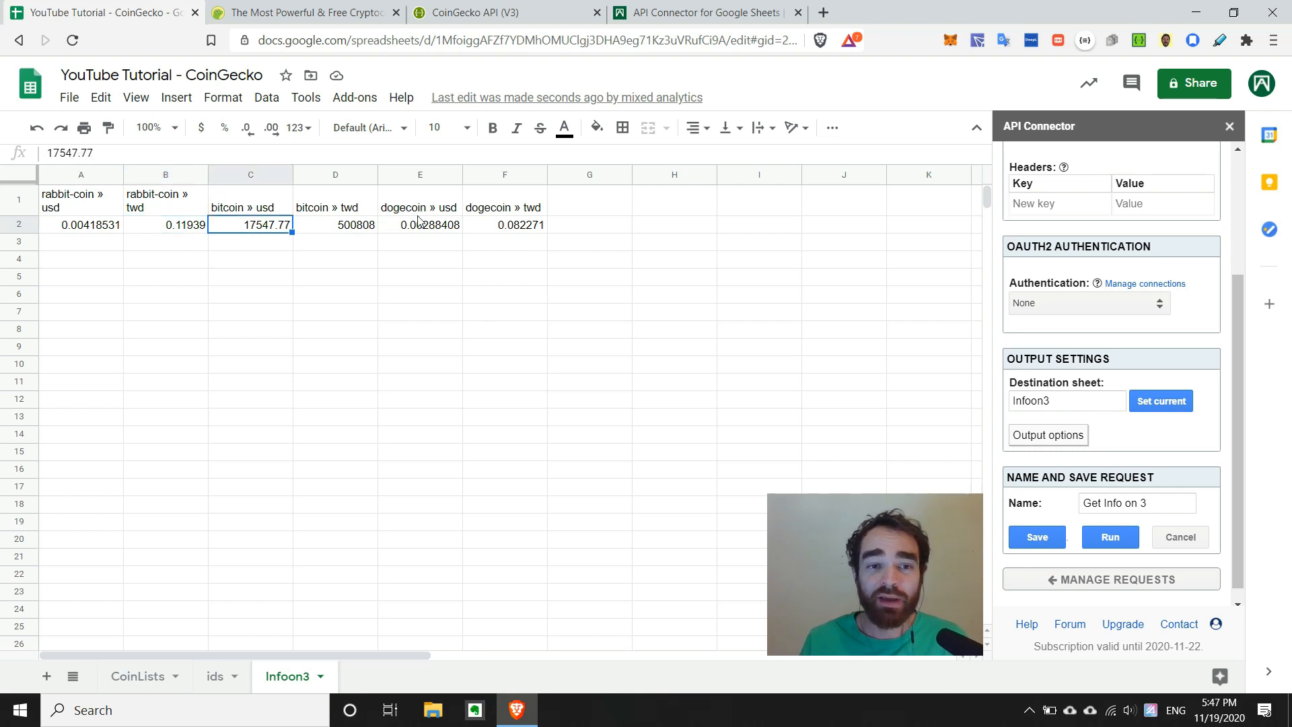
{"action": "left_click", "coordinate": [420, 225]}
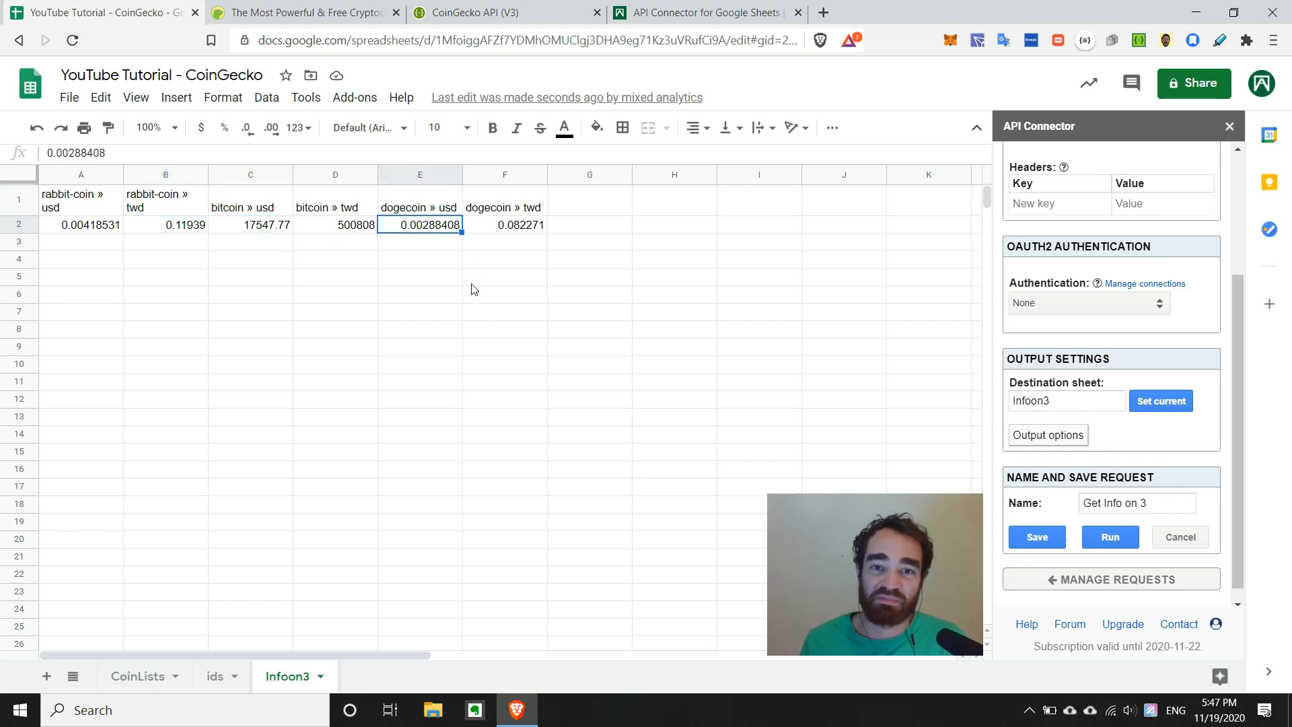
{"action": "mouse_move", "coordinate": [530, 223]}
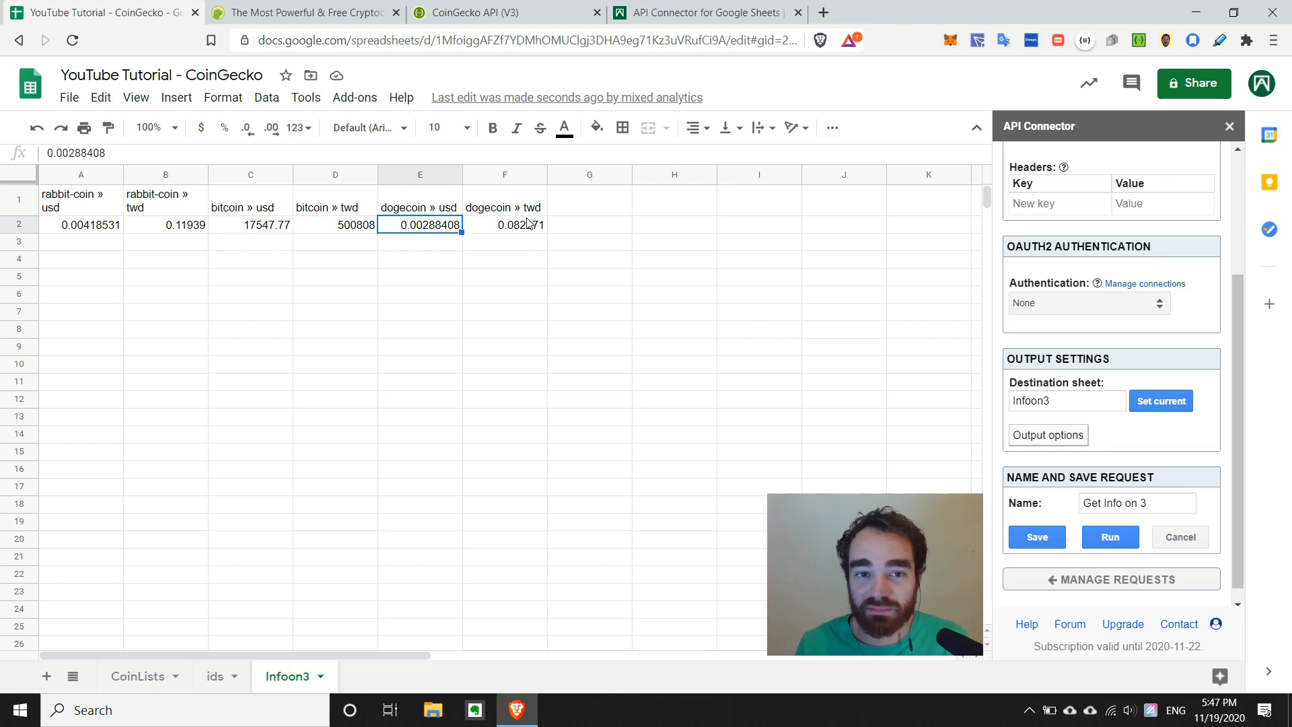
{"action": "mouse_move", "coordinate": [528, 230]}
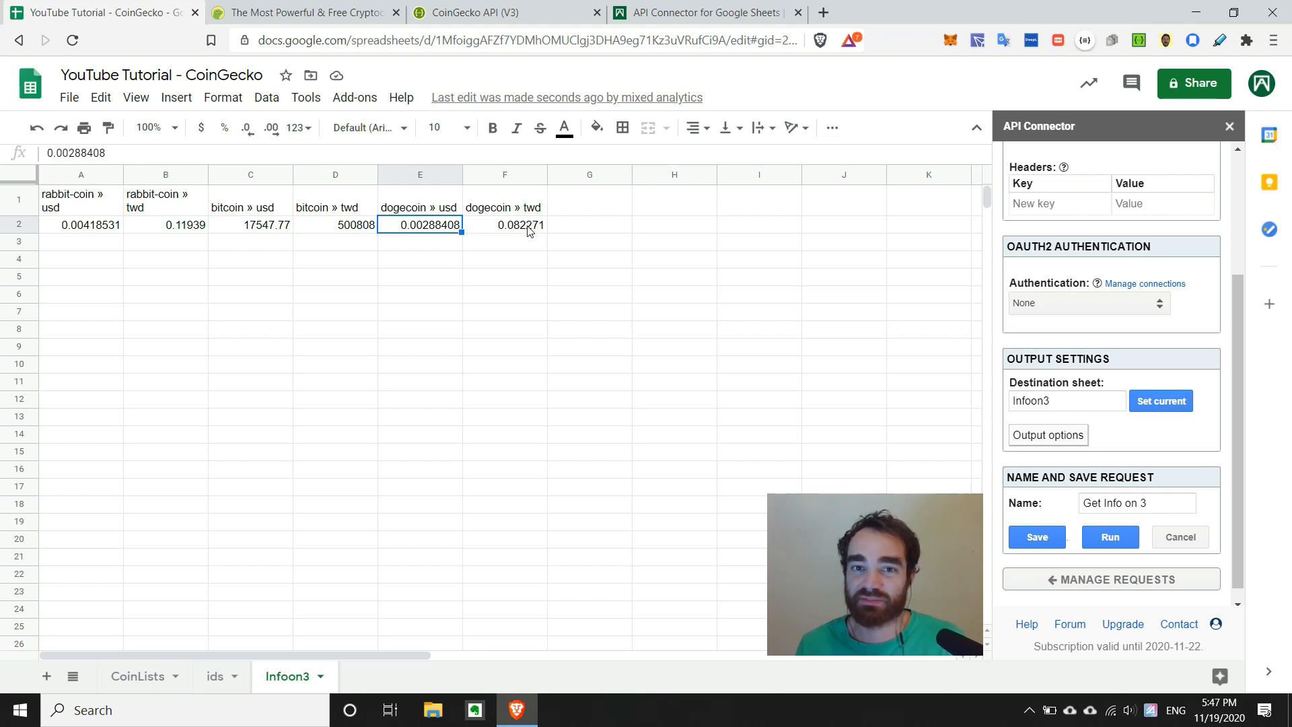